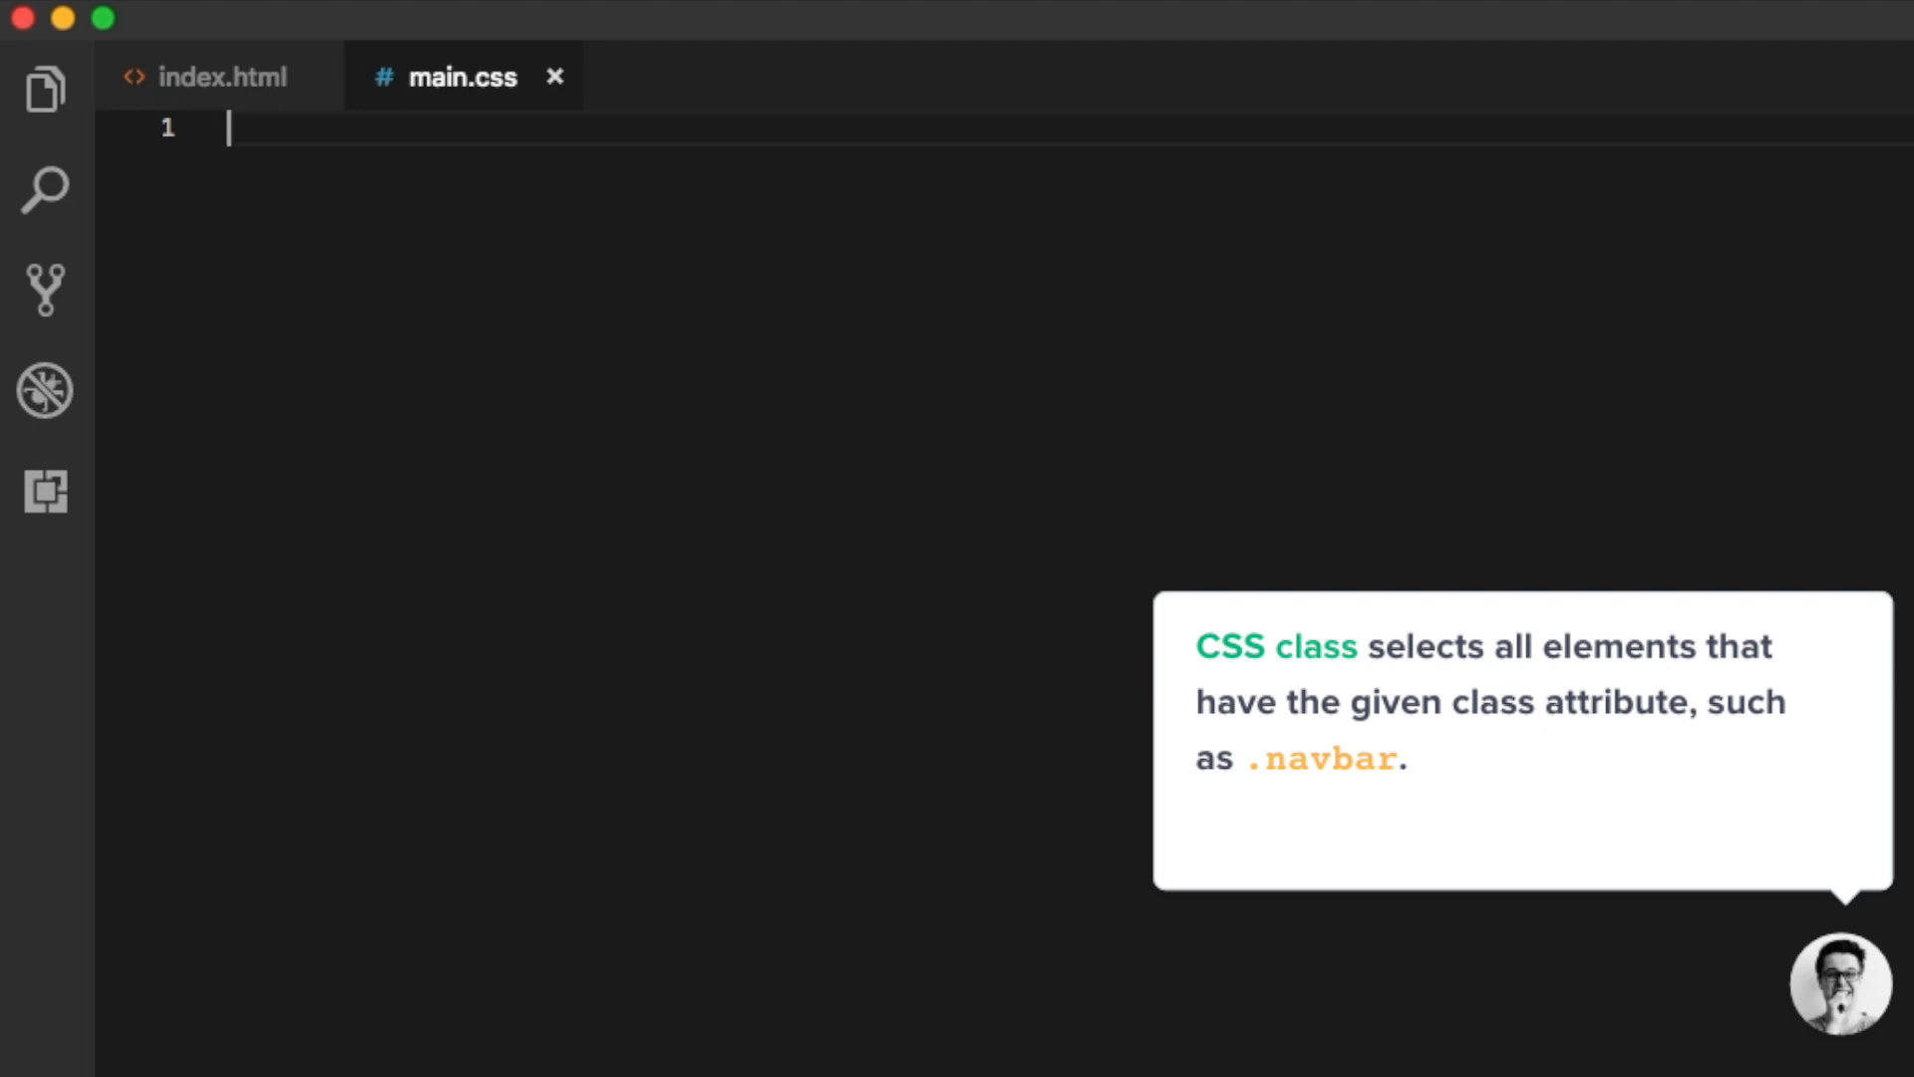
pyautogui.moveTo(279, 128)
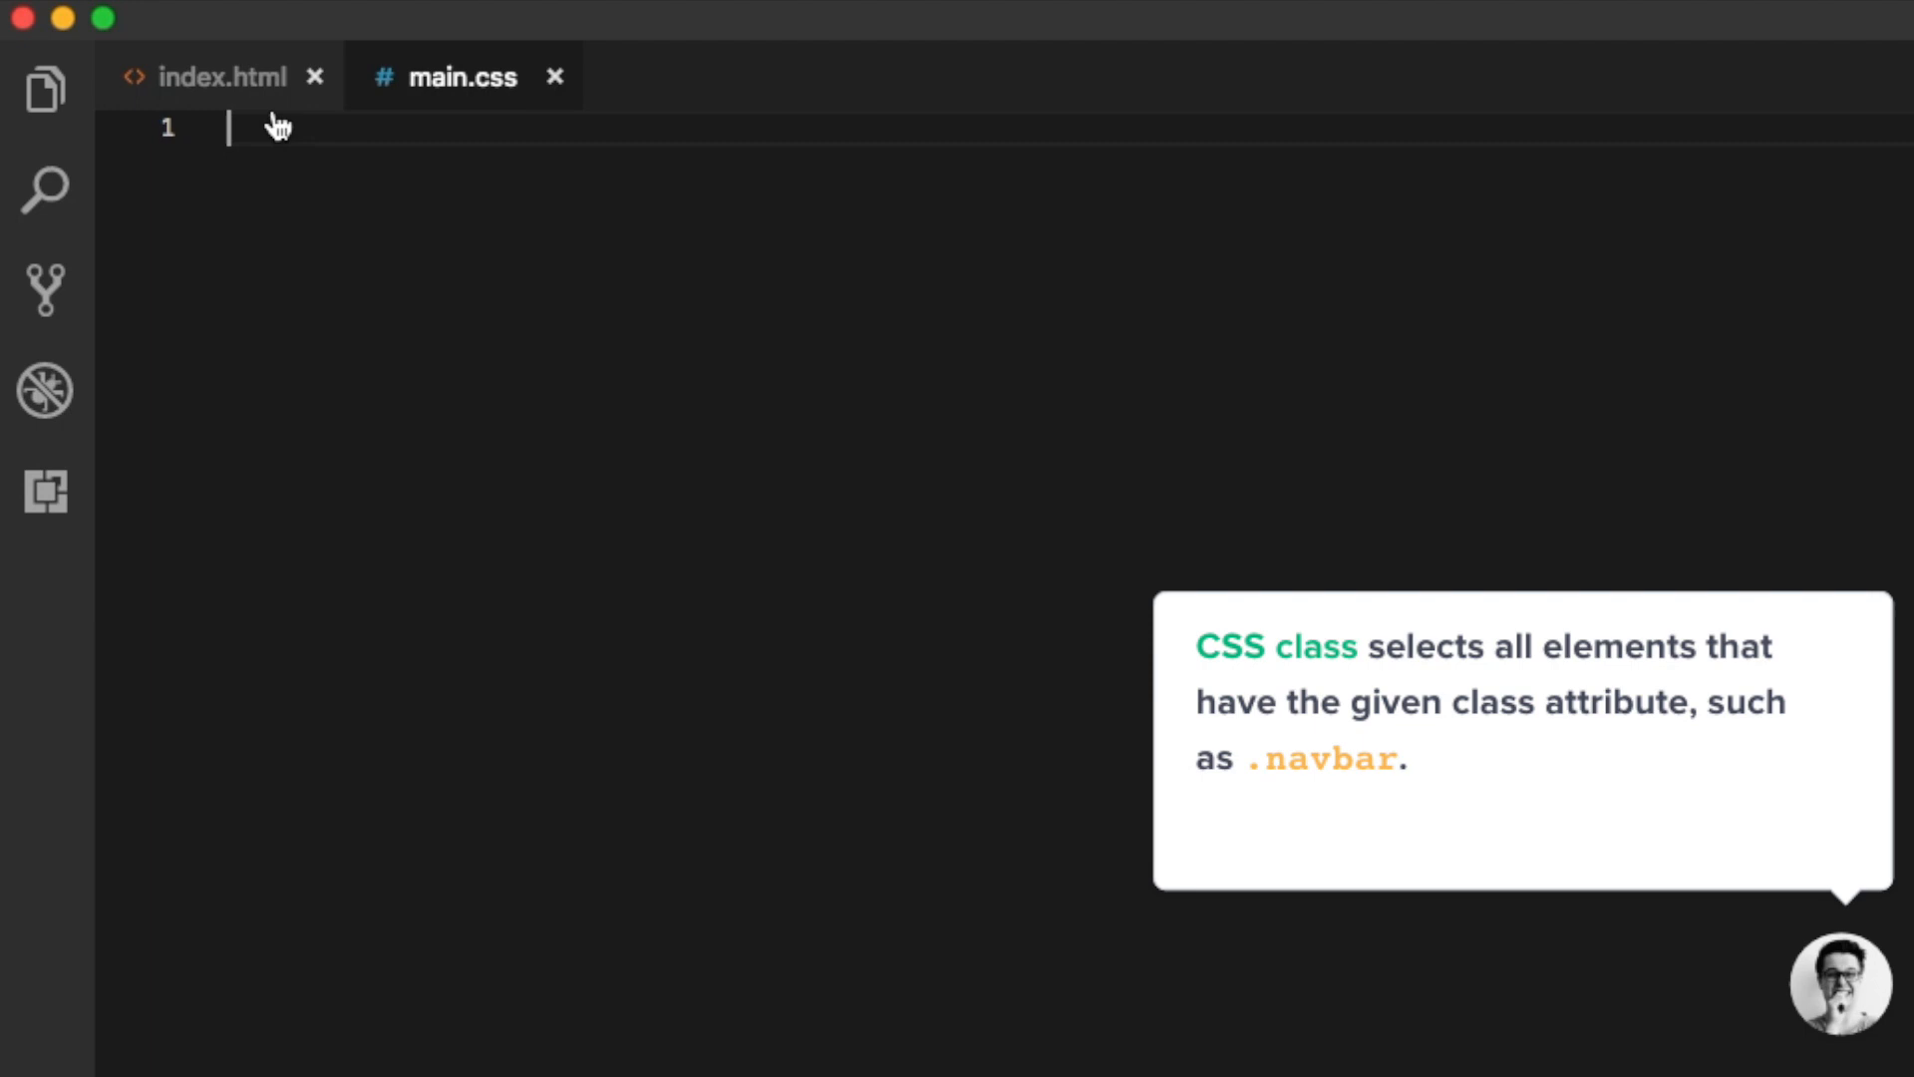
# Review index.html's main.css link and class names such as content
pyautogui.click(219, 75)
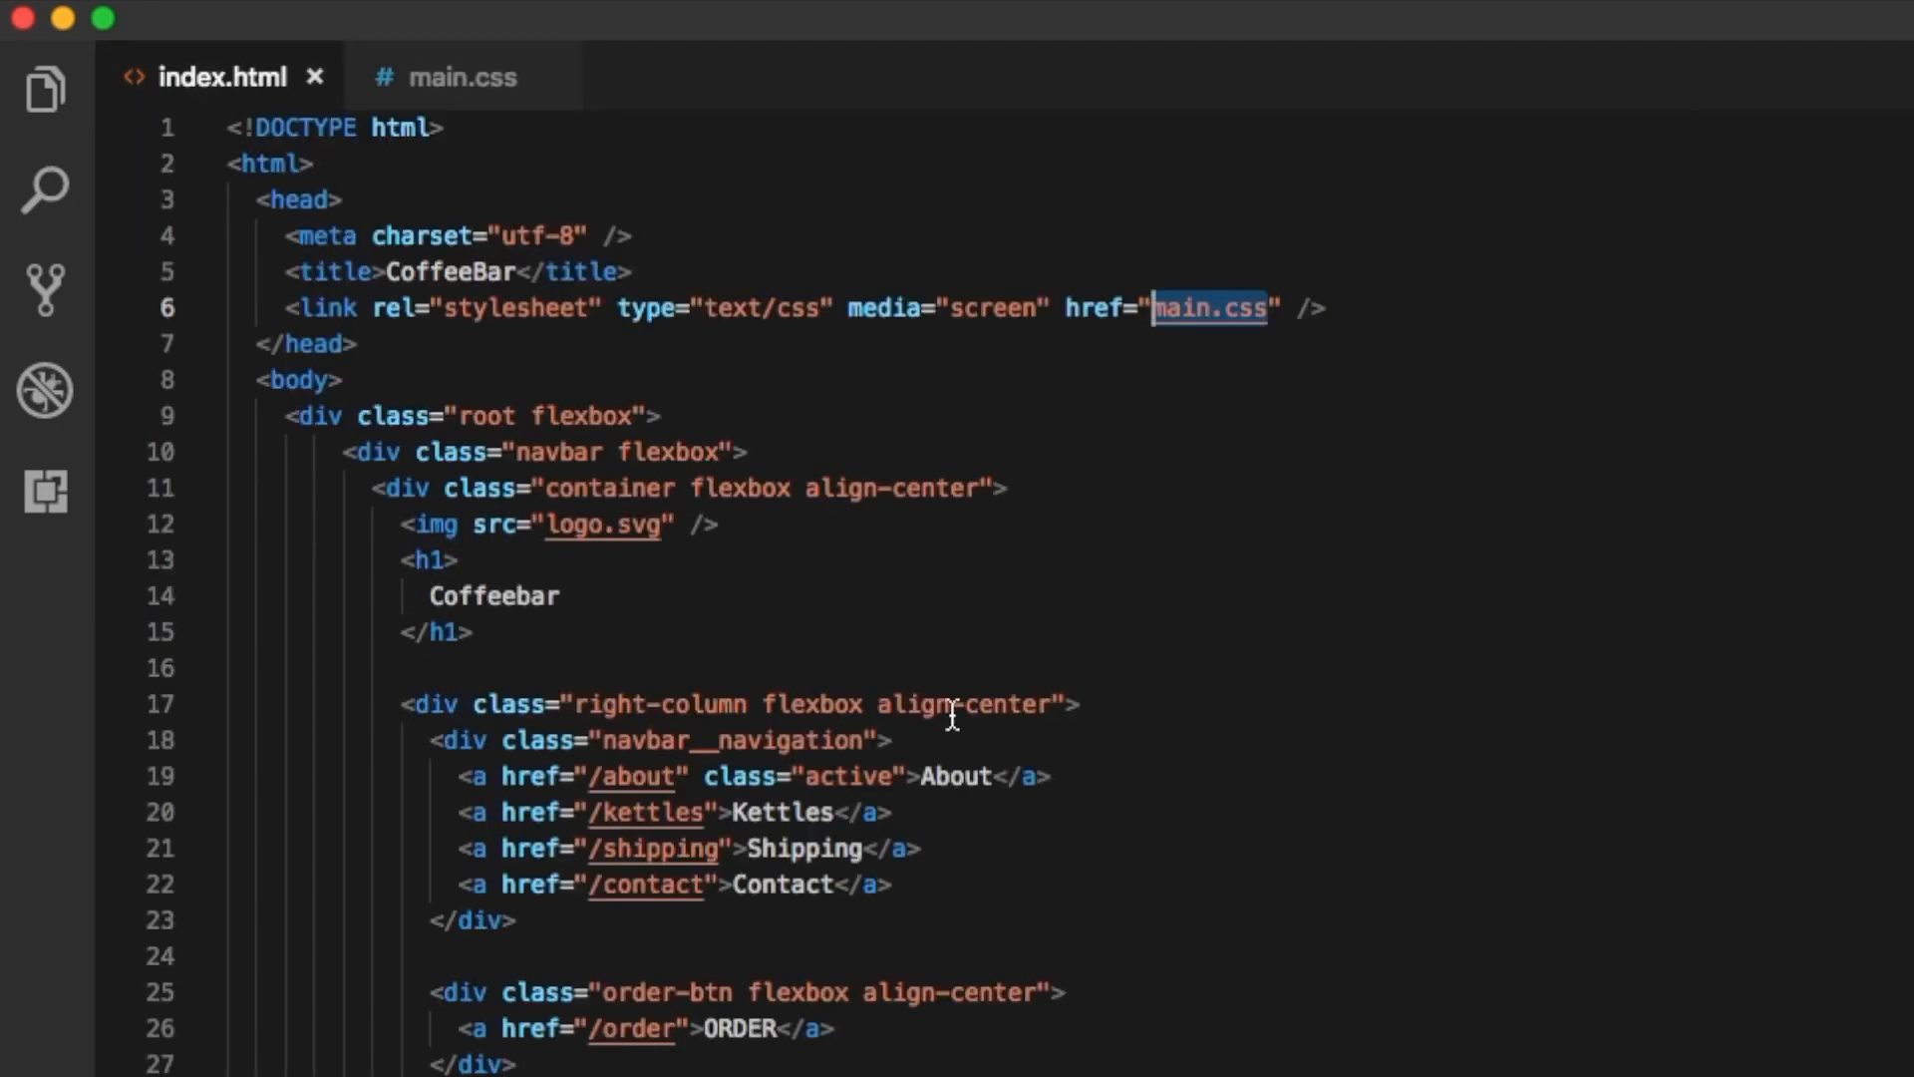
pyautogui.doubleClick(742, 740)
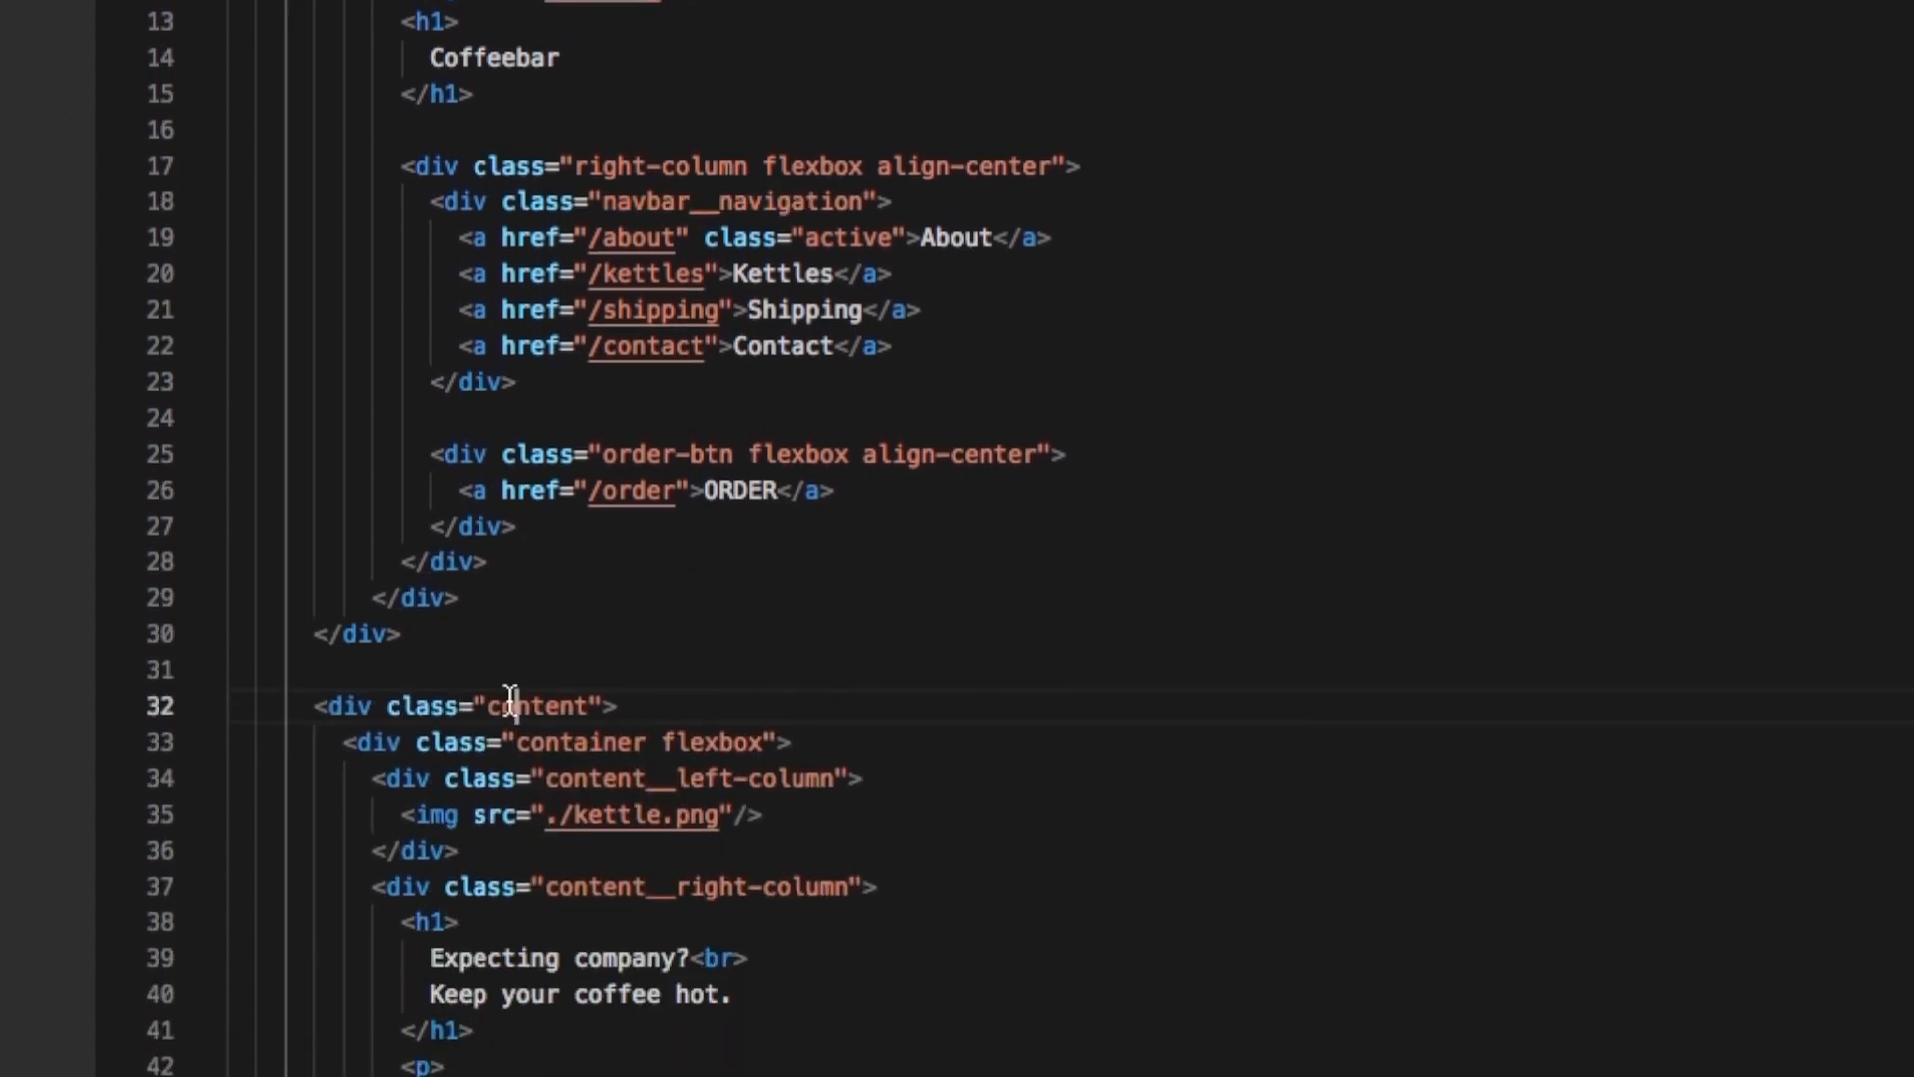
pyautogui.doubleClick(538, 706)
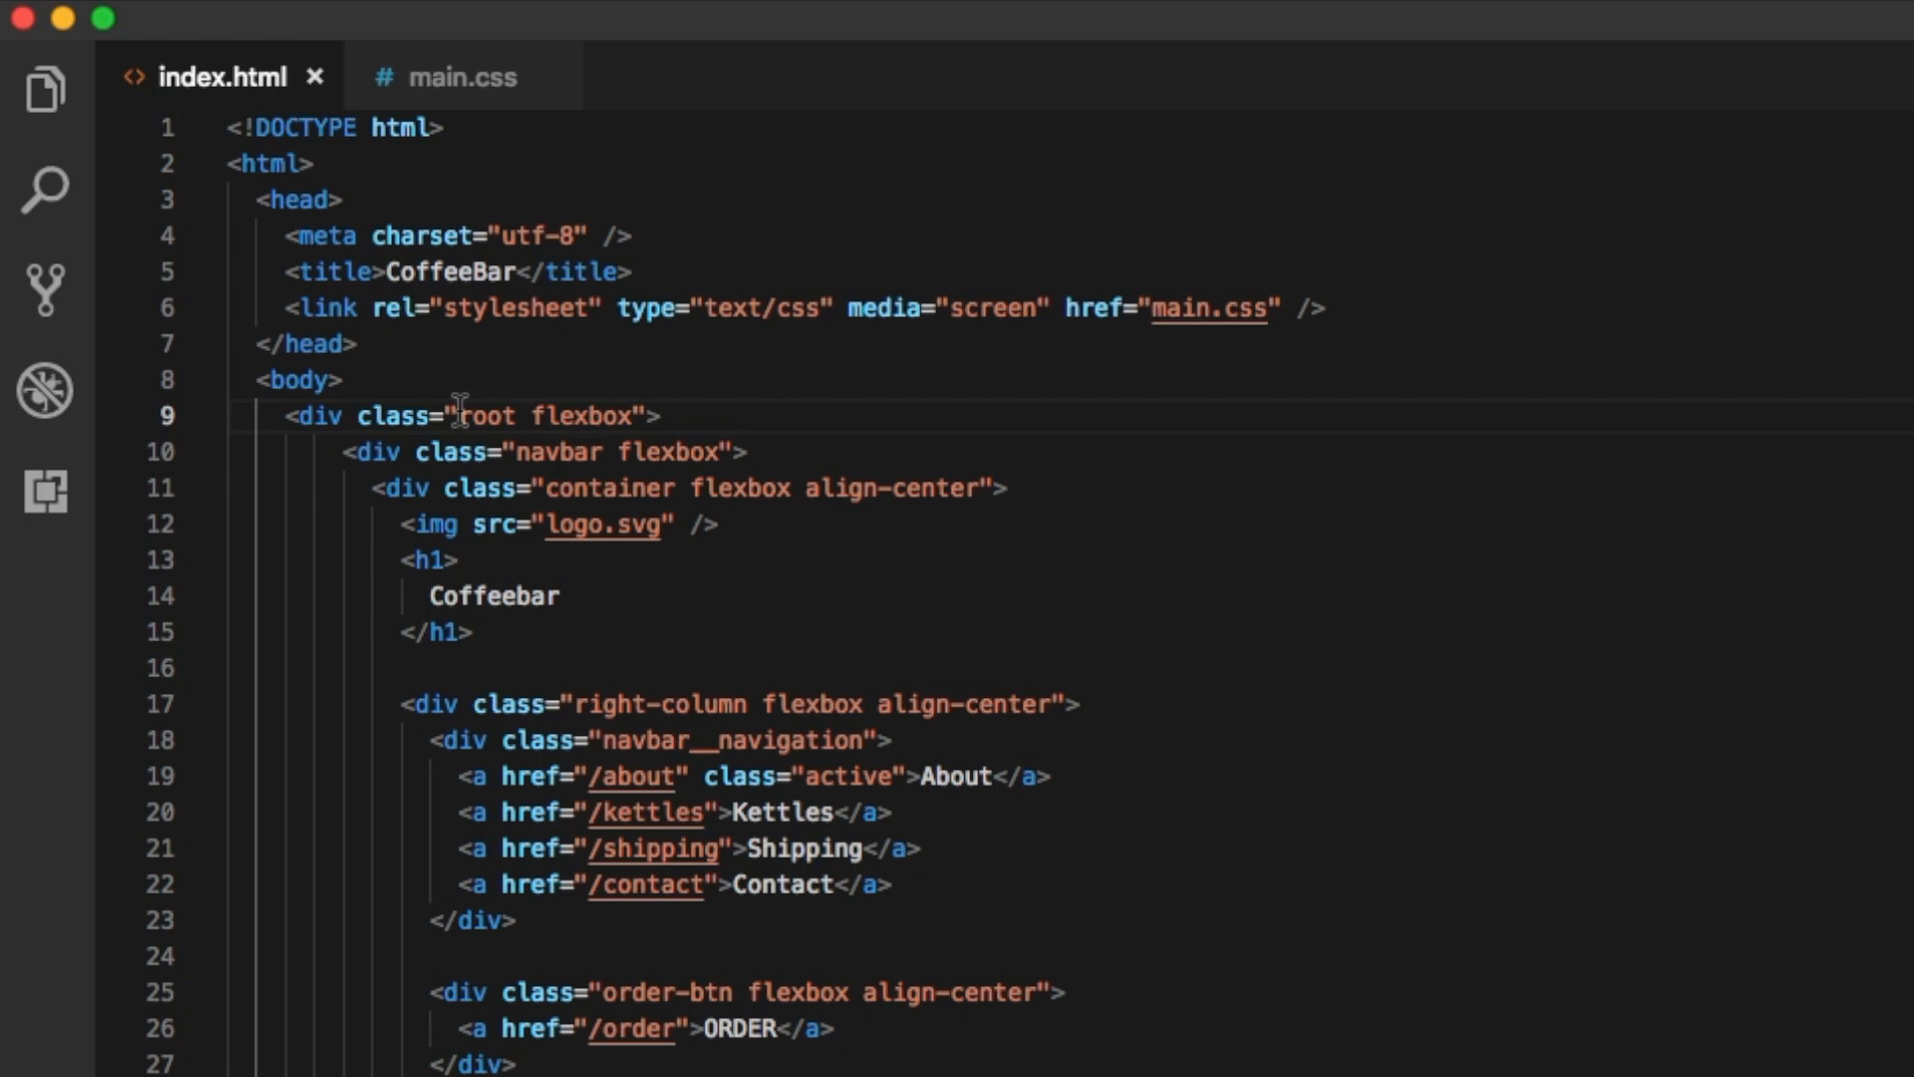
# Copy the root class name and add empty .root and .flexbox rules to main.css
pyautogui.doubleClick(483, 417)
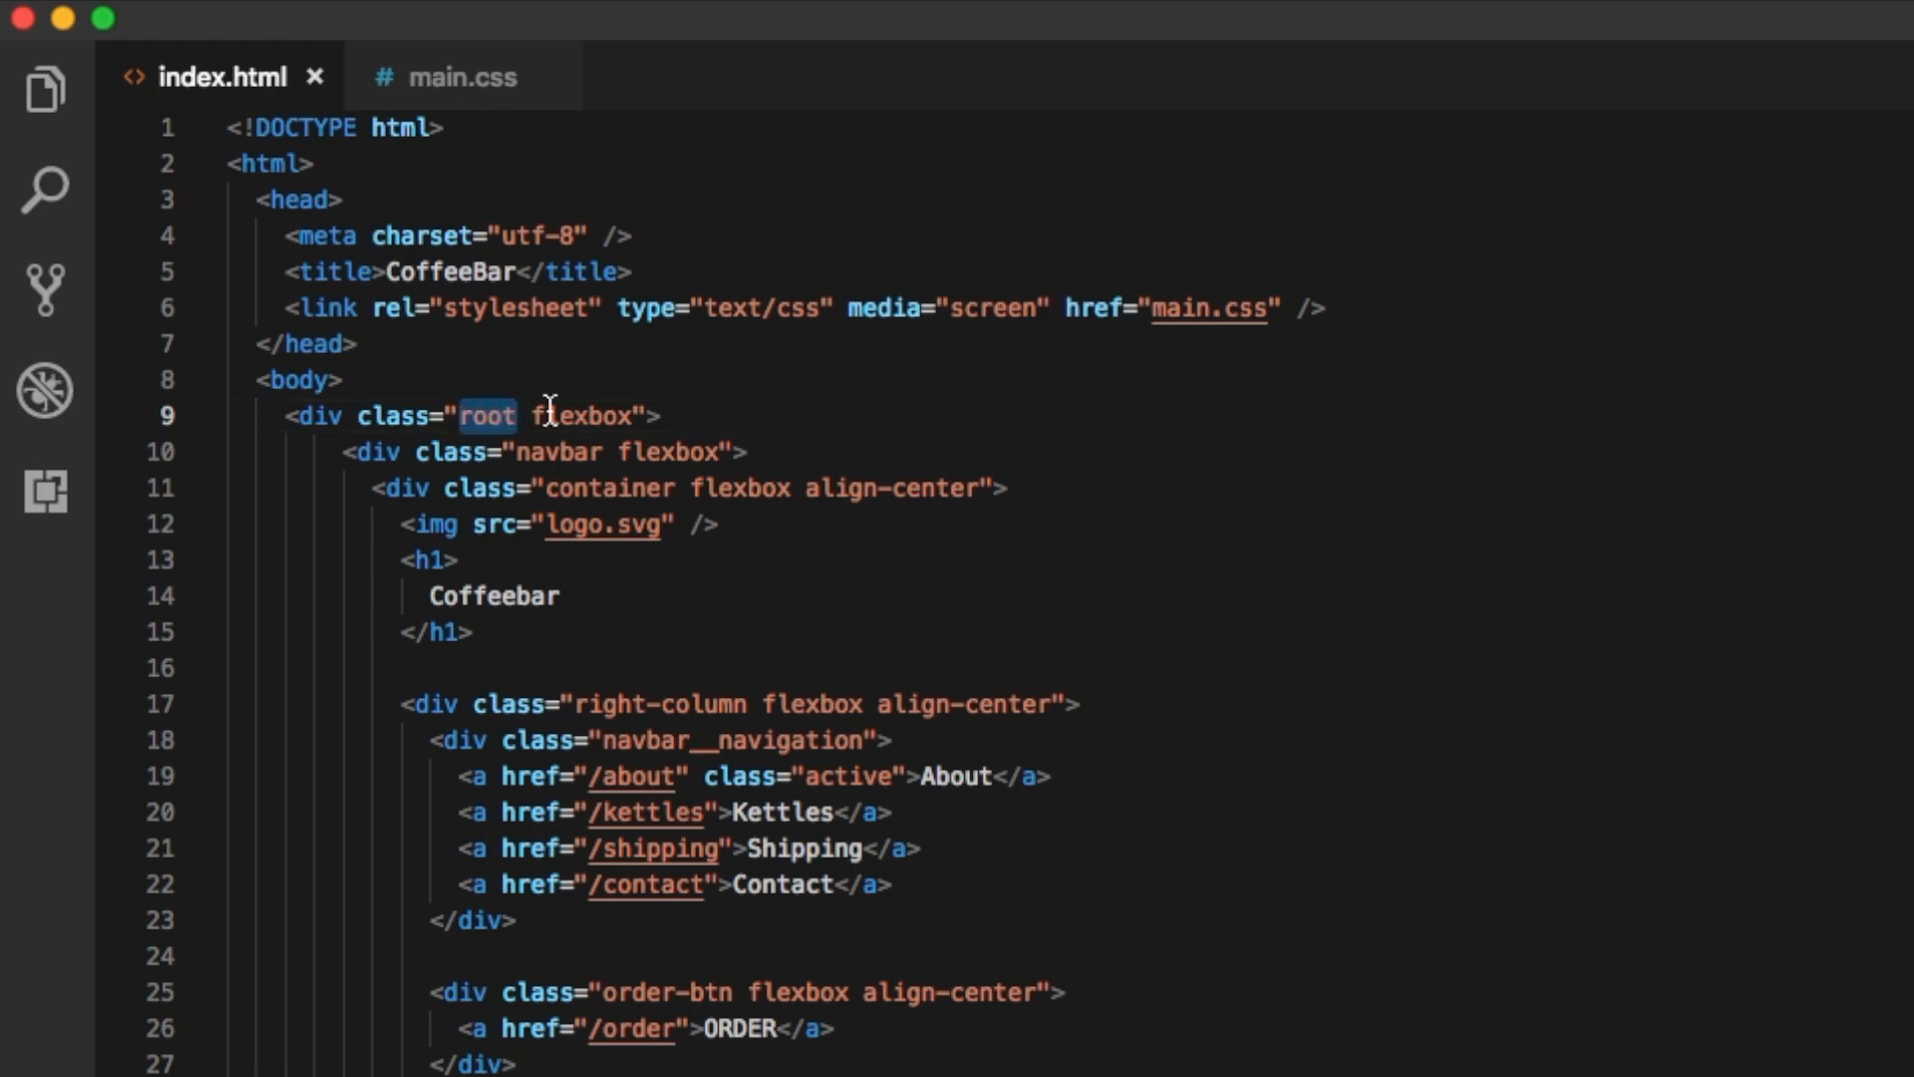
pyautogui.click(460, 75)
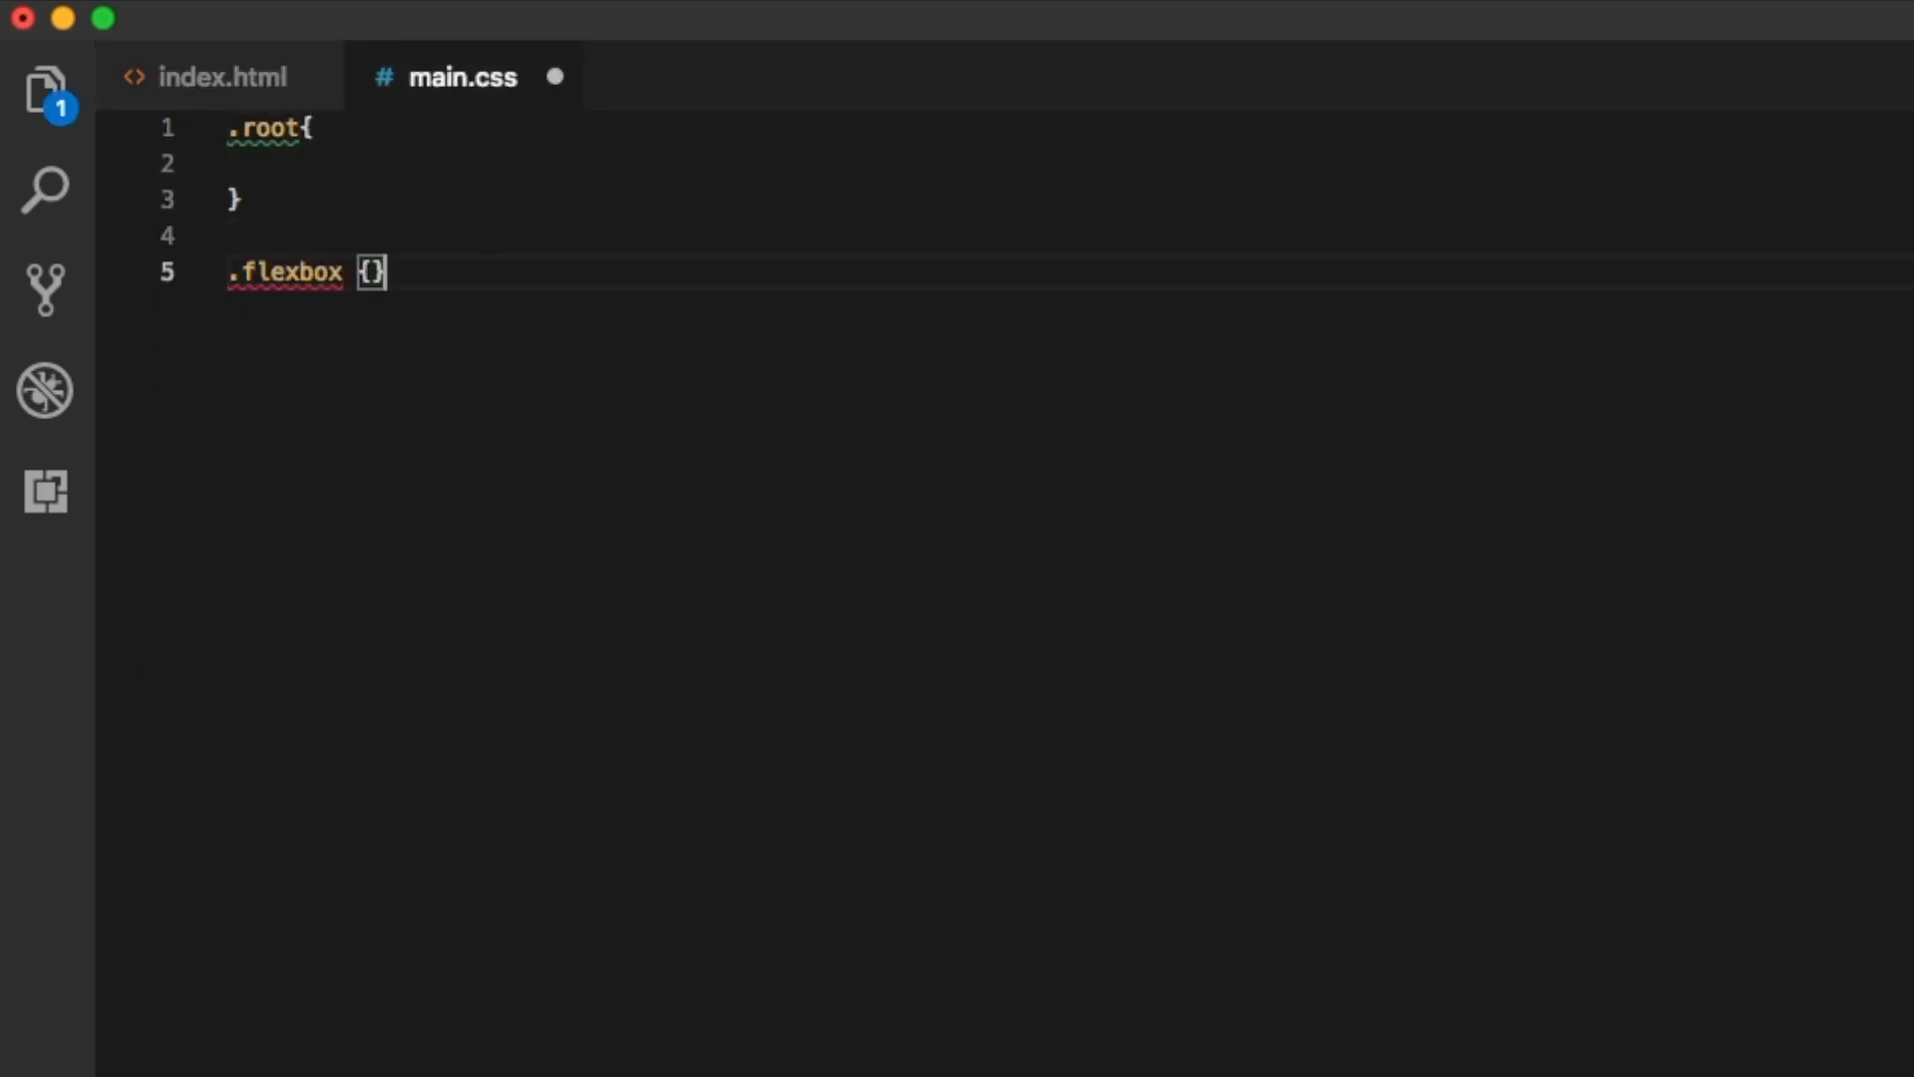
pyautogui.click(219, 76)
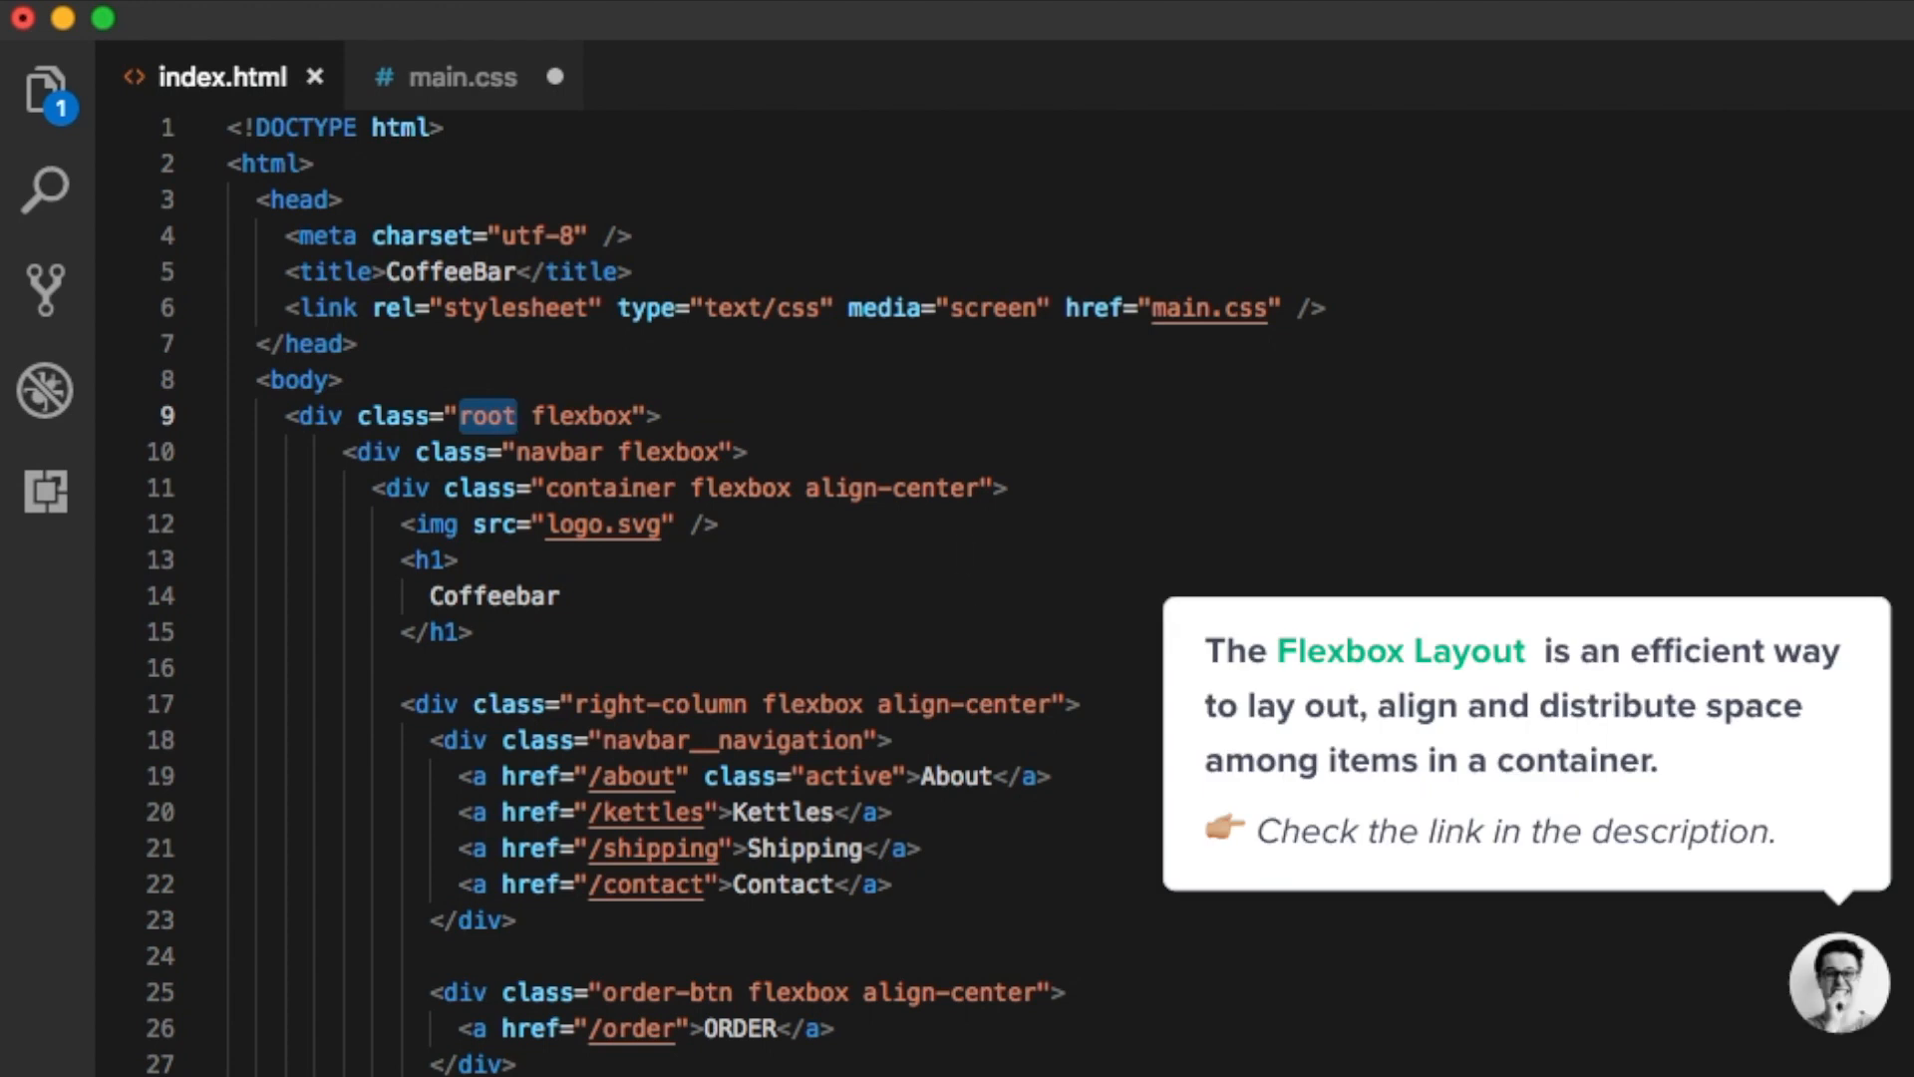
pyautogui.click(460, 76)
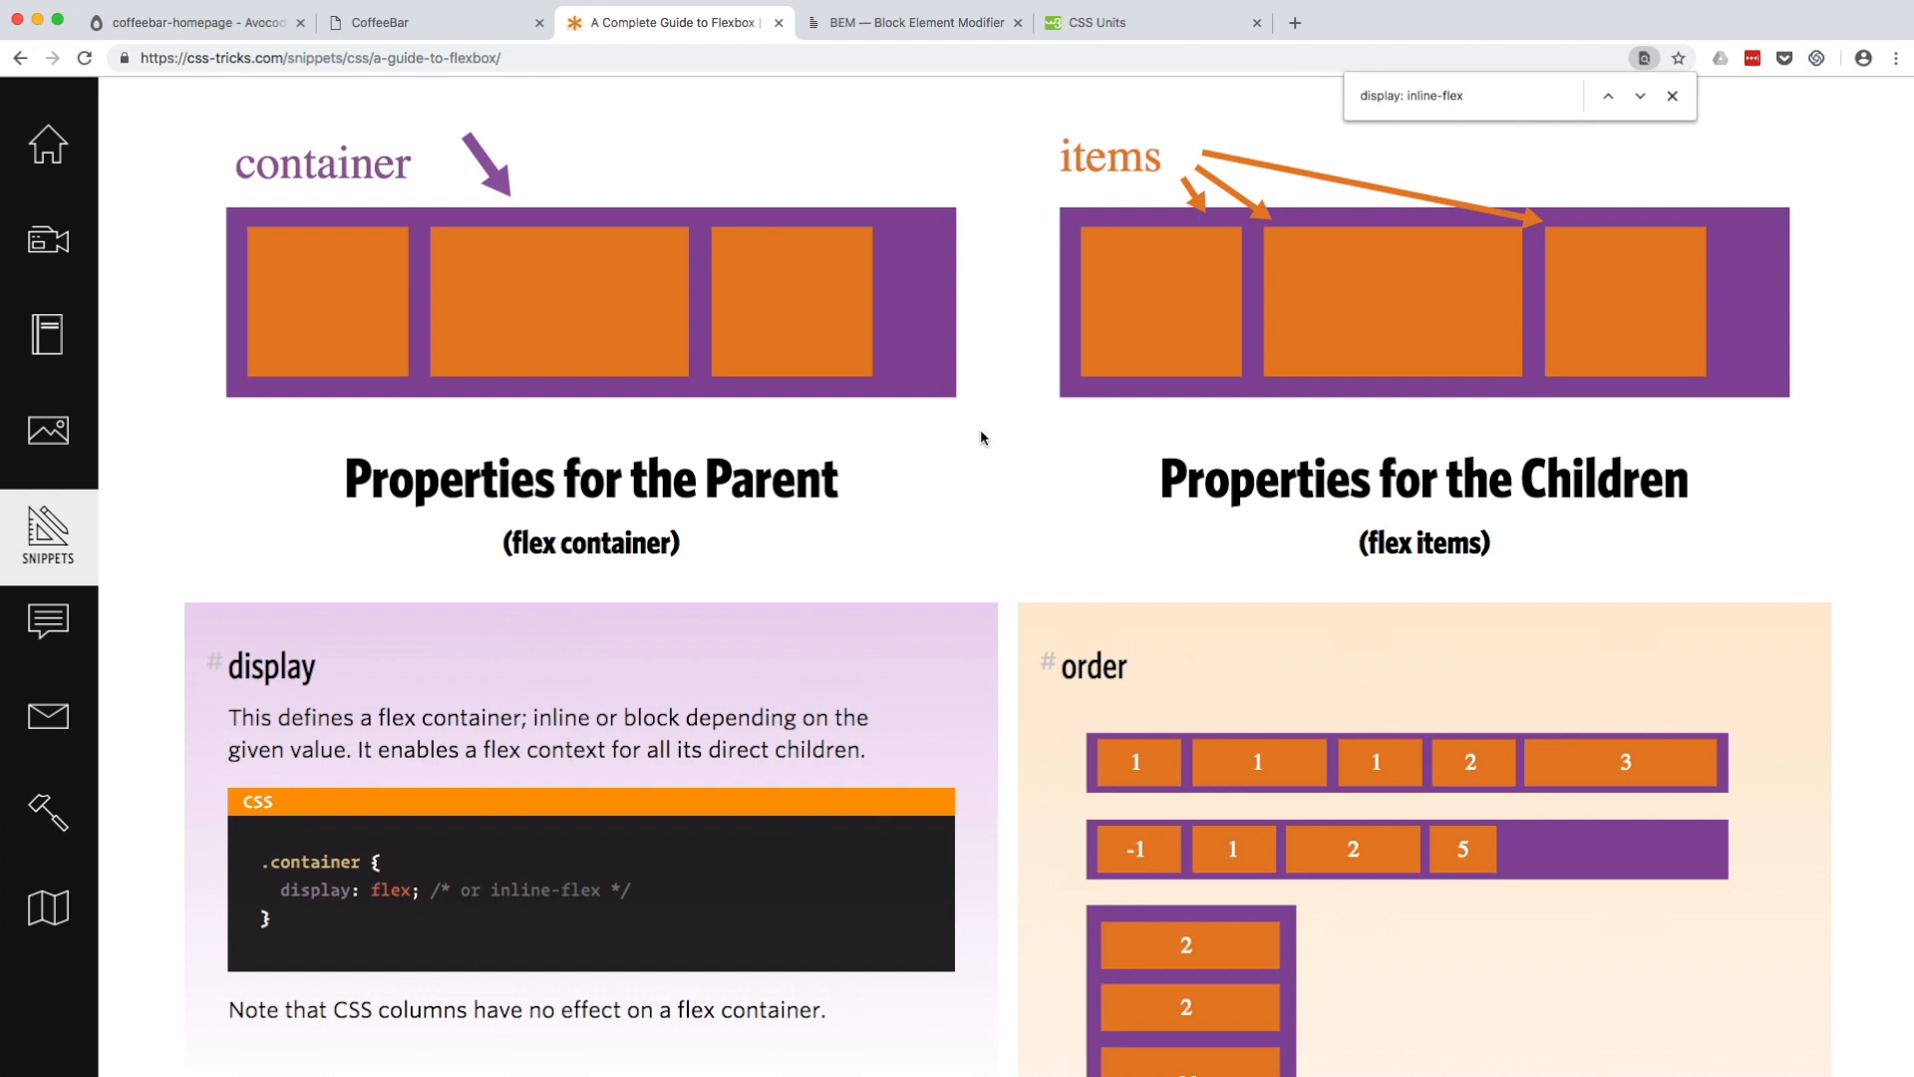
pyautogui.moveTo(953, 285)
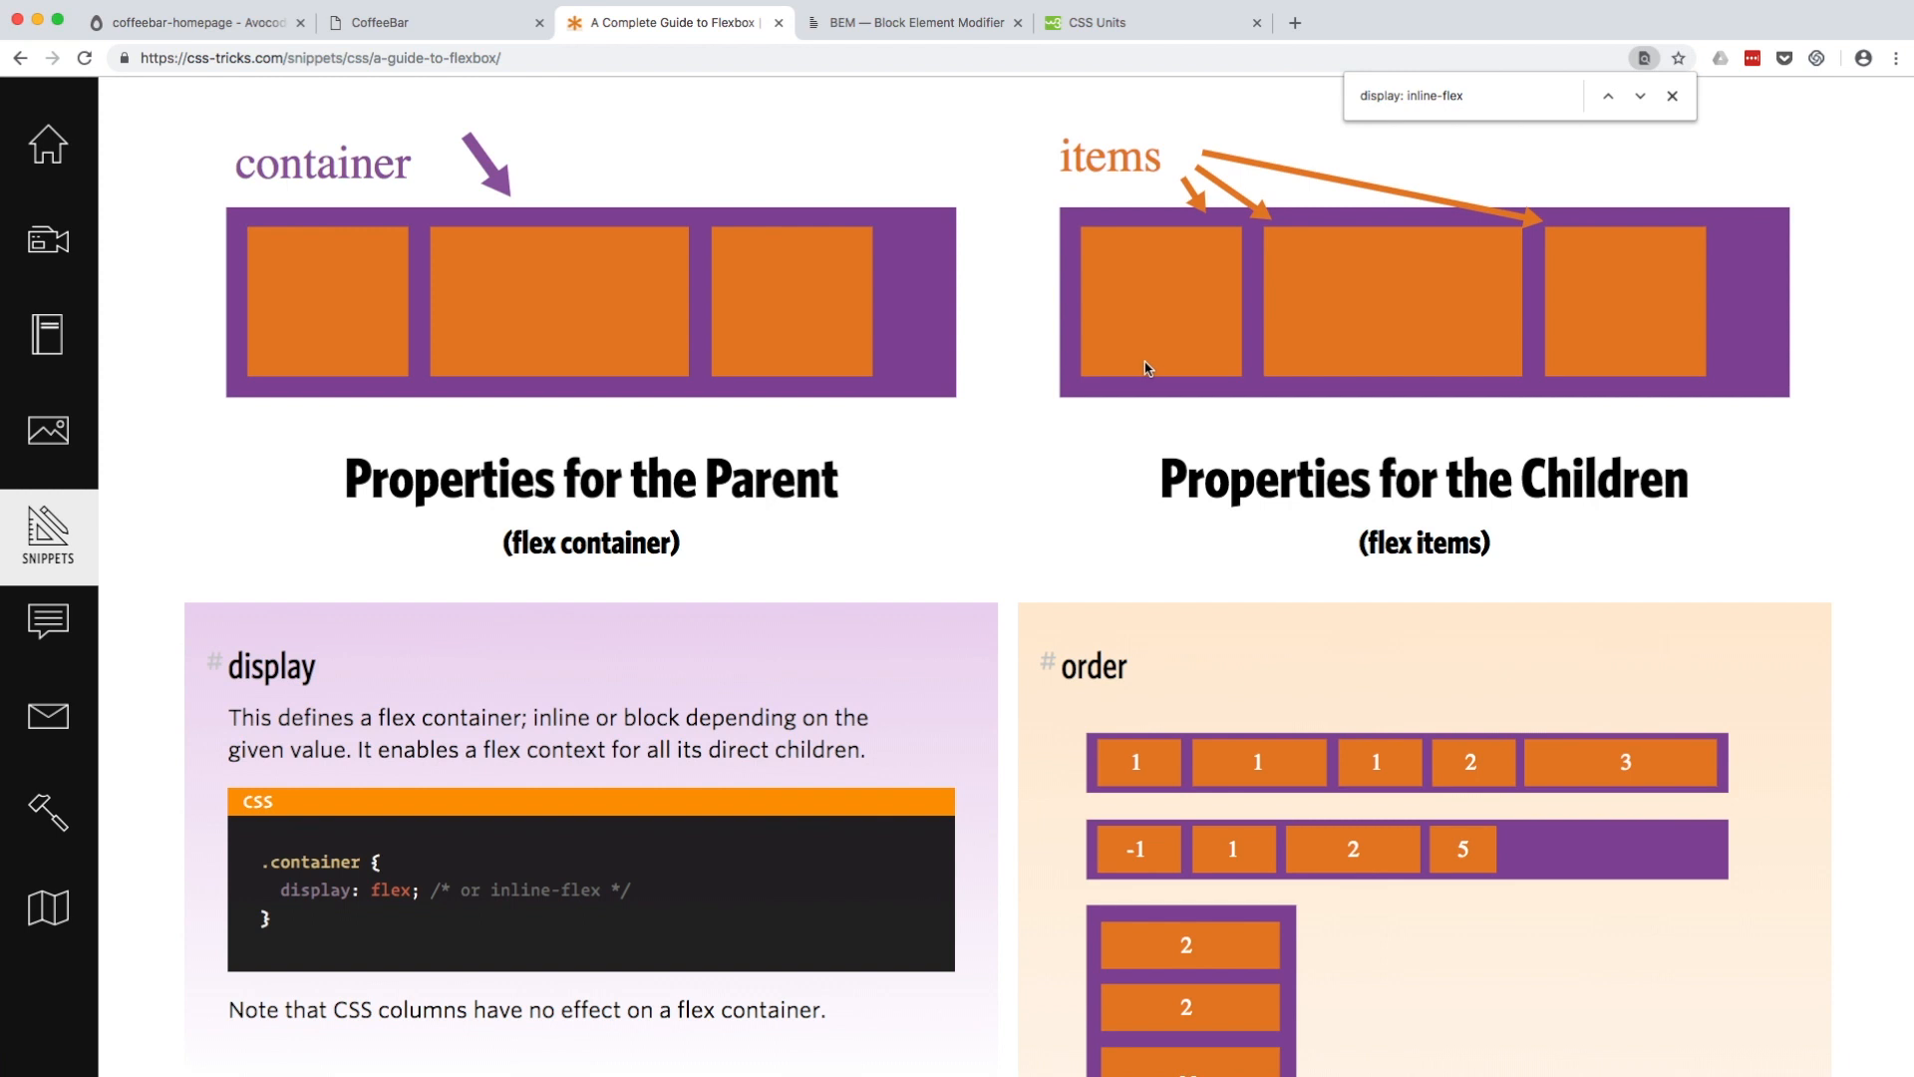
pyautogui.moveTo(995, 389)
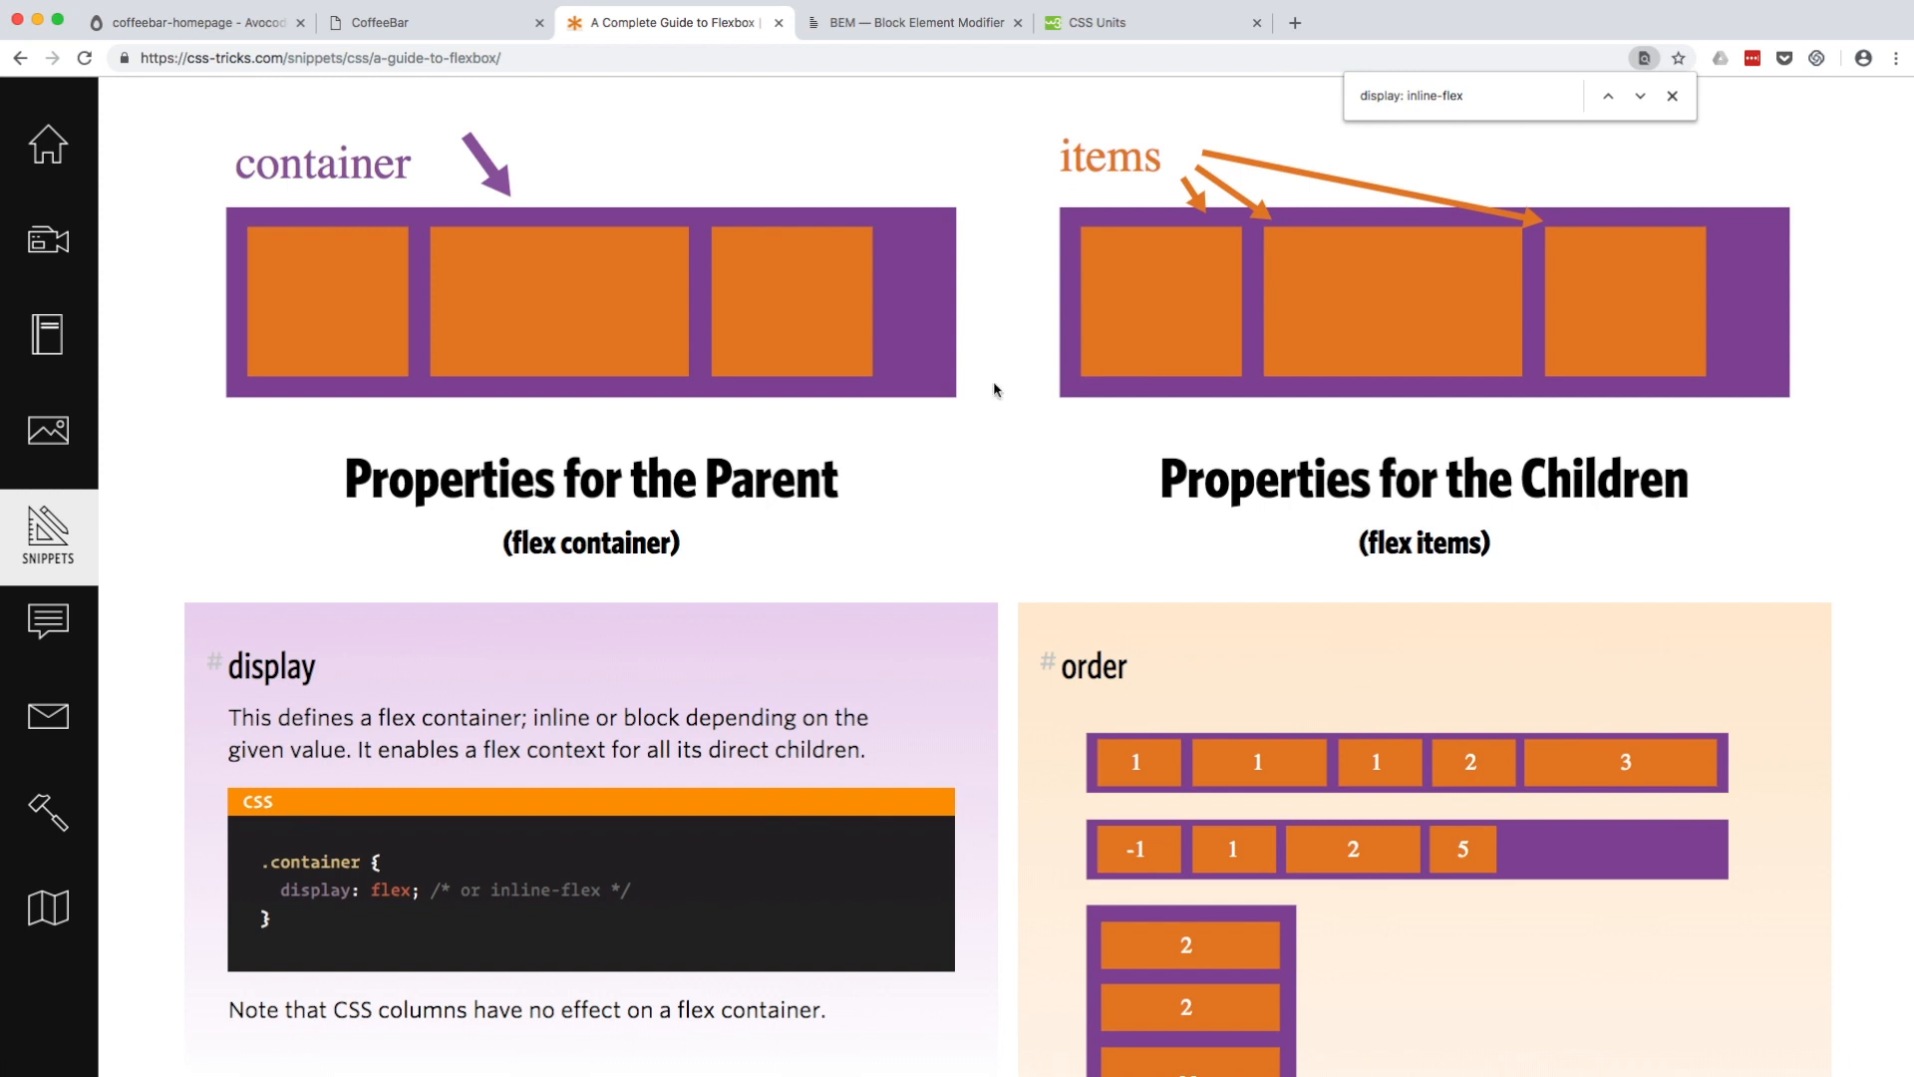
pyautogui.moveTo(898, 406)
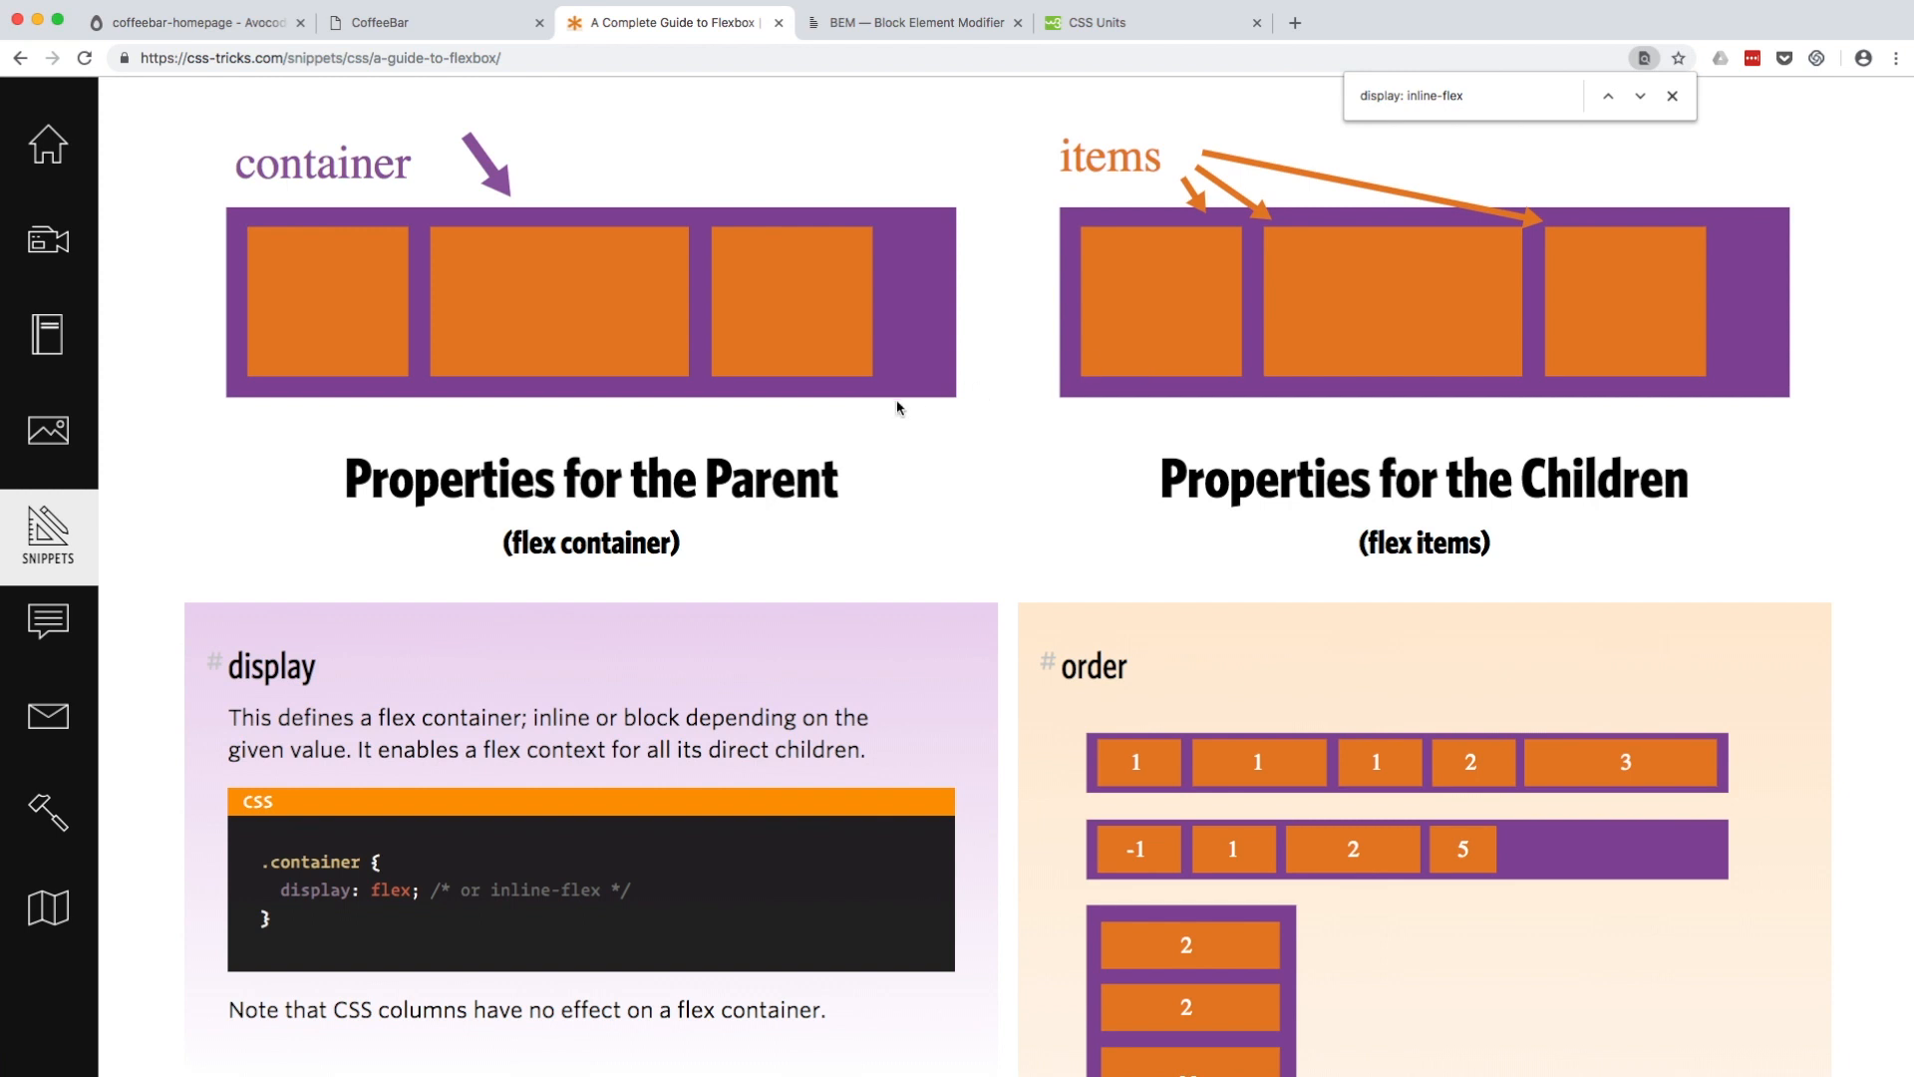
pyautogui.moveTo(839, 347)
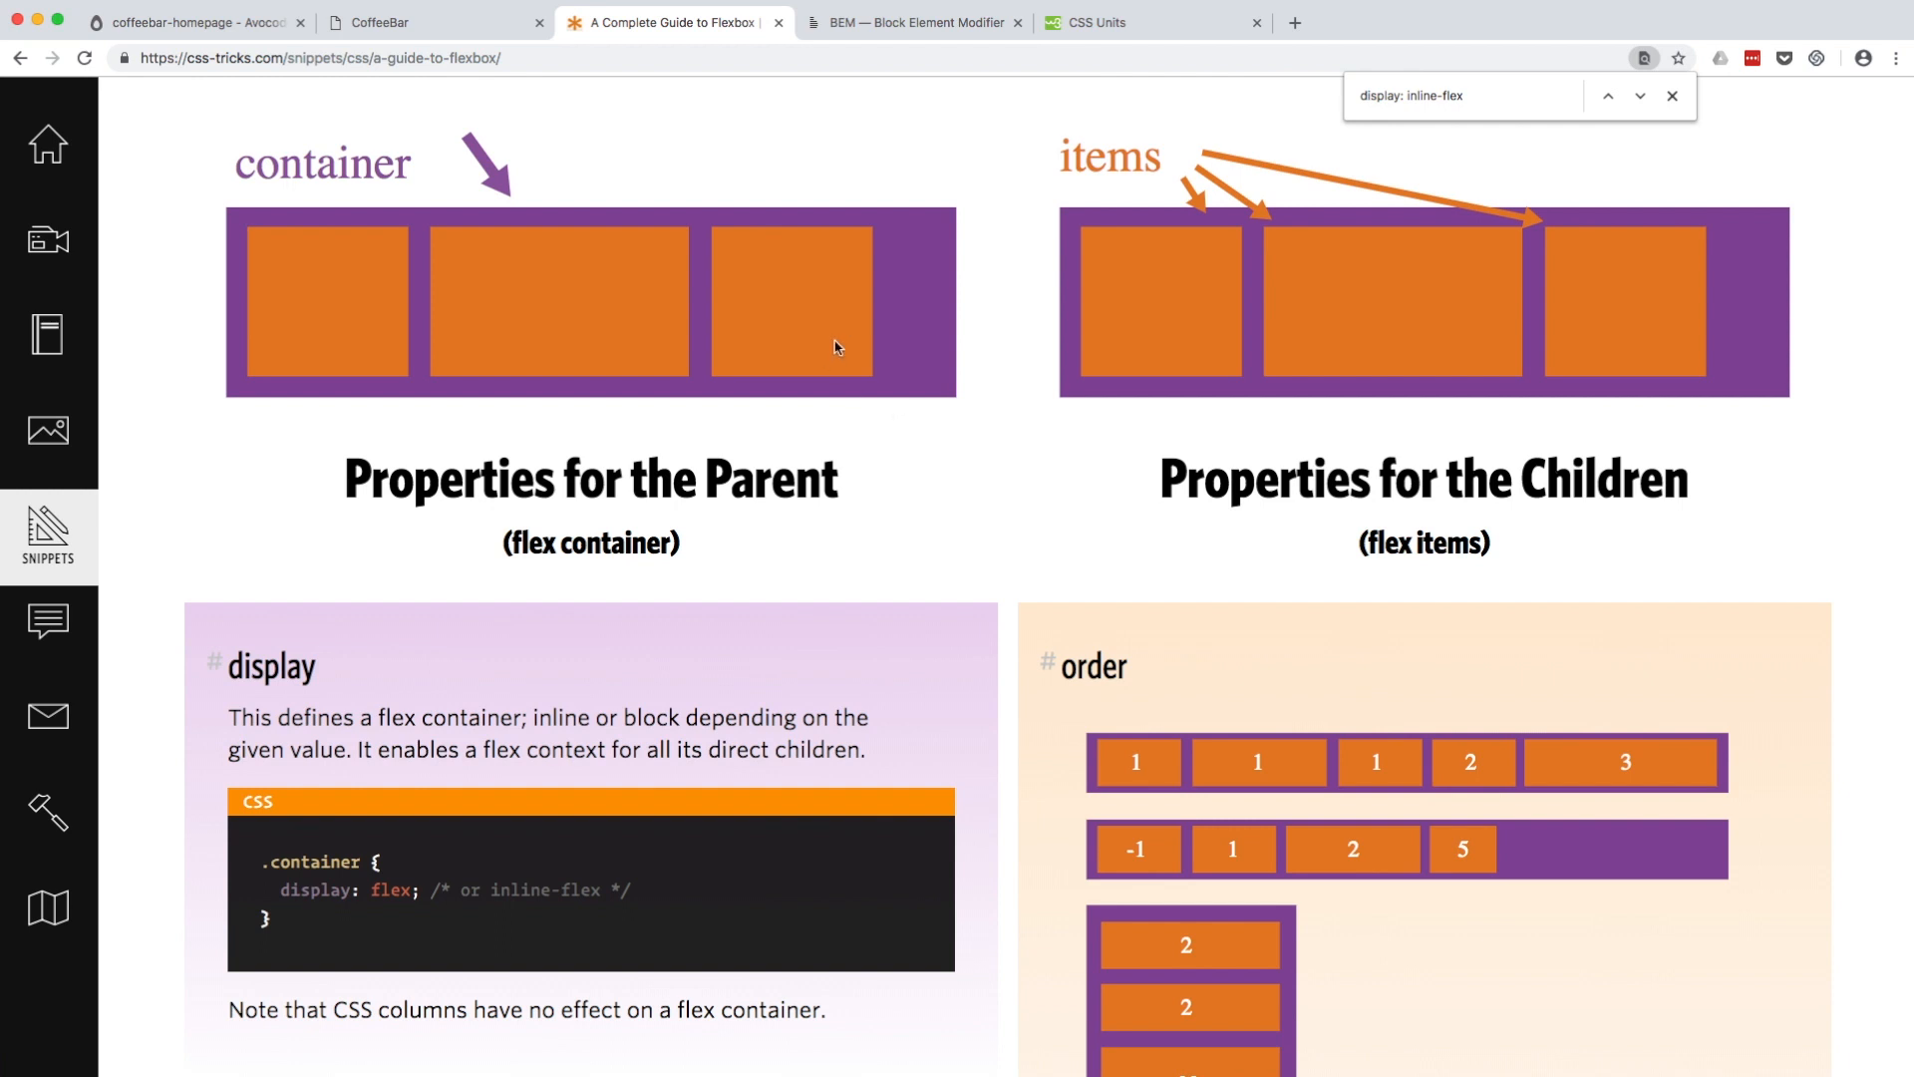
pyautogui.moveTo(813, 268)
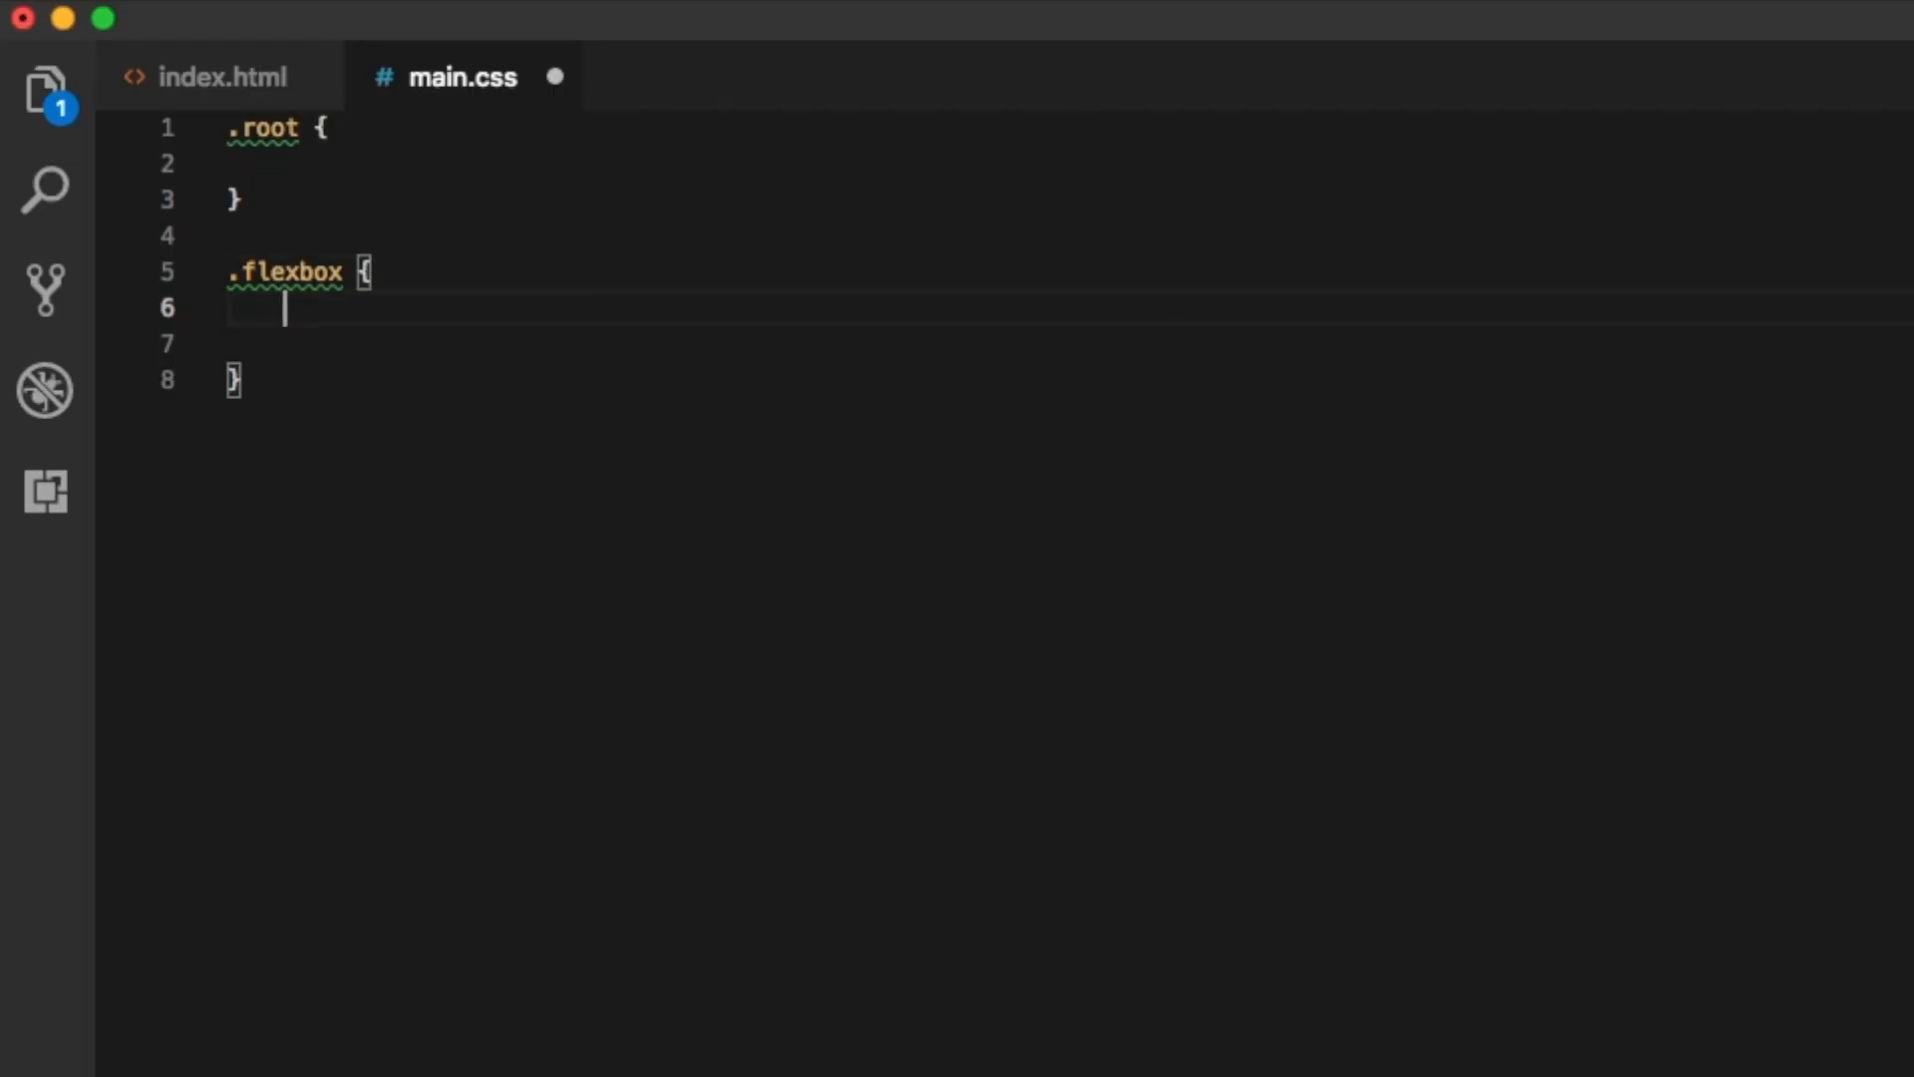
# Declare display: flex in .flexbox and move into the empty .root rule
pyautogui.write('display: flex;')
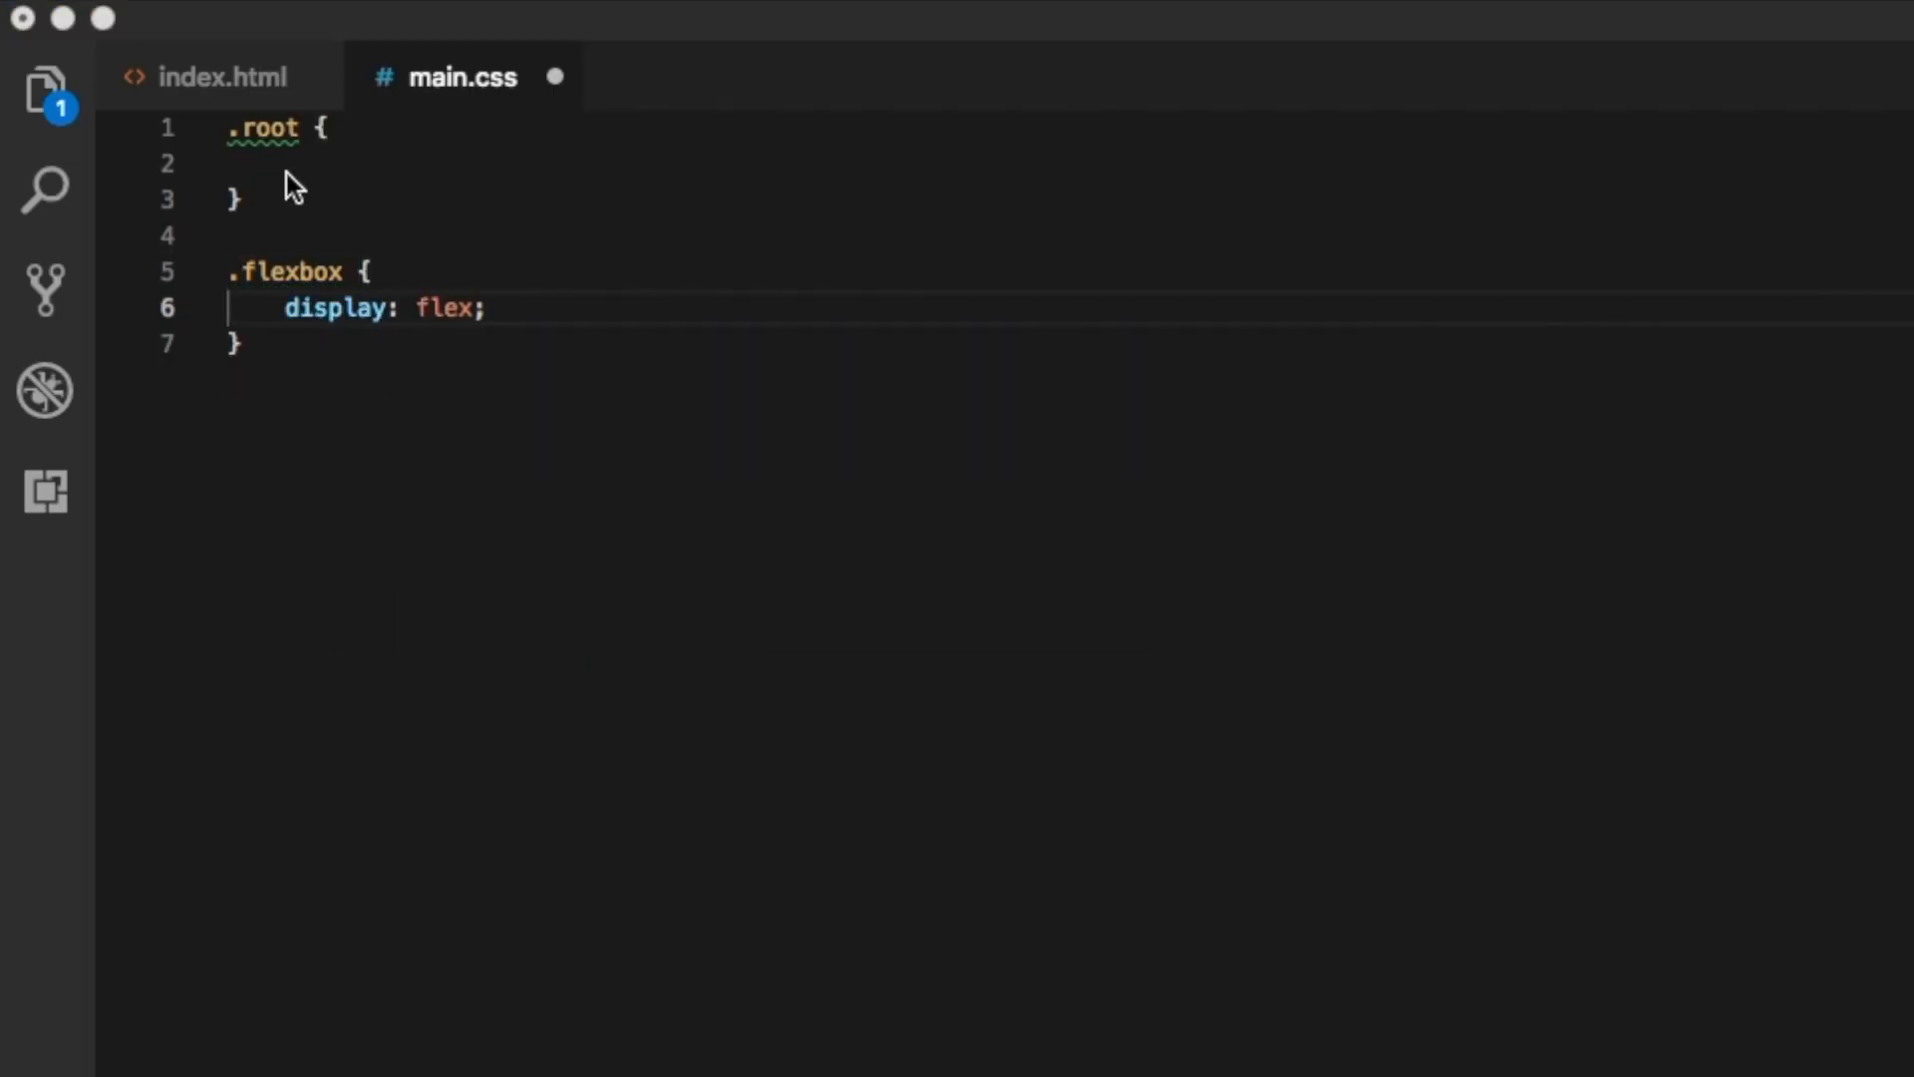
pyautogui.click(293, 162)
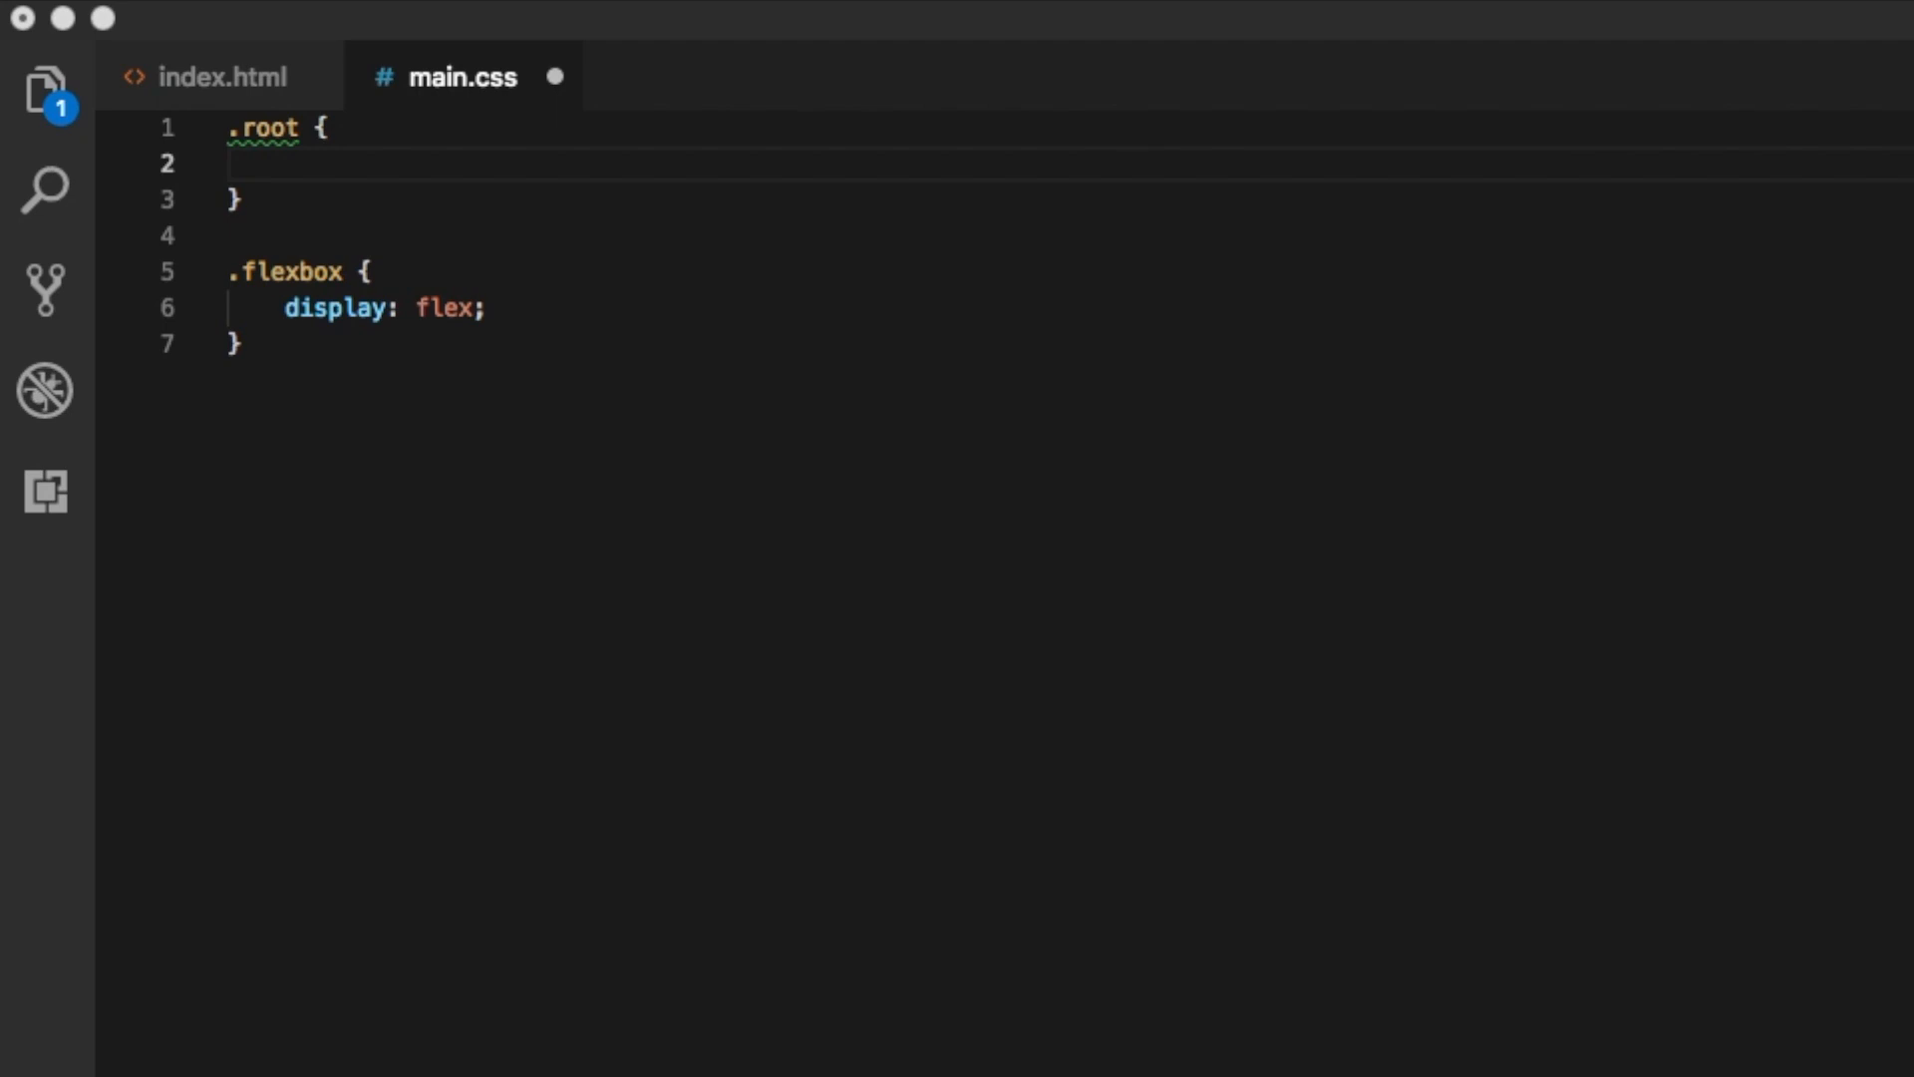
pyautogui.moveTo(1205, 723)
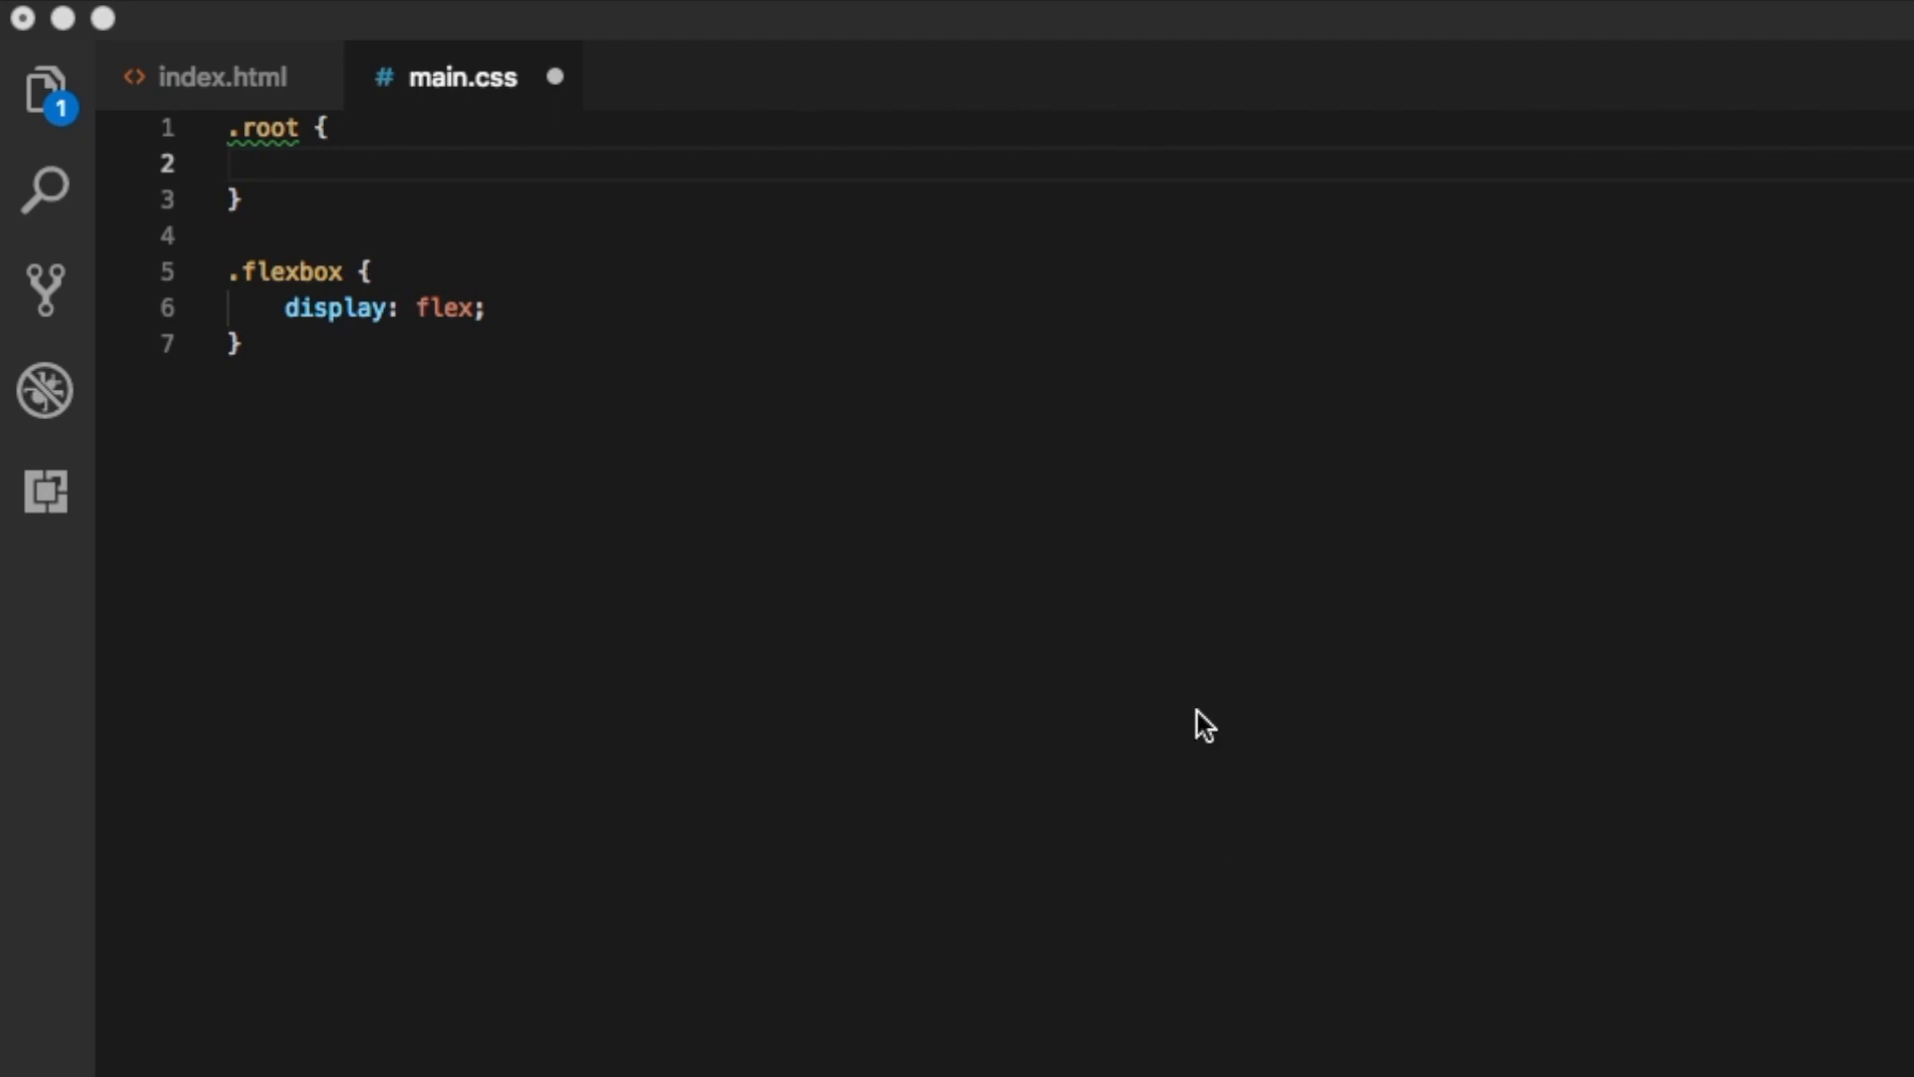
pyautogui.moveTo(1117, 650)
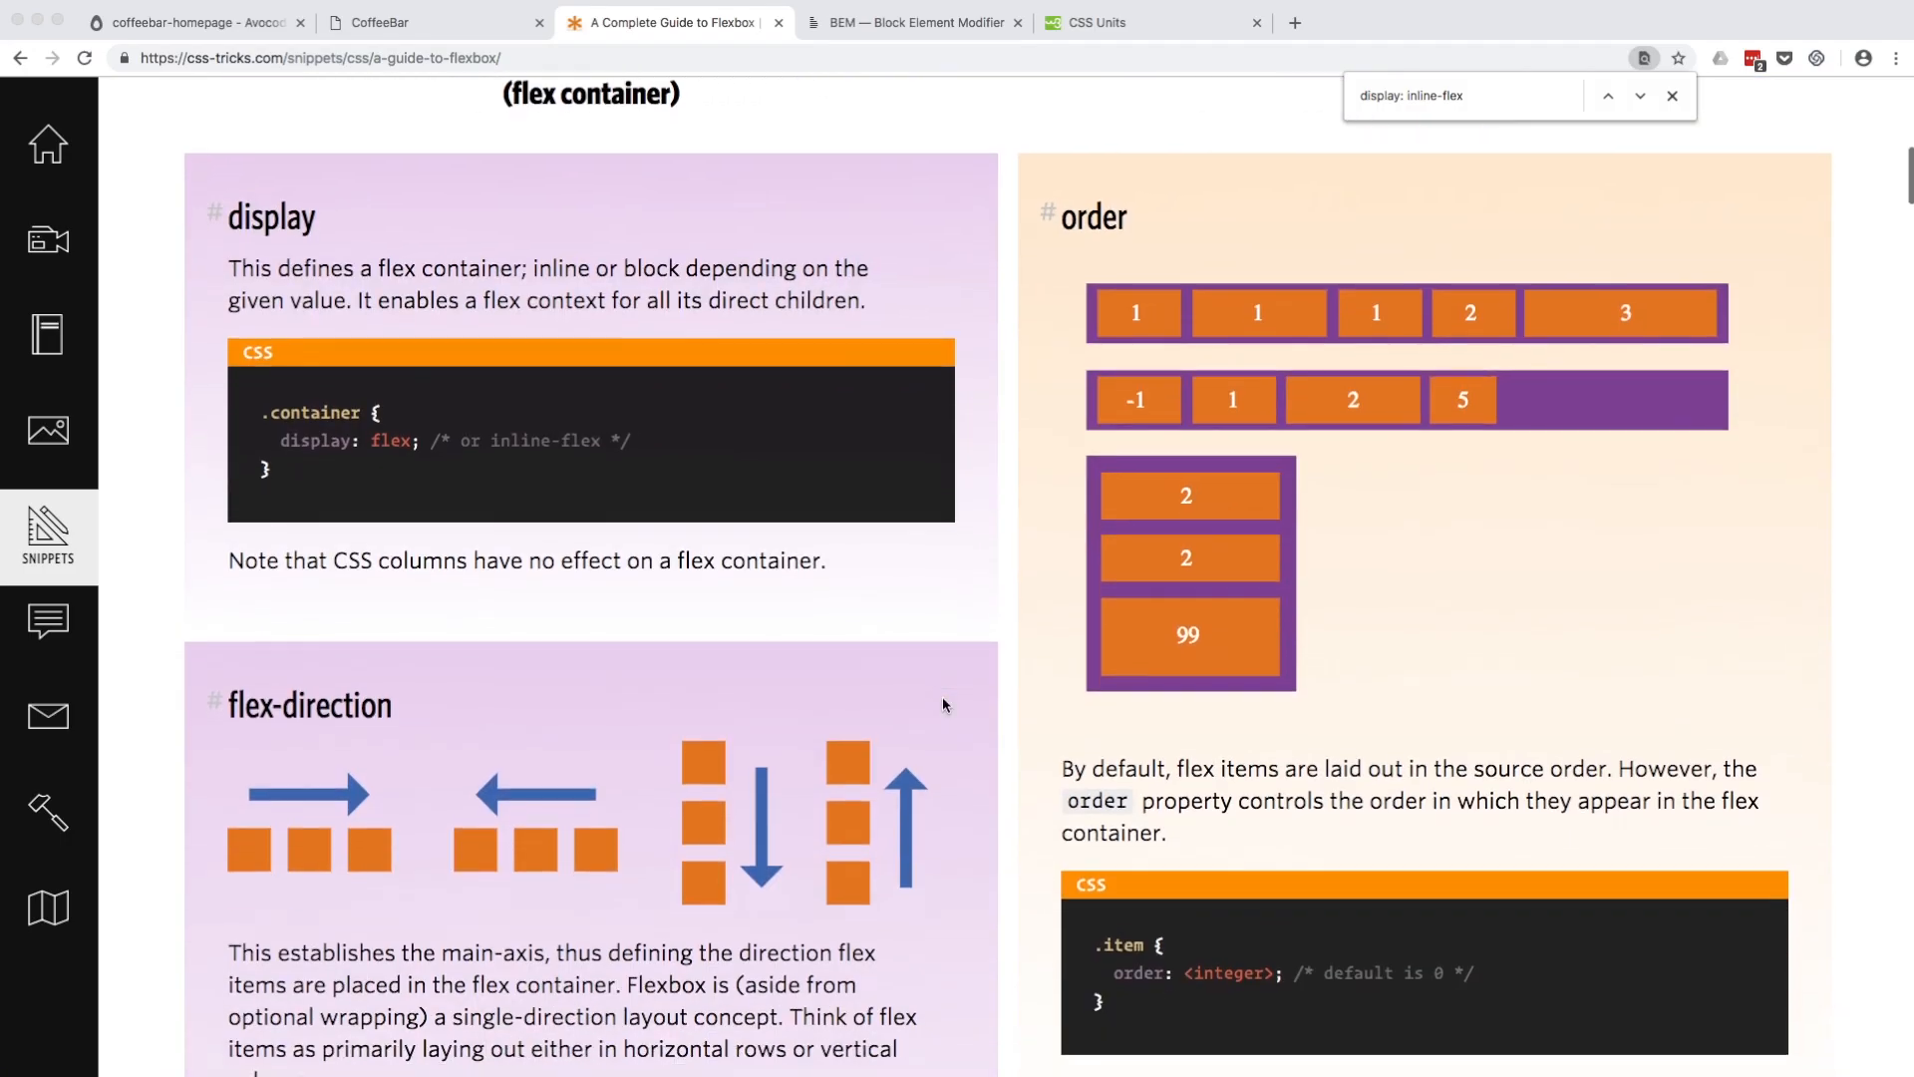
# Scroll the Flexbox guide down to the flex-direction row/column section
pyautogui.scroll(-3)
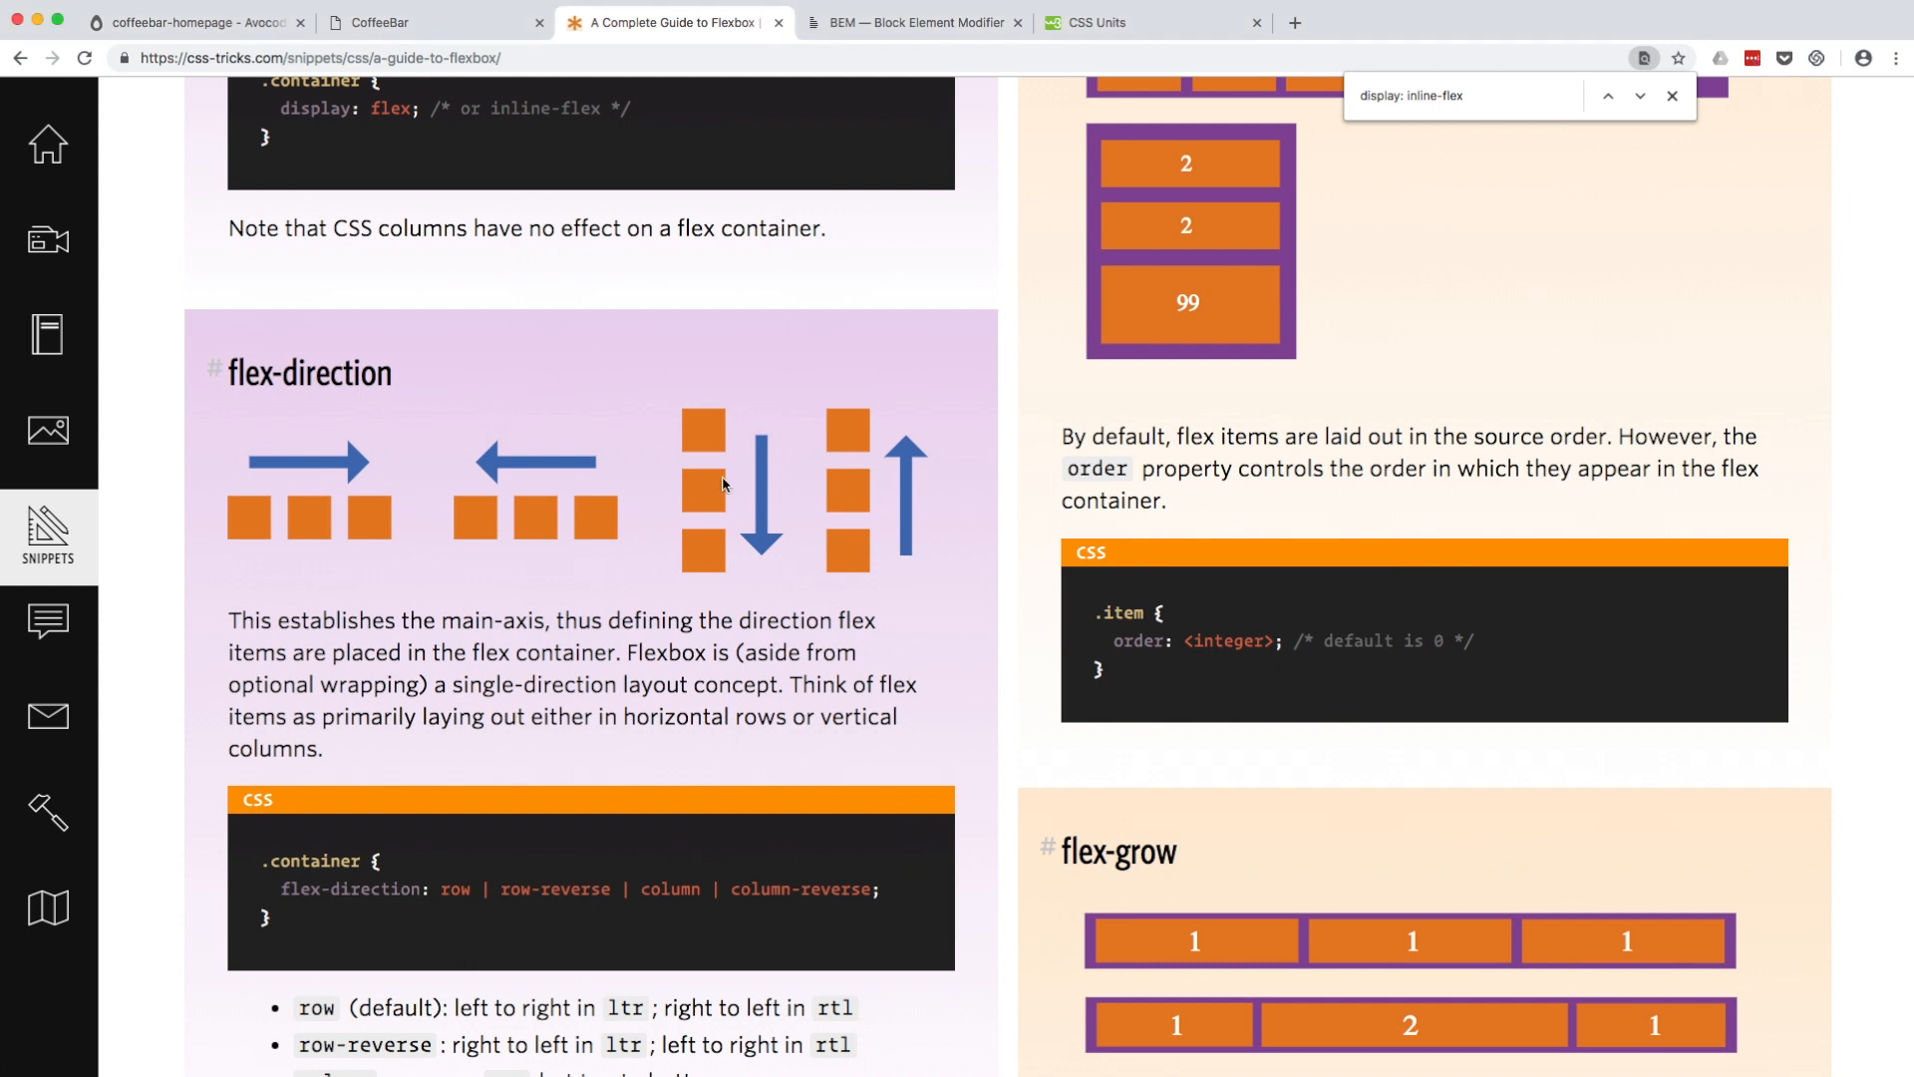
pyautogui.moveTo(303, 392)
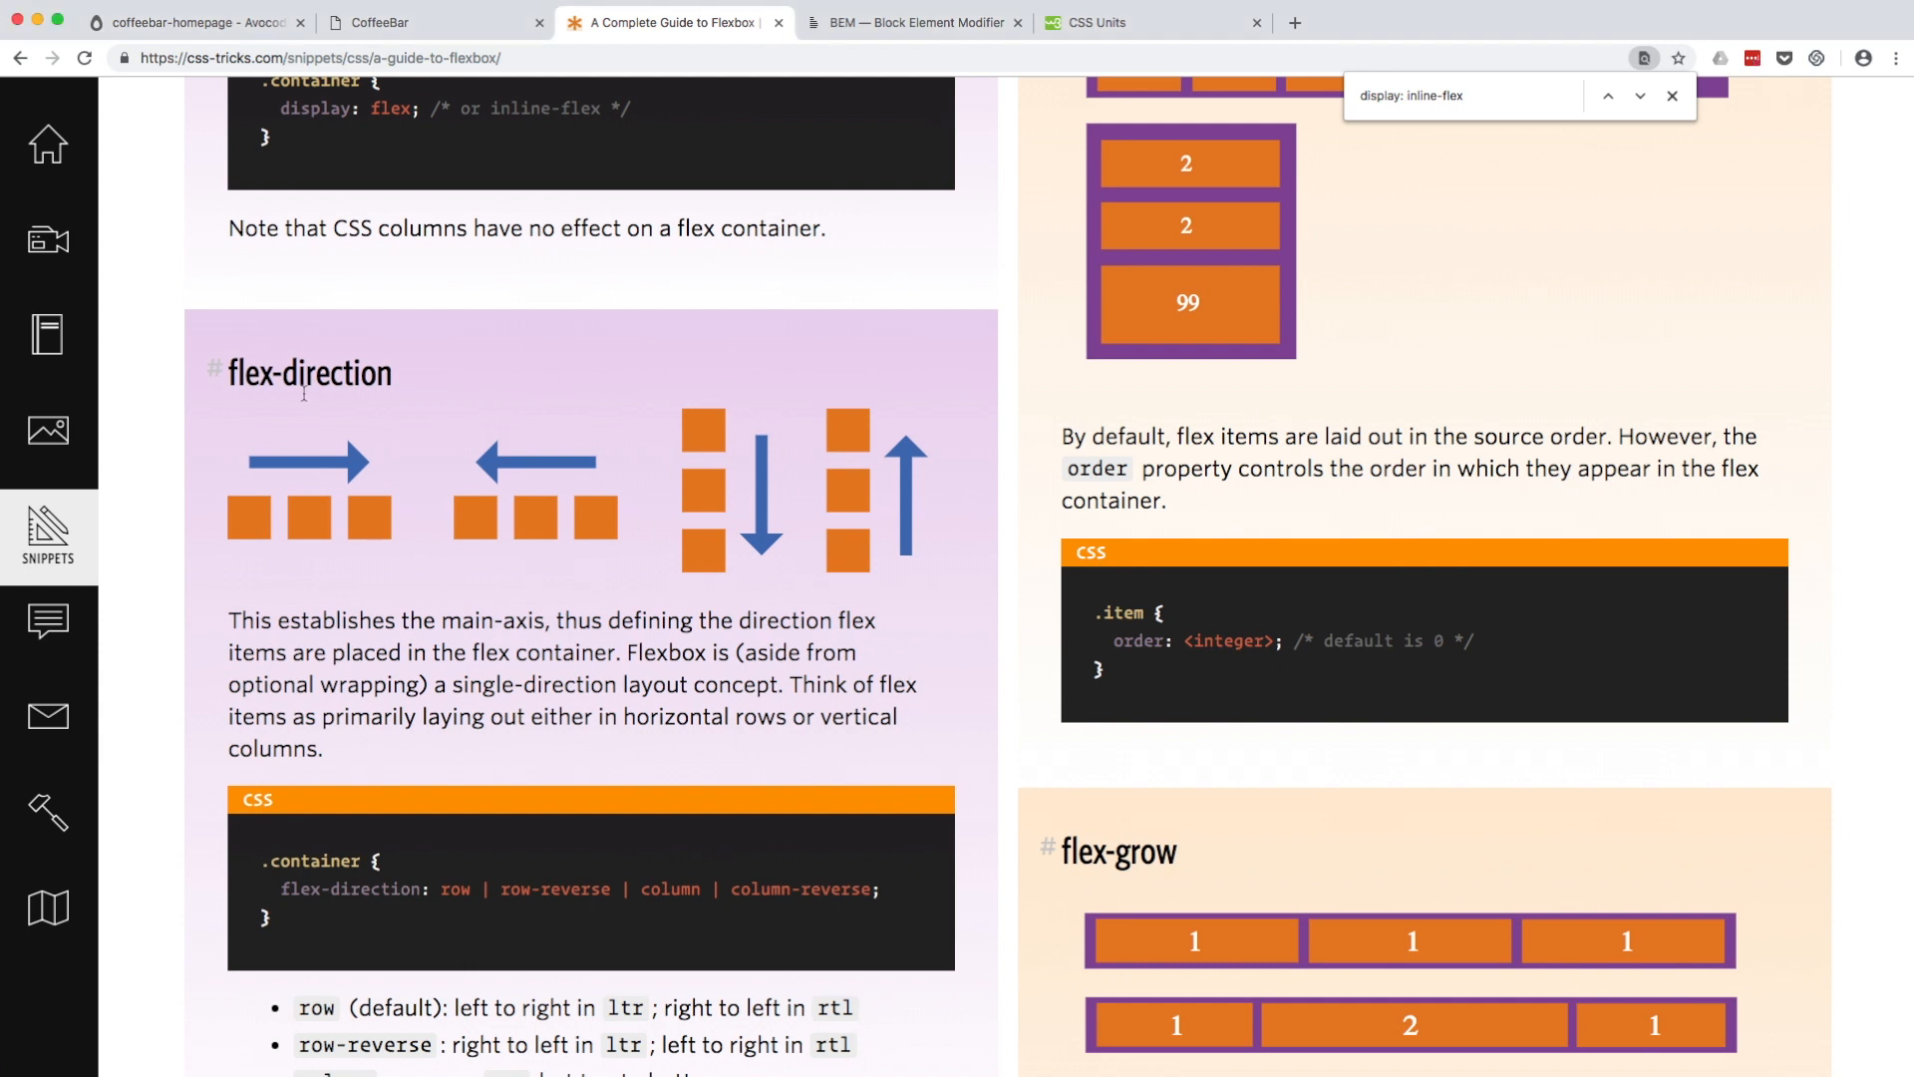
pyautogui.scroll(-3)
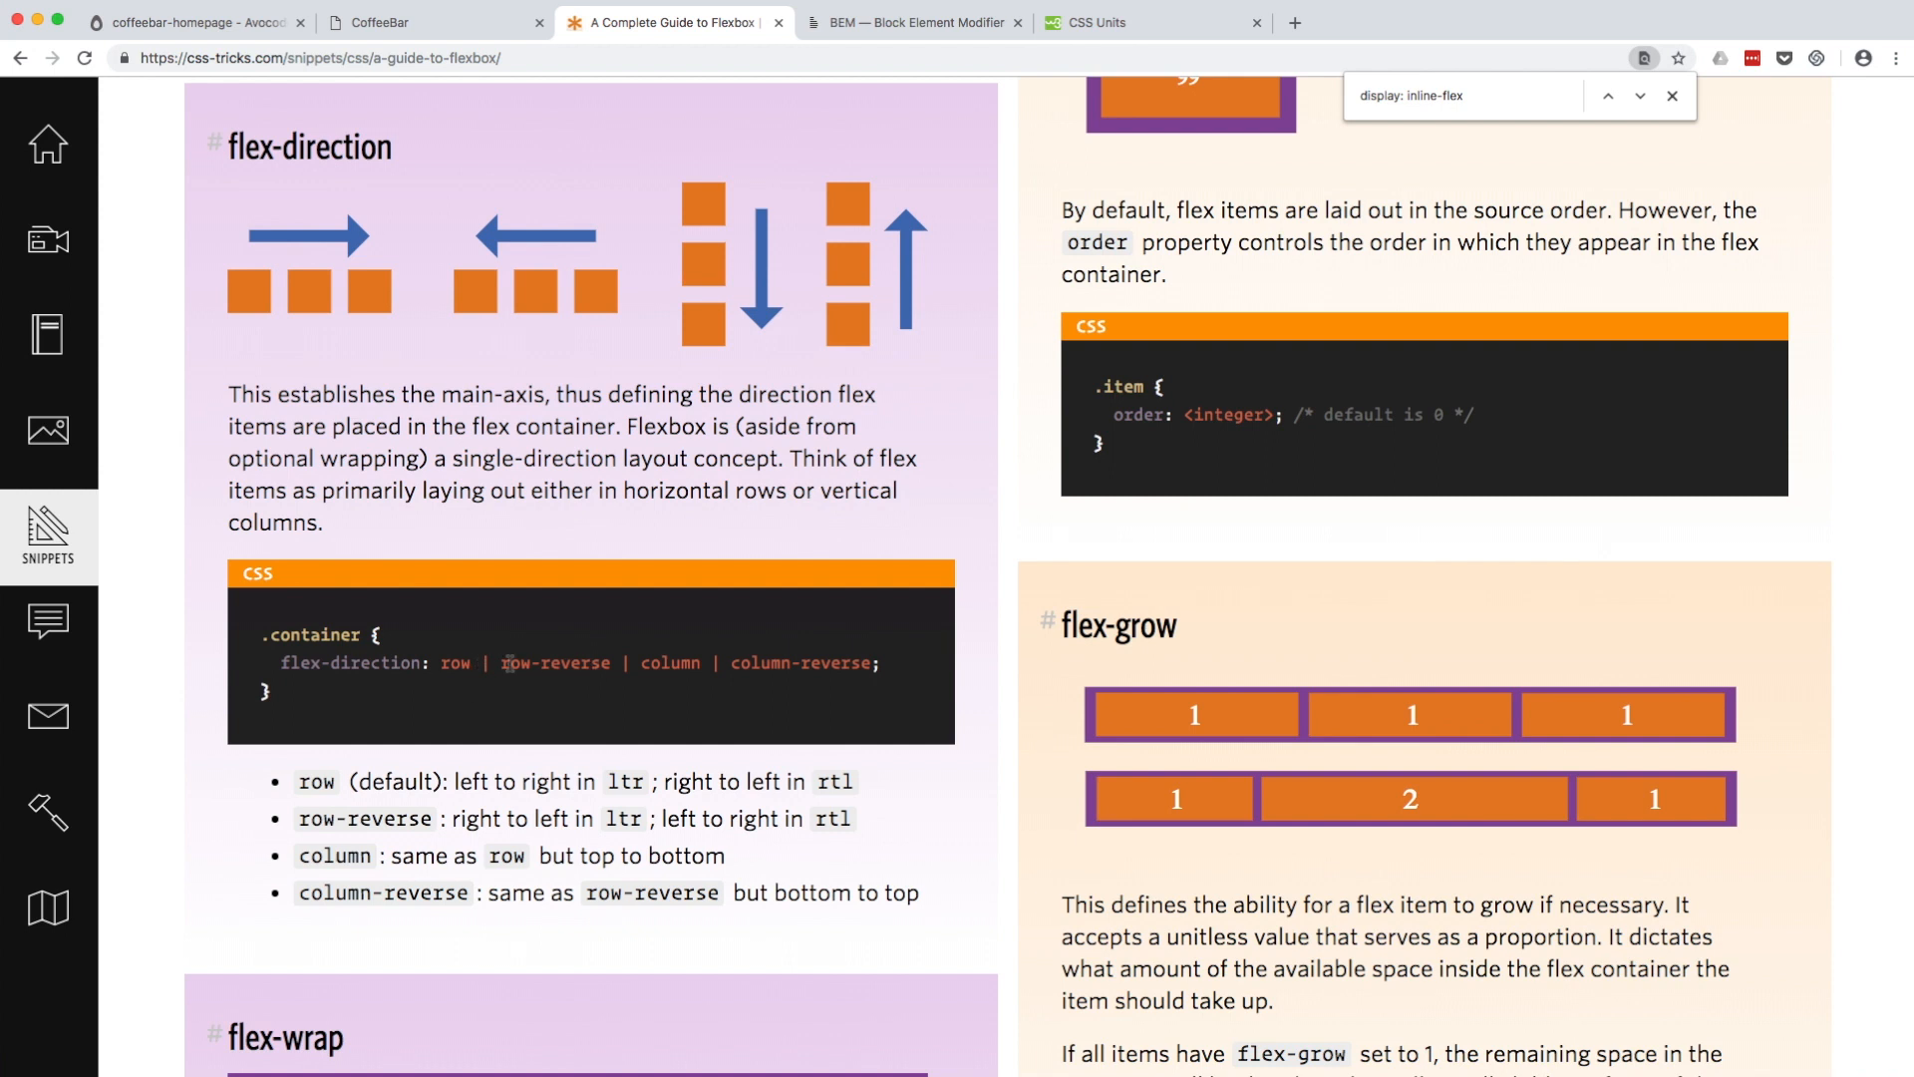
pyautogui.moveTo(823, 684)
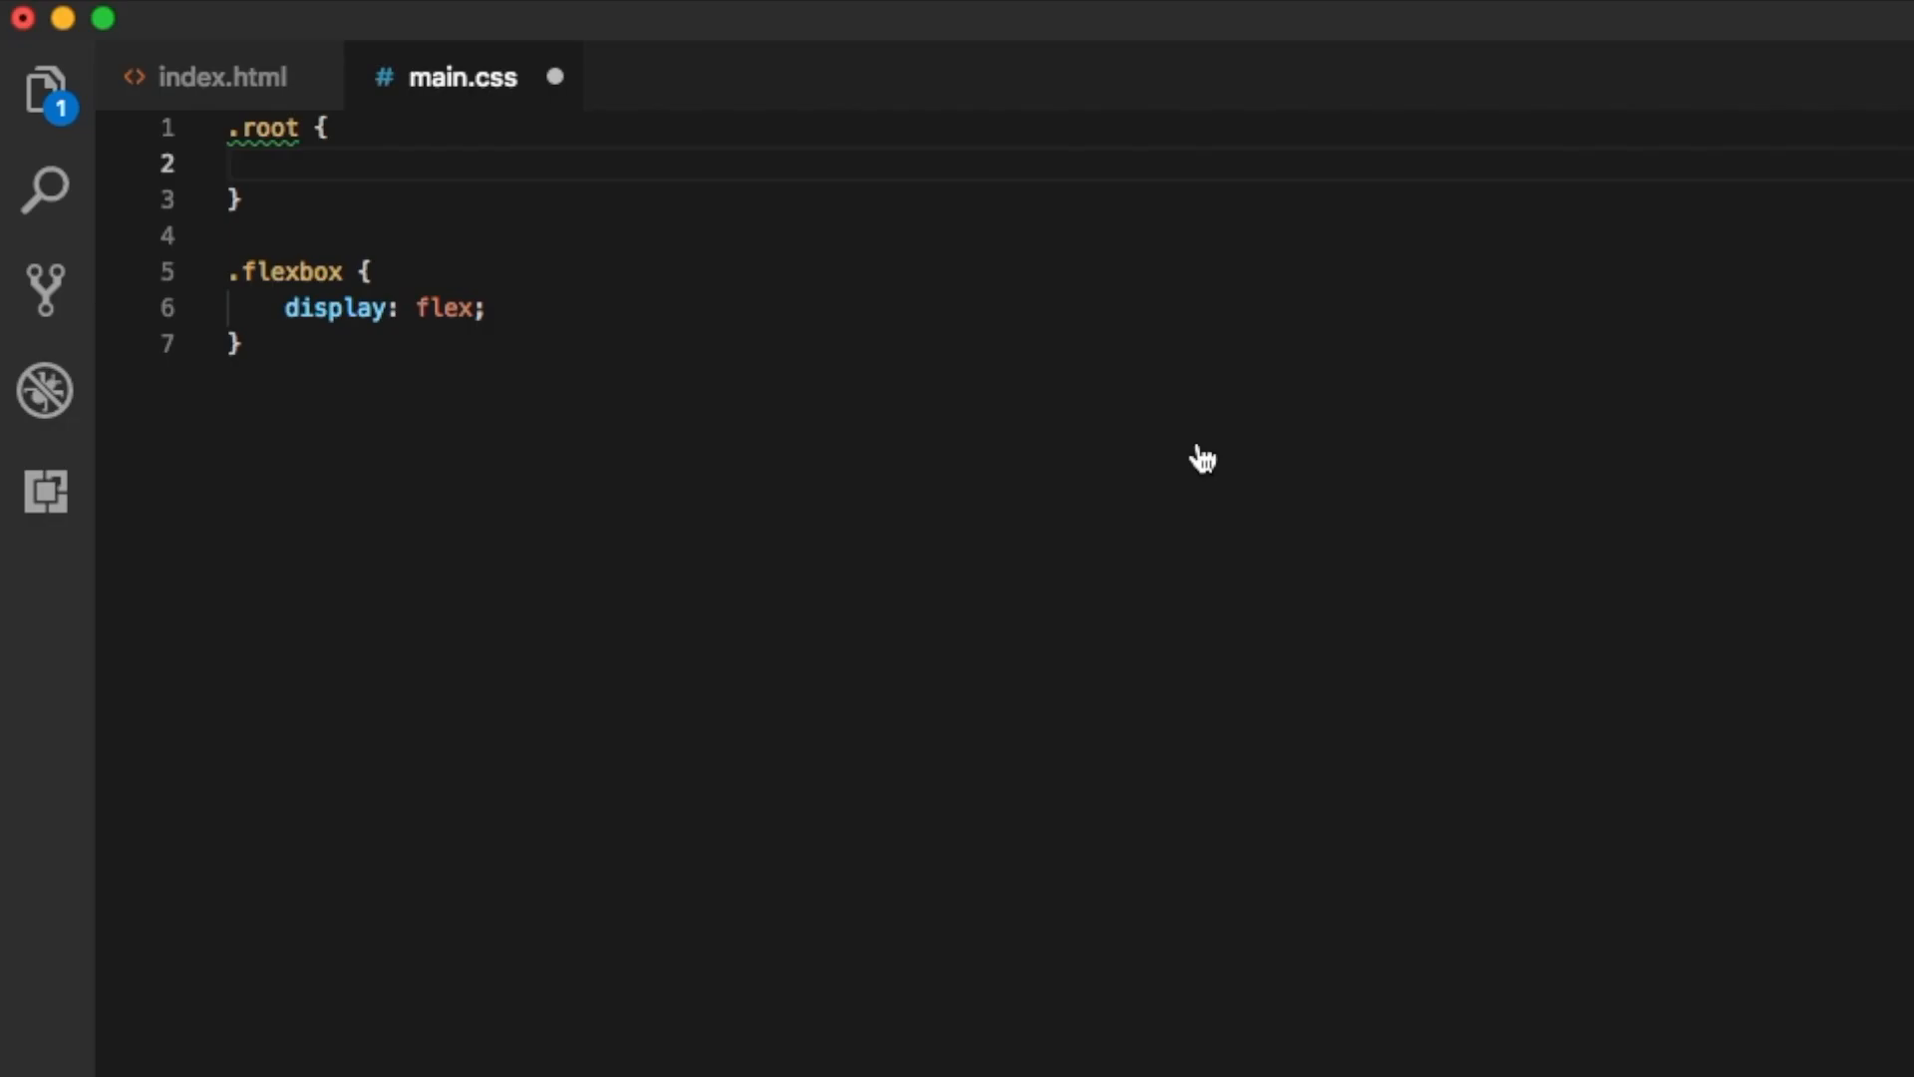
# Give .root flex-direction: column and min-height: 100%, then save main.css
pyautogui.write('flex-direction: row | row-reverse | column')
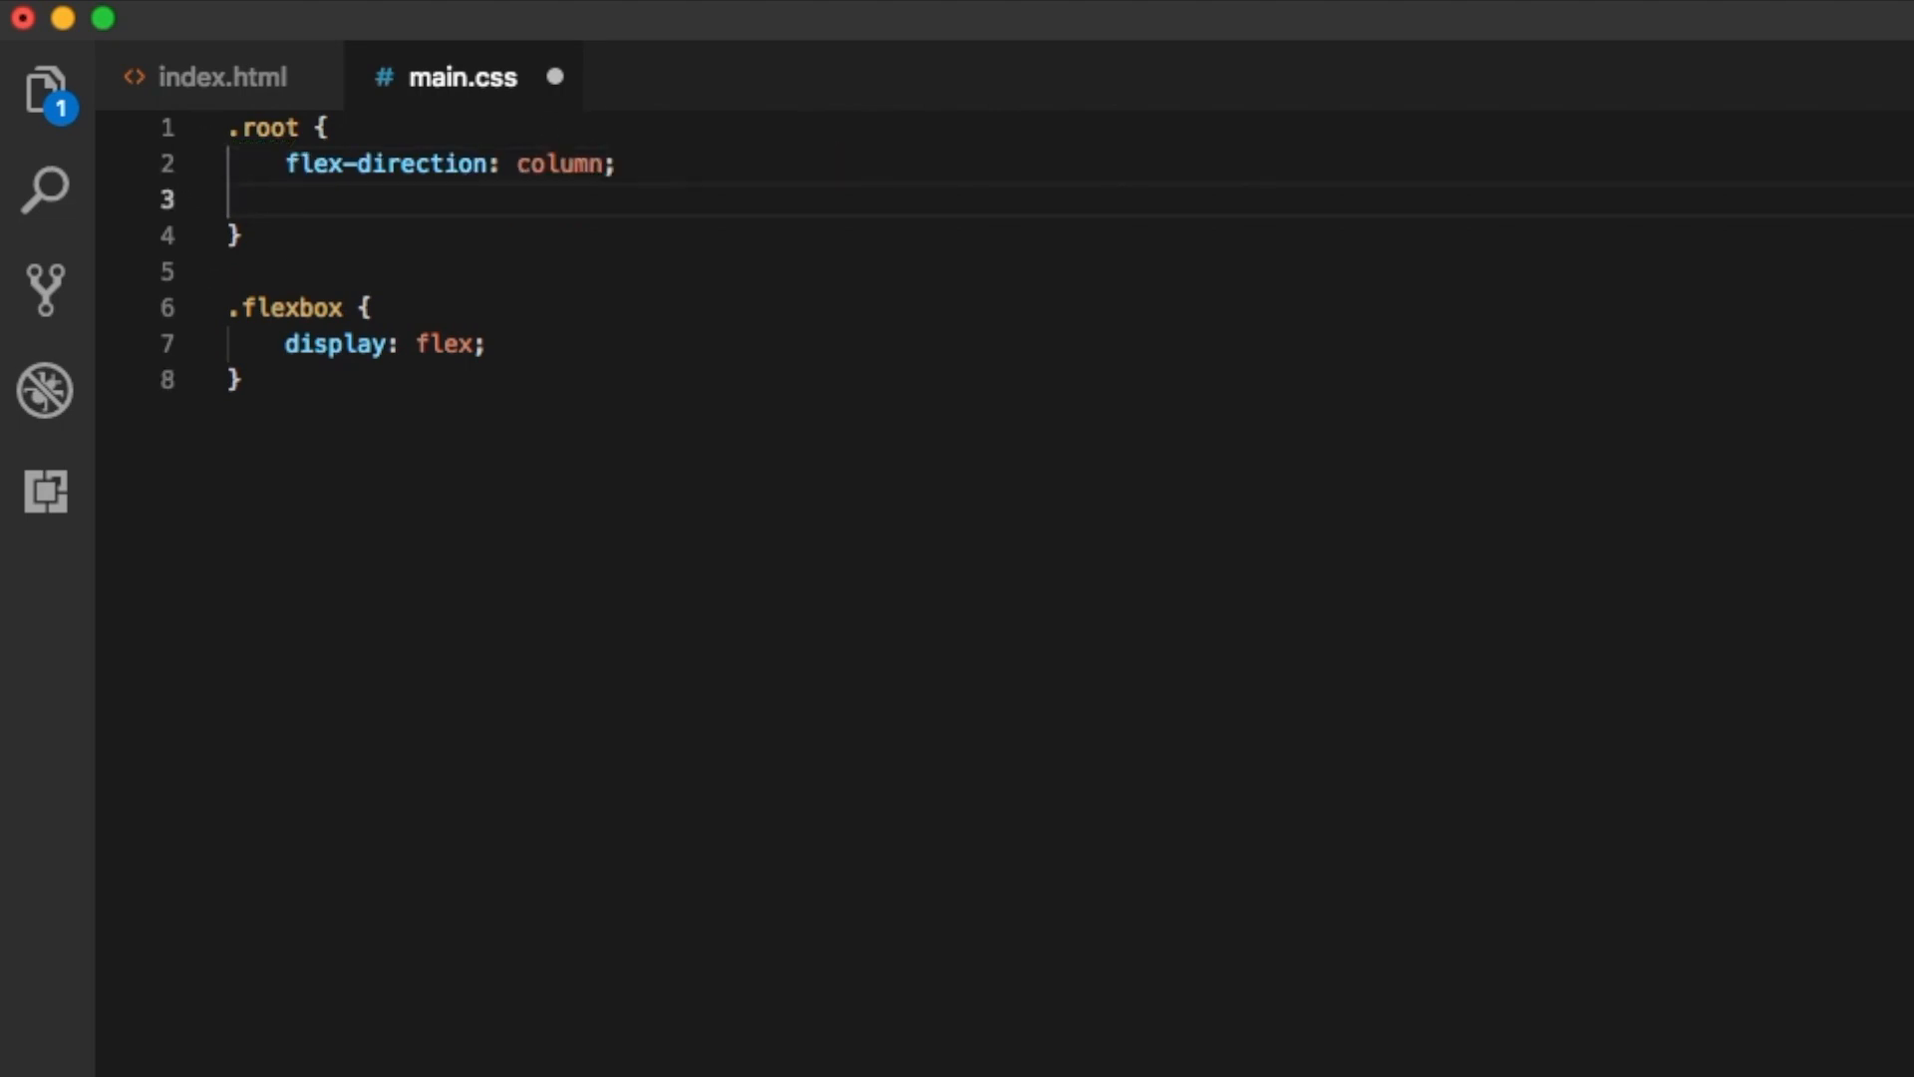
pyautogui.write('min')
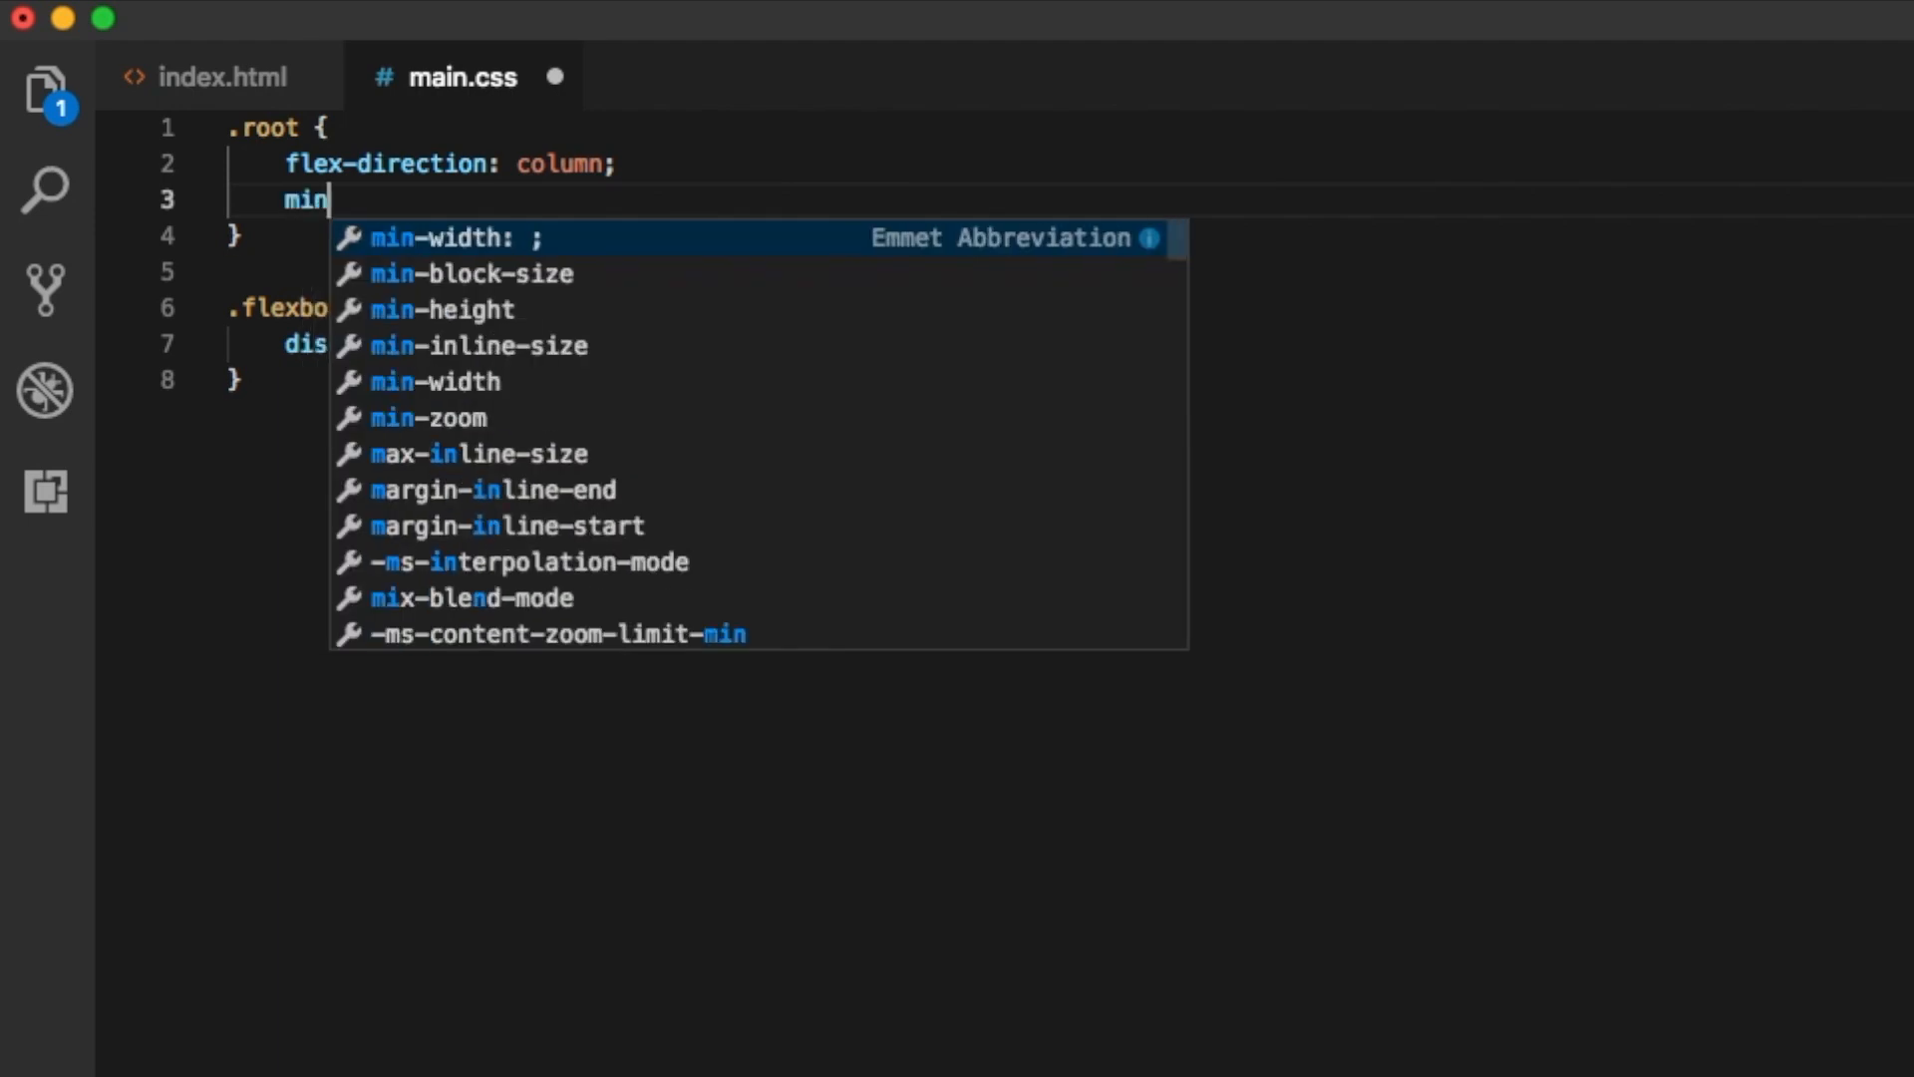
pyautogui.write('-height')
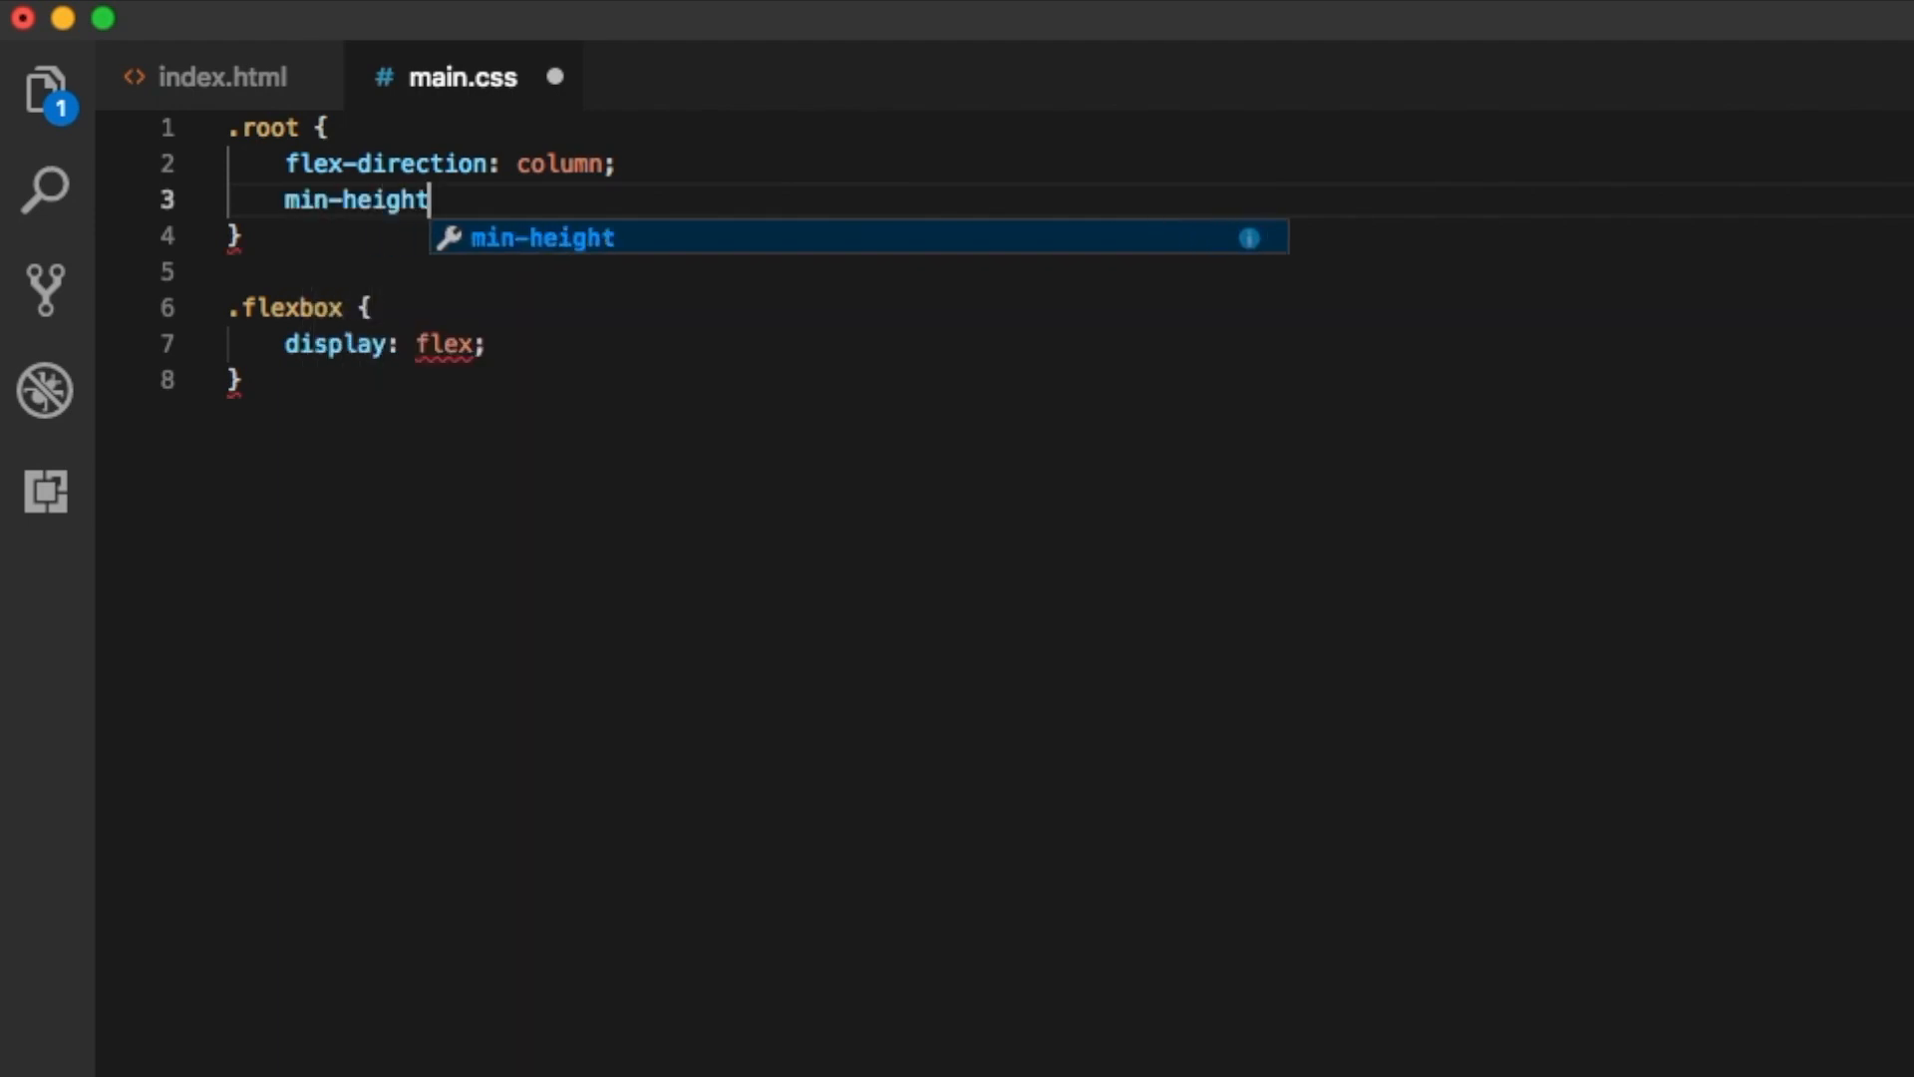
pyautogui.write(': 10')
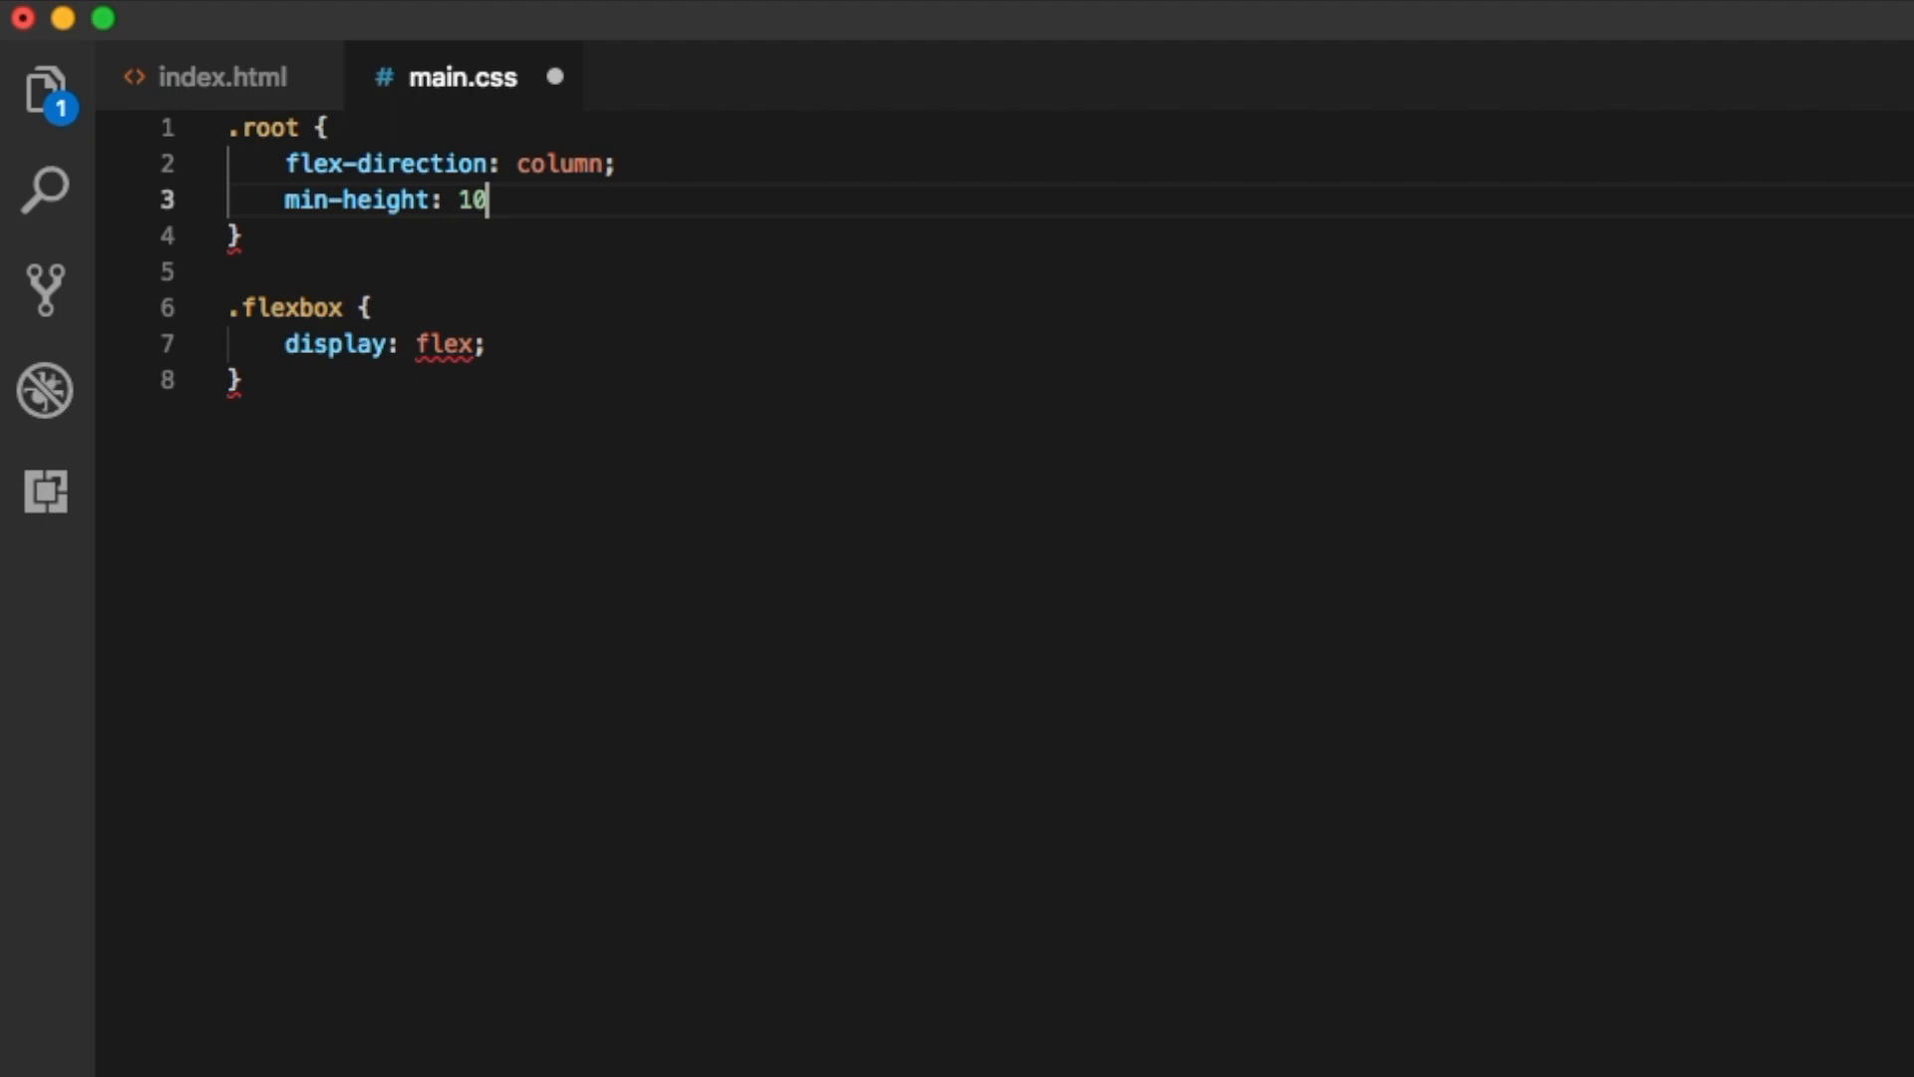
pyautogui.write('0')
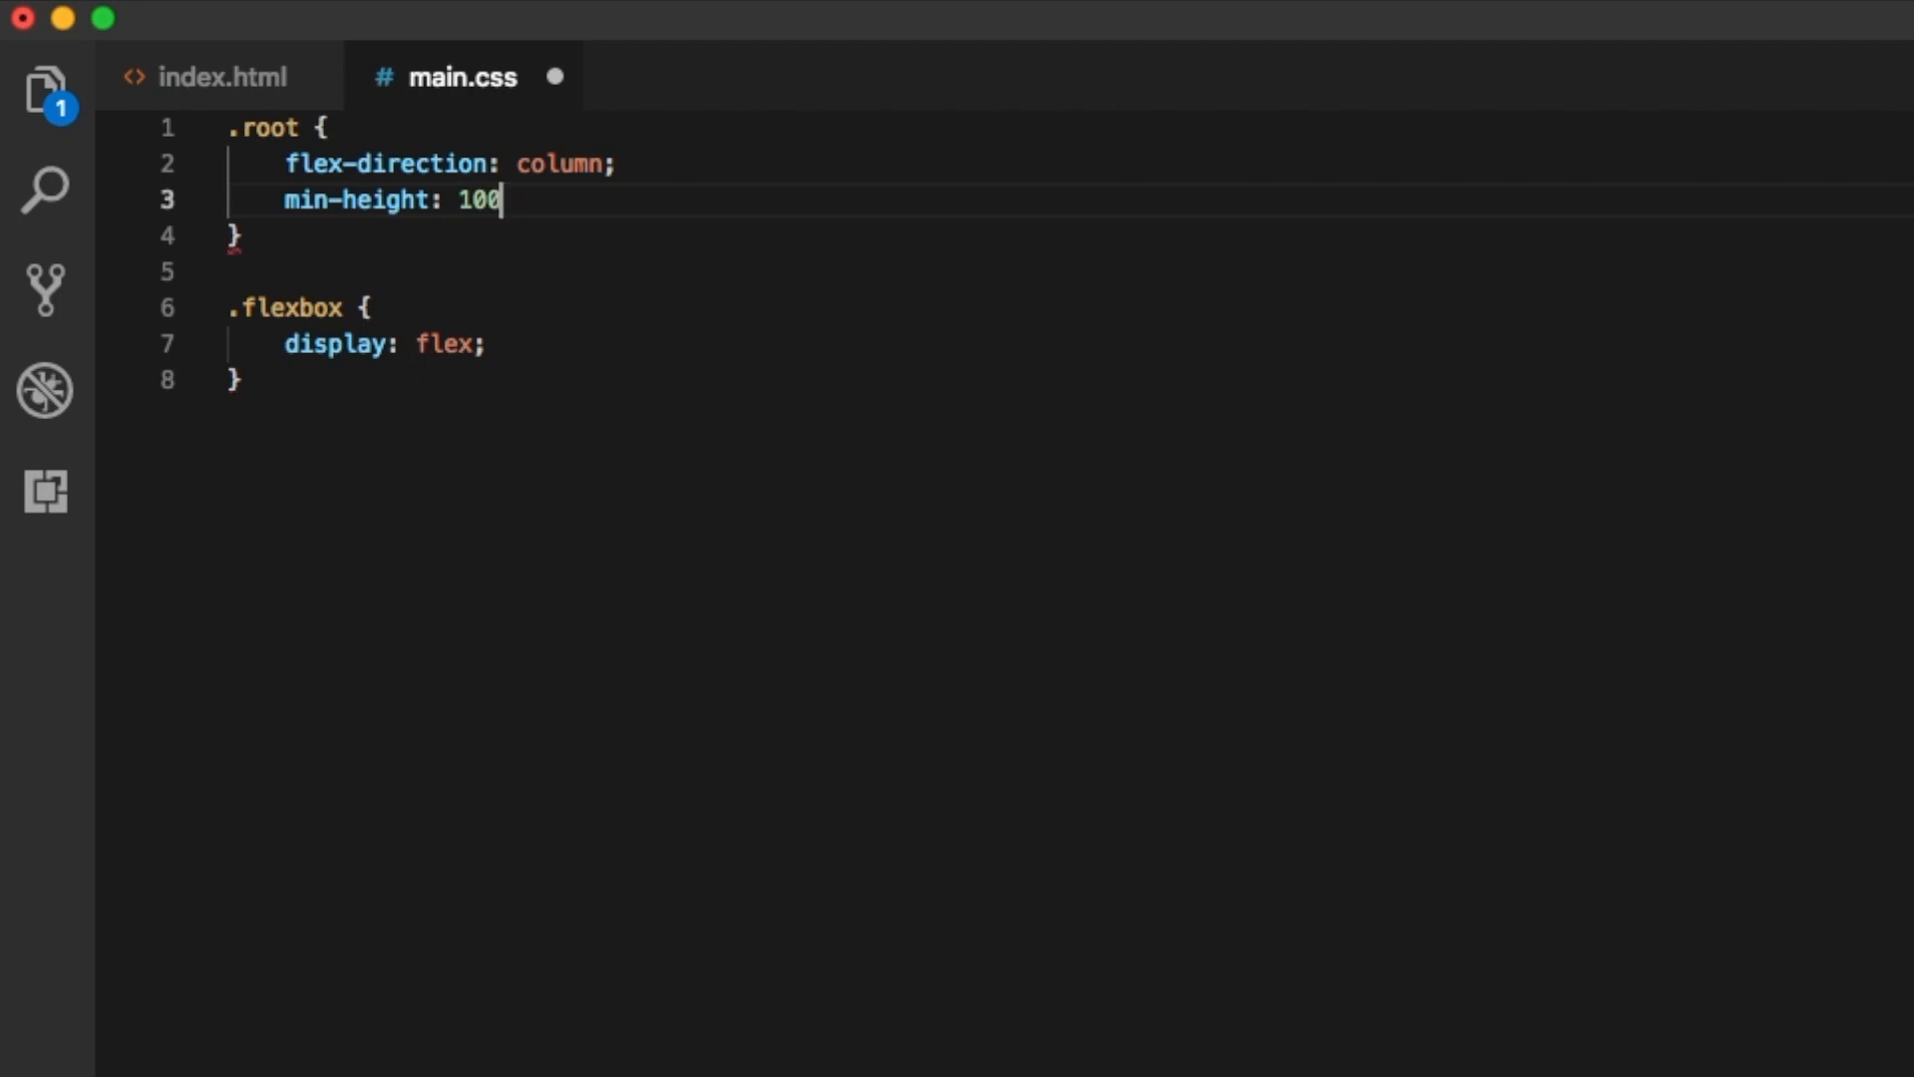
pyautogui.write('%')
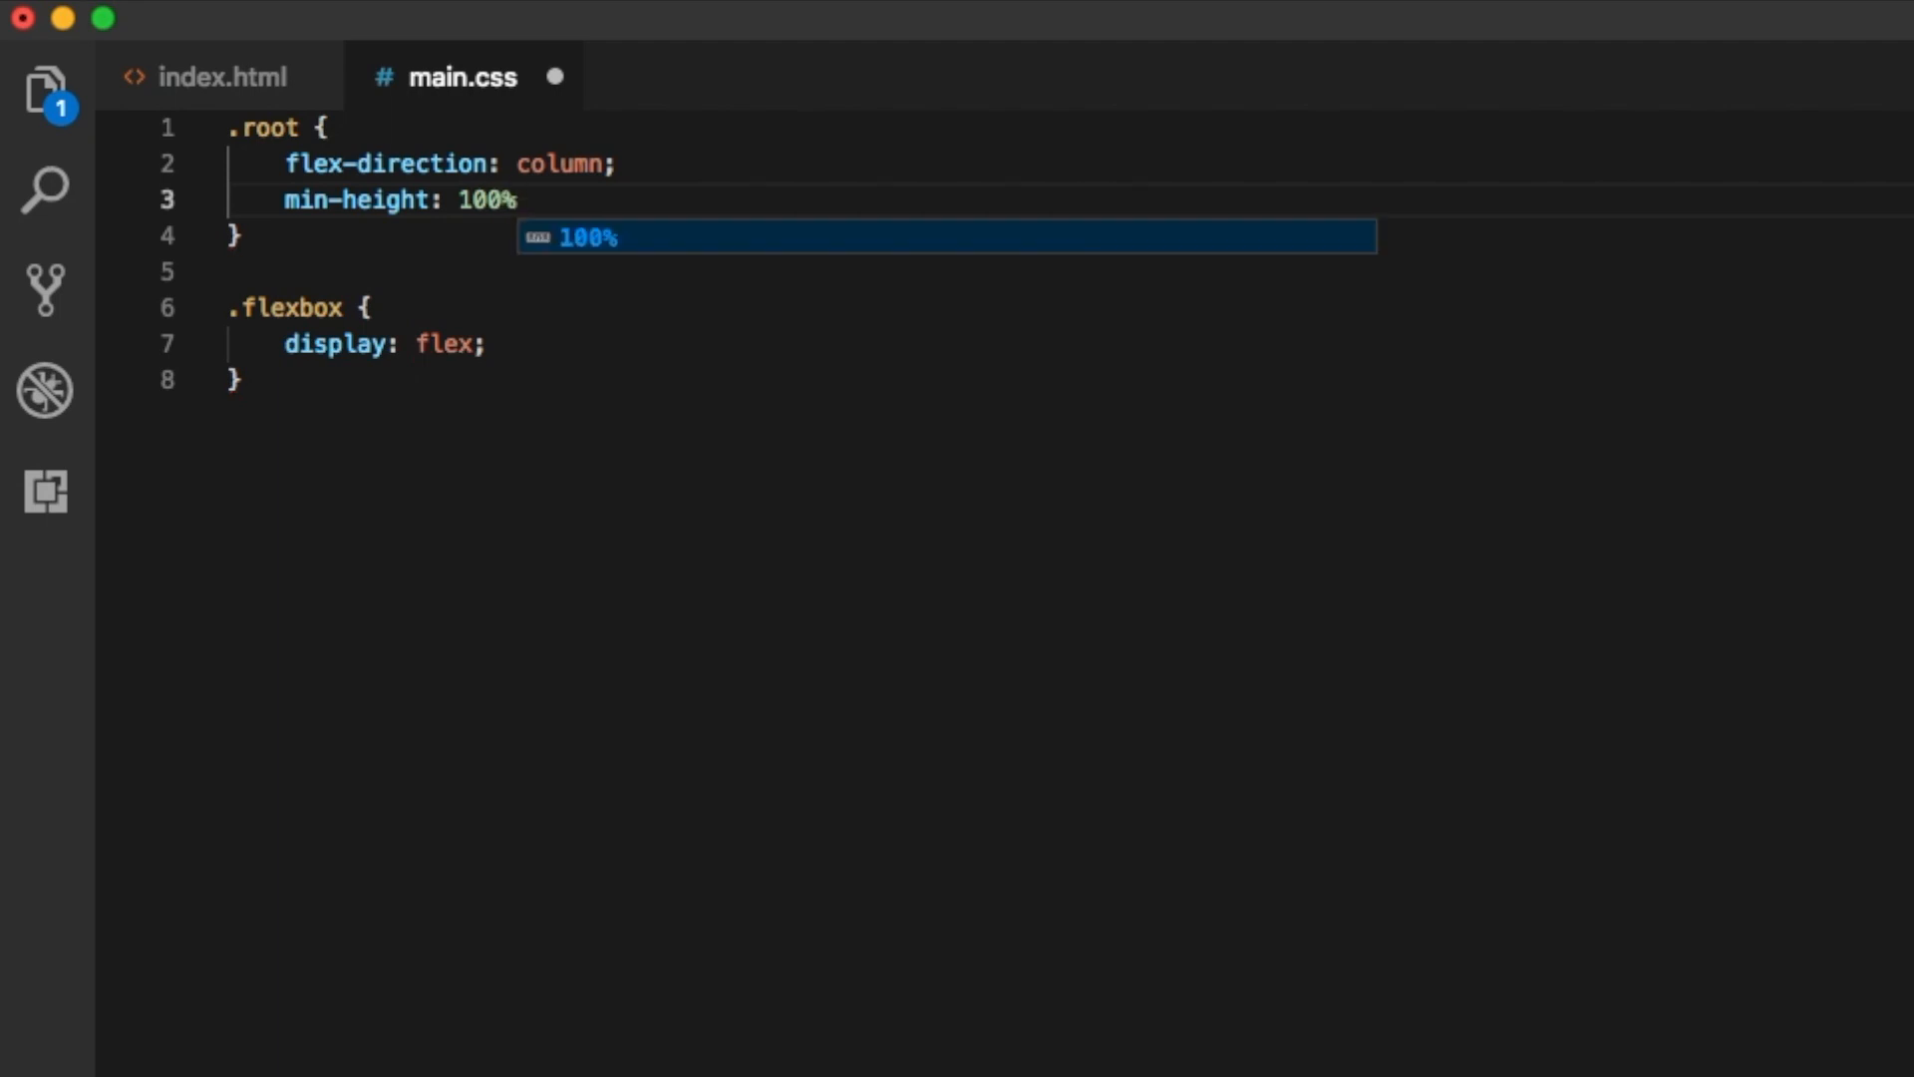
pyautogui.write(';')
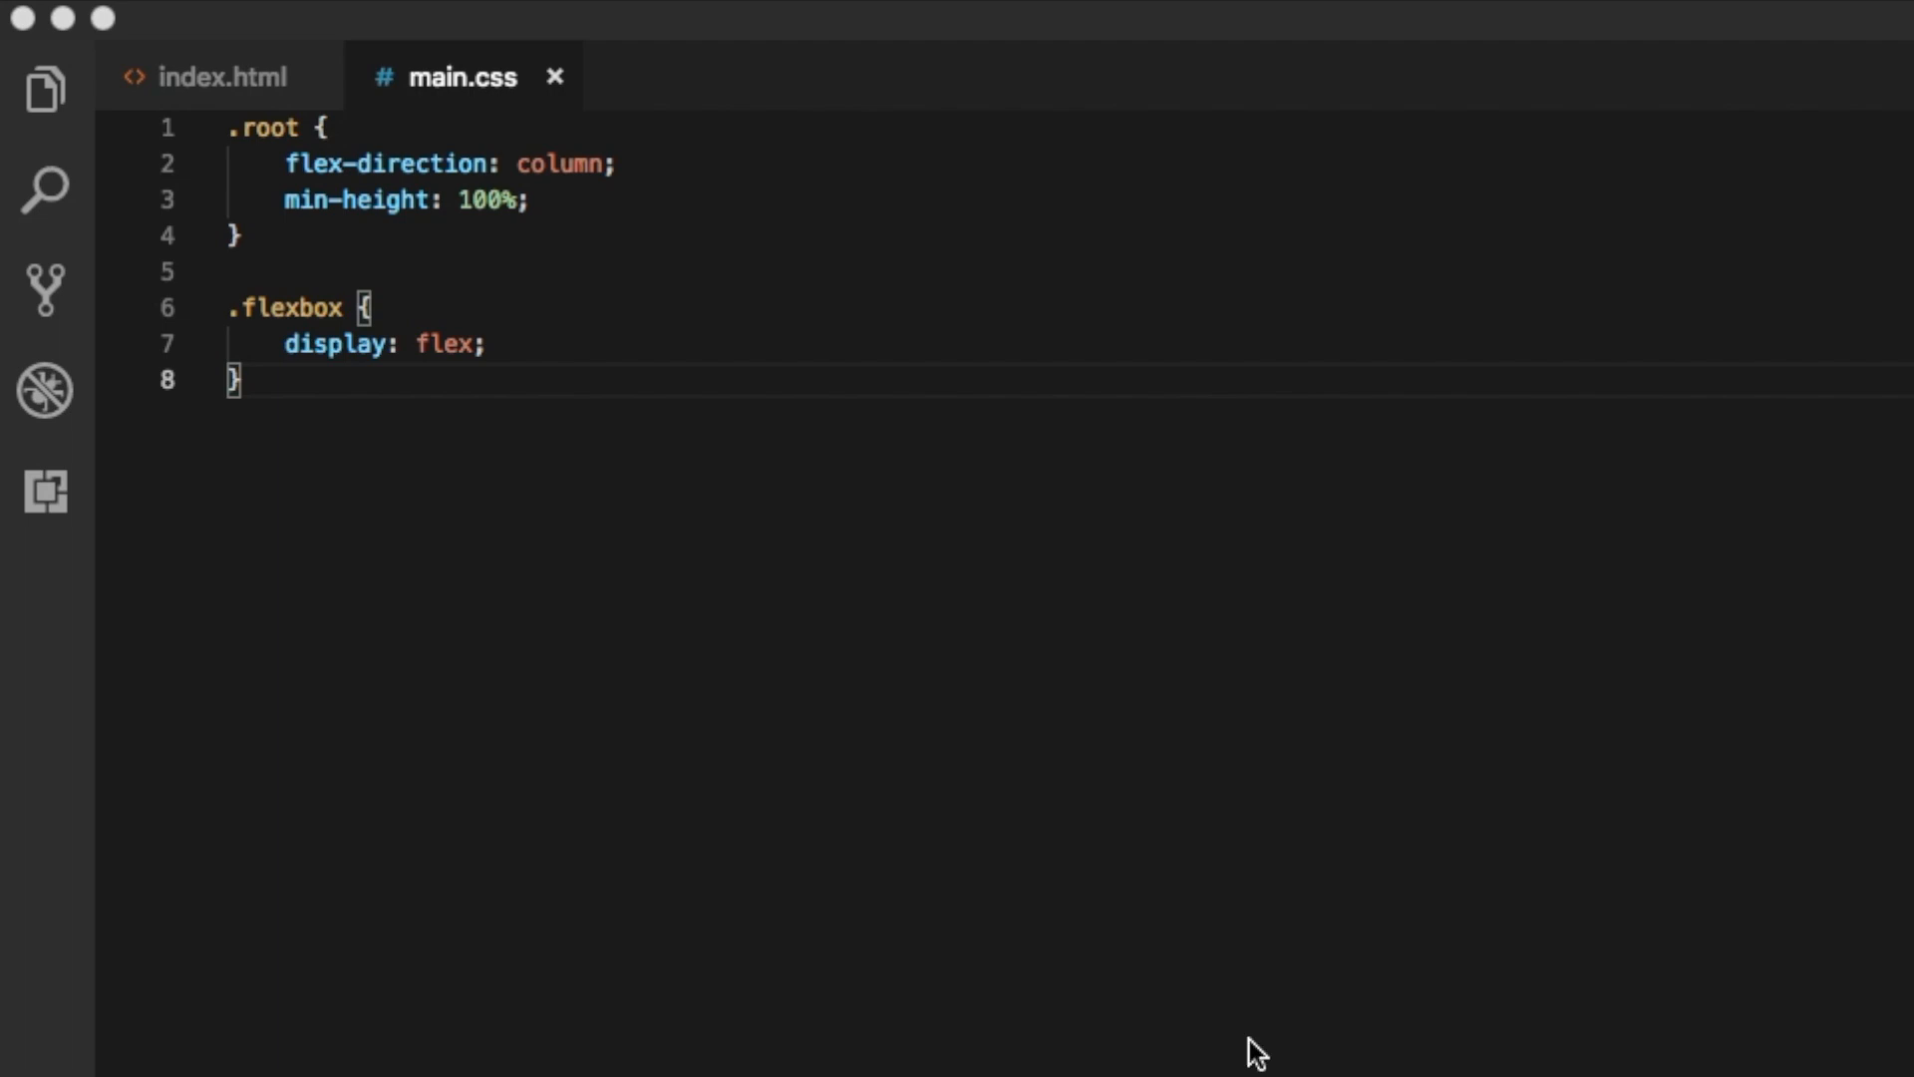
pyautogui.moveTo(1098, 525)
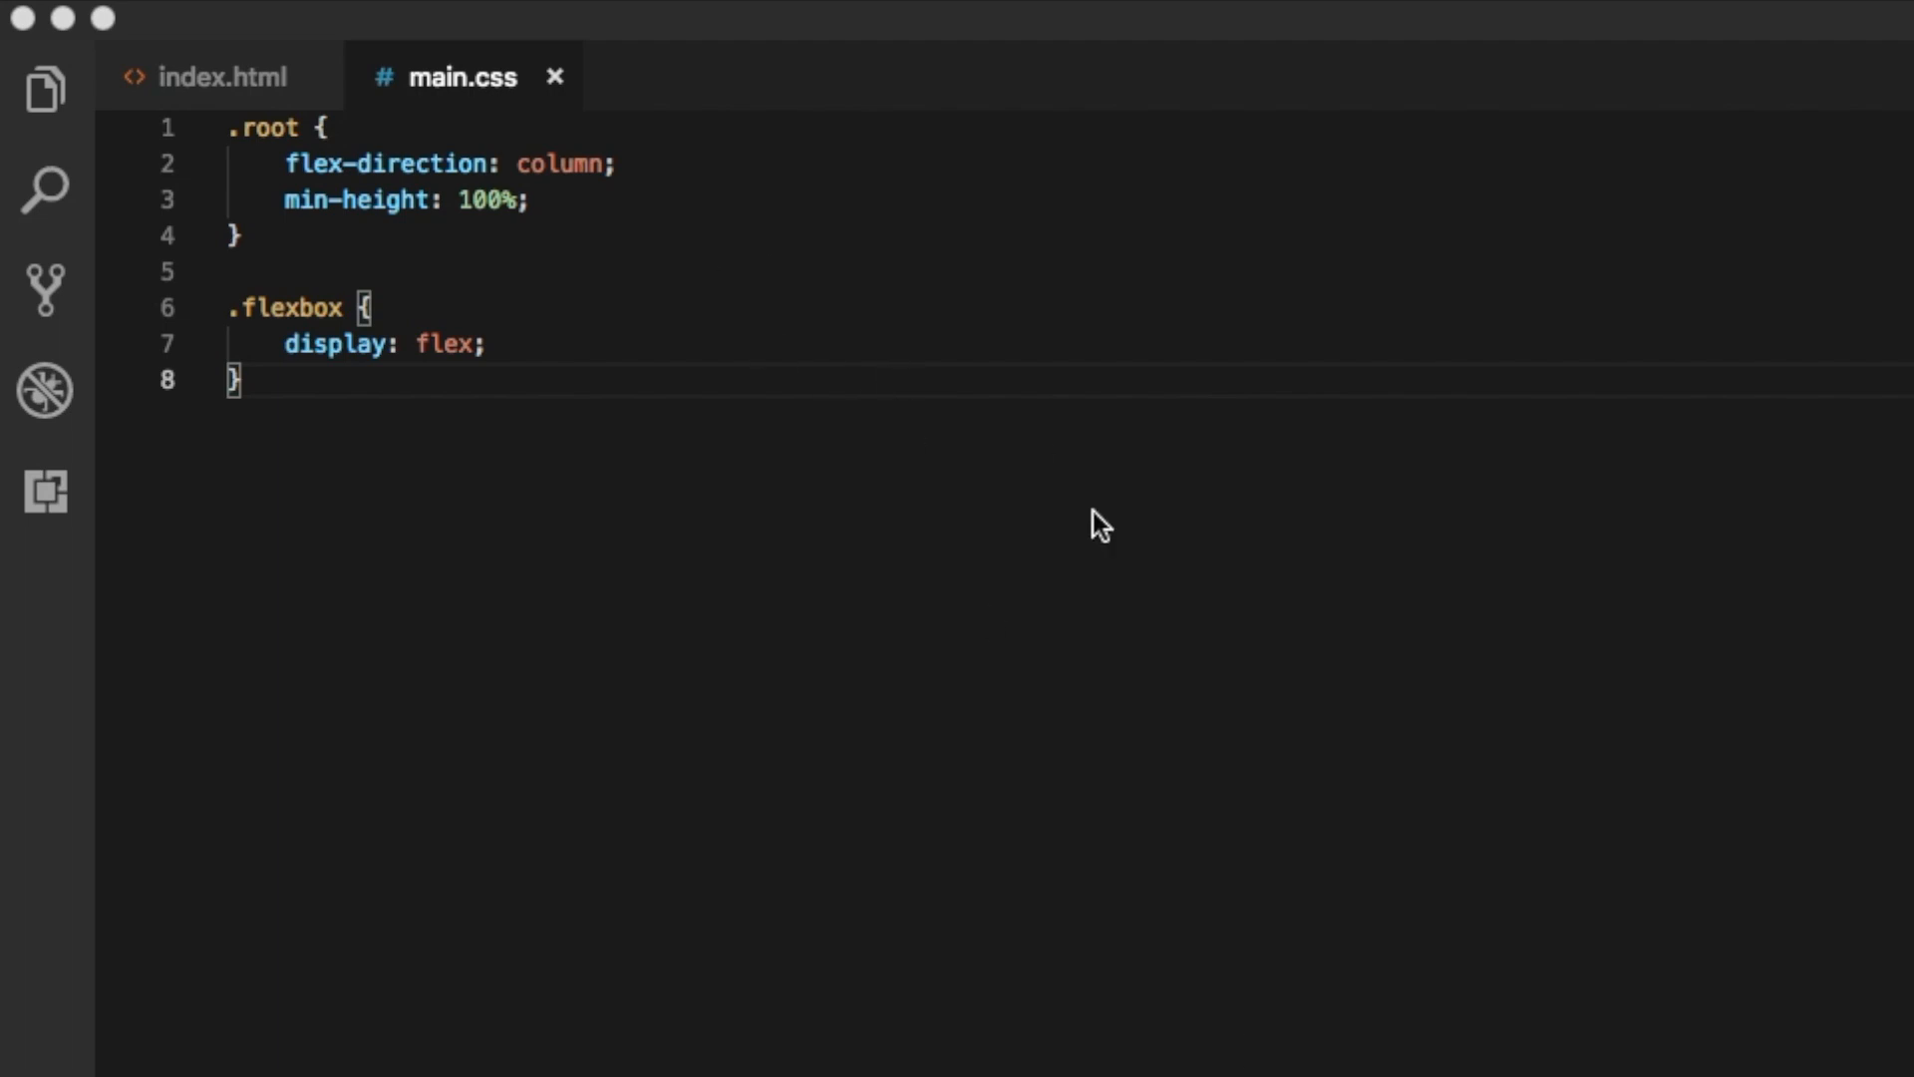
pyautogui.moveTo(1185, 564)
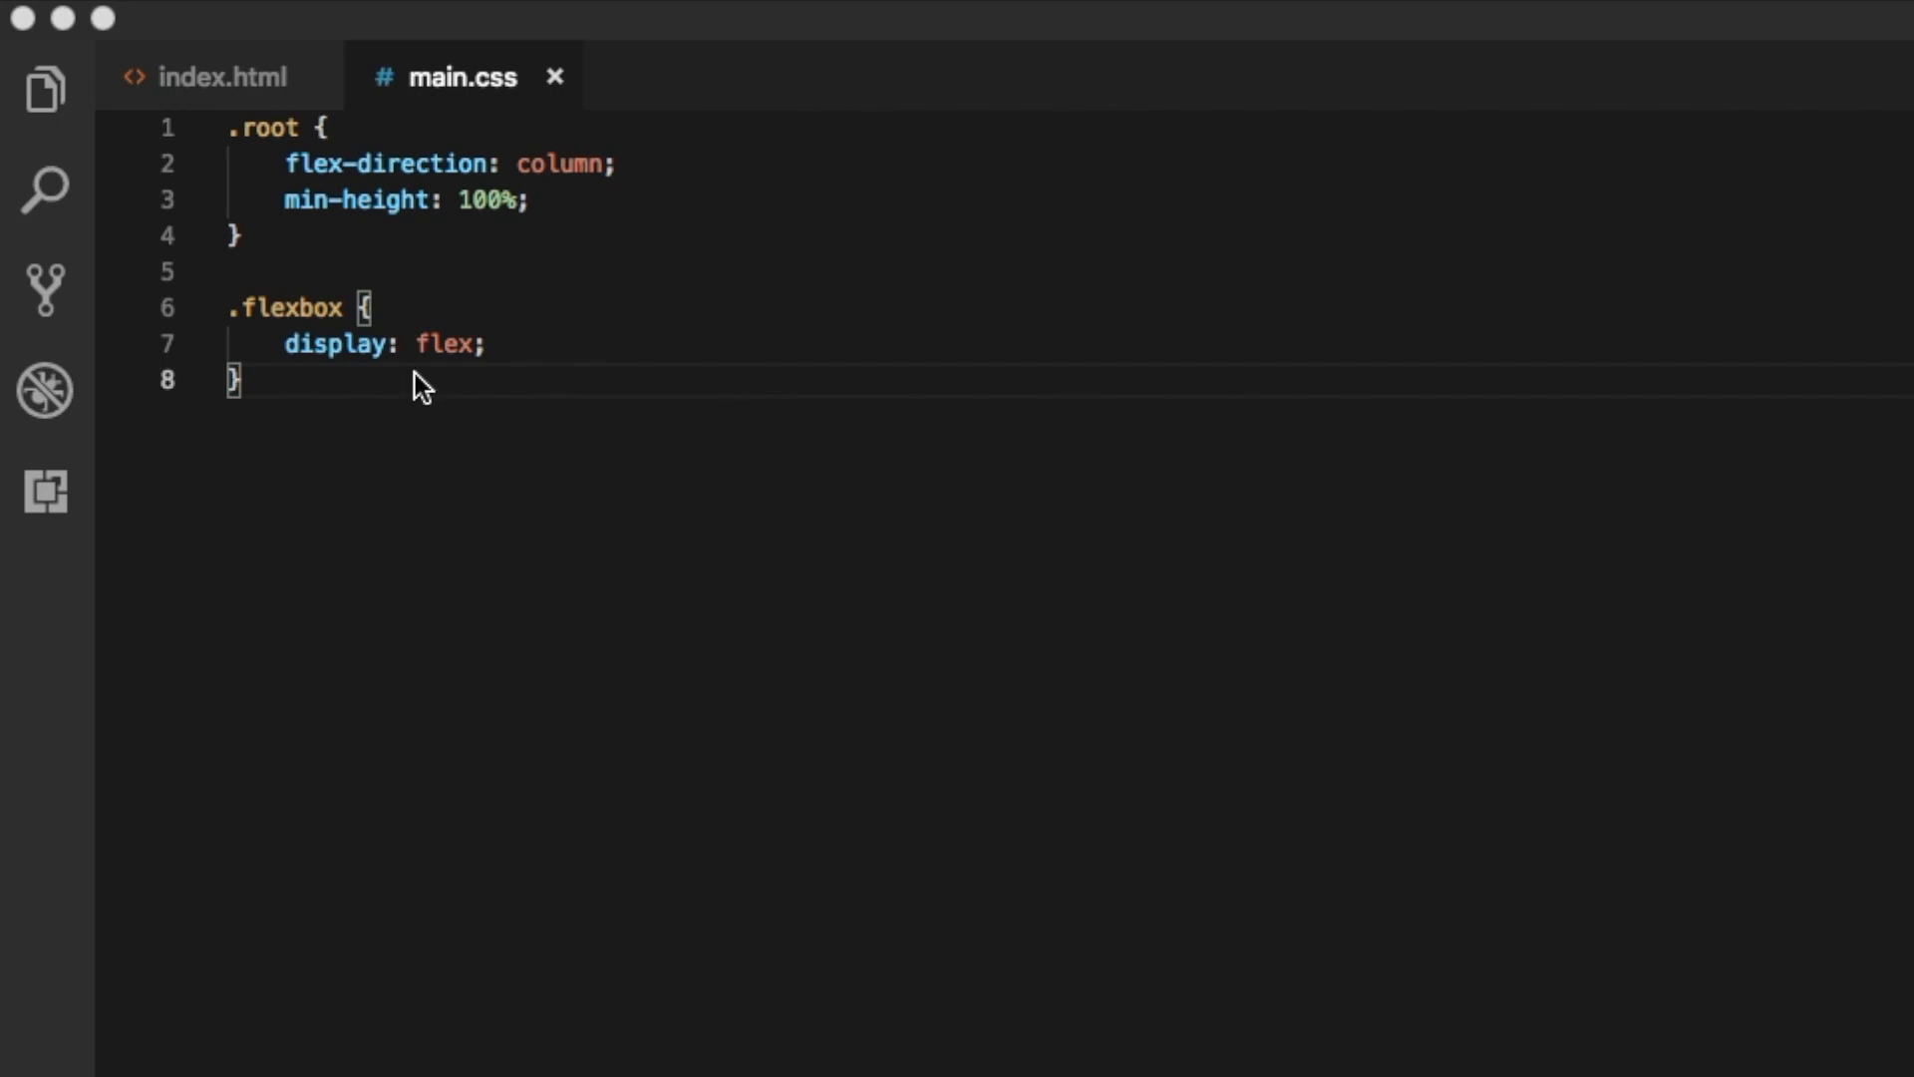
# Check the align-center class in index.html and return to main.css
pyautogui.click(219, 76)
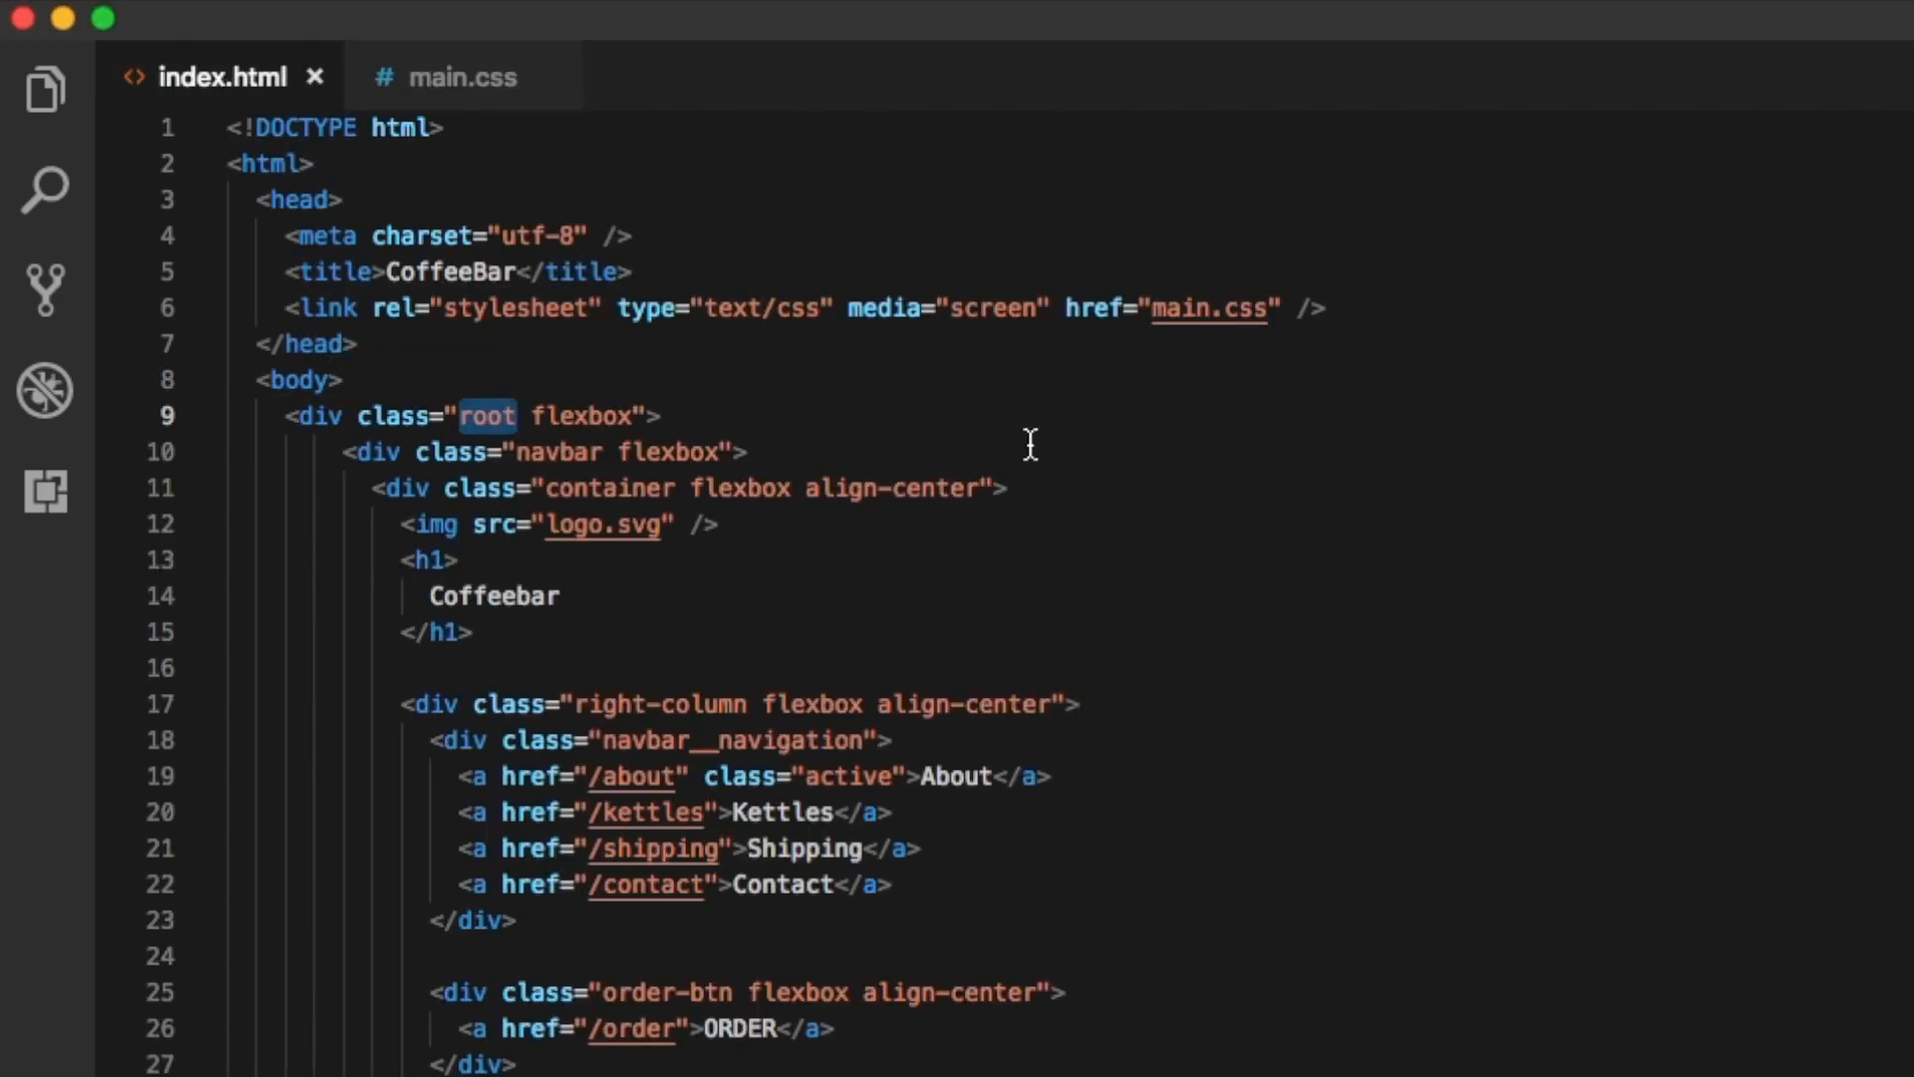
pyautogui.doubleClick(893, 487)
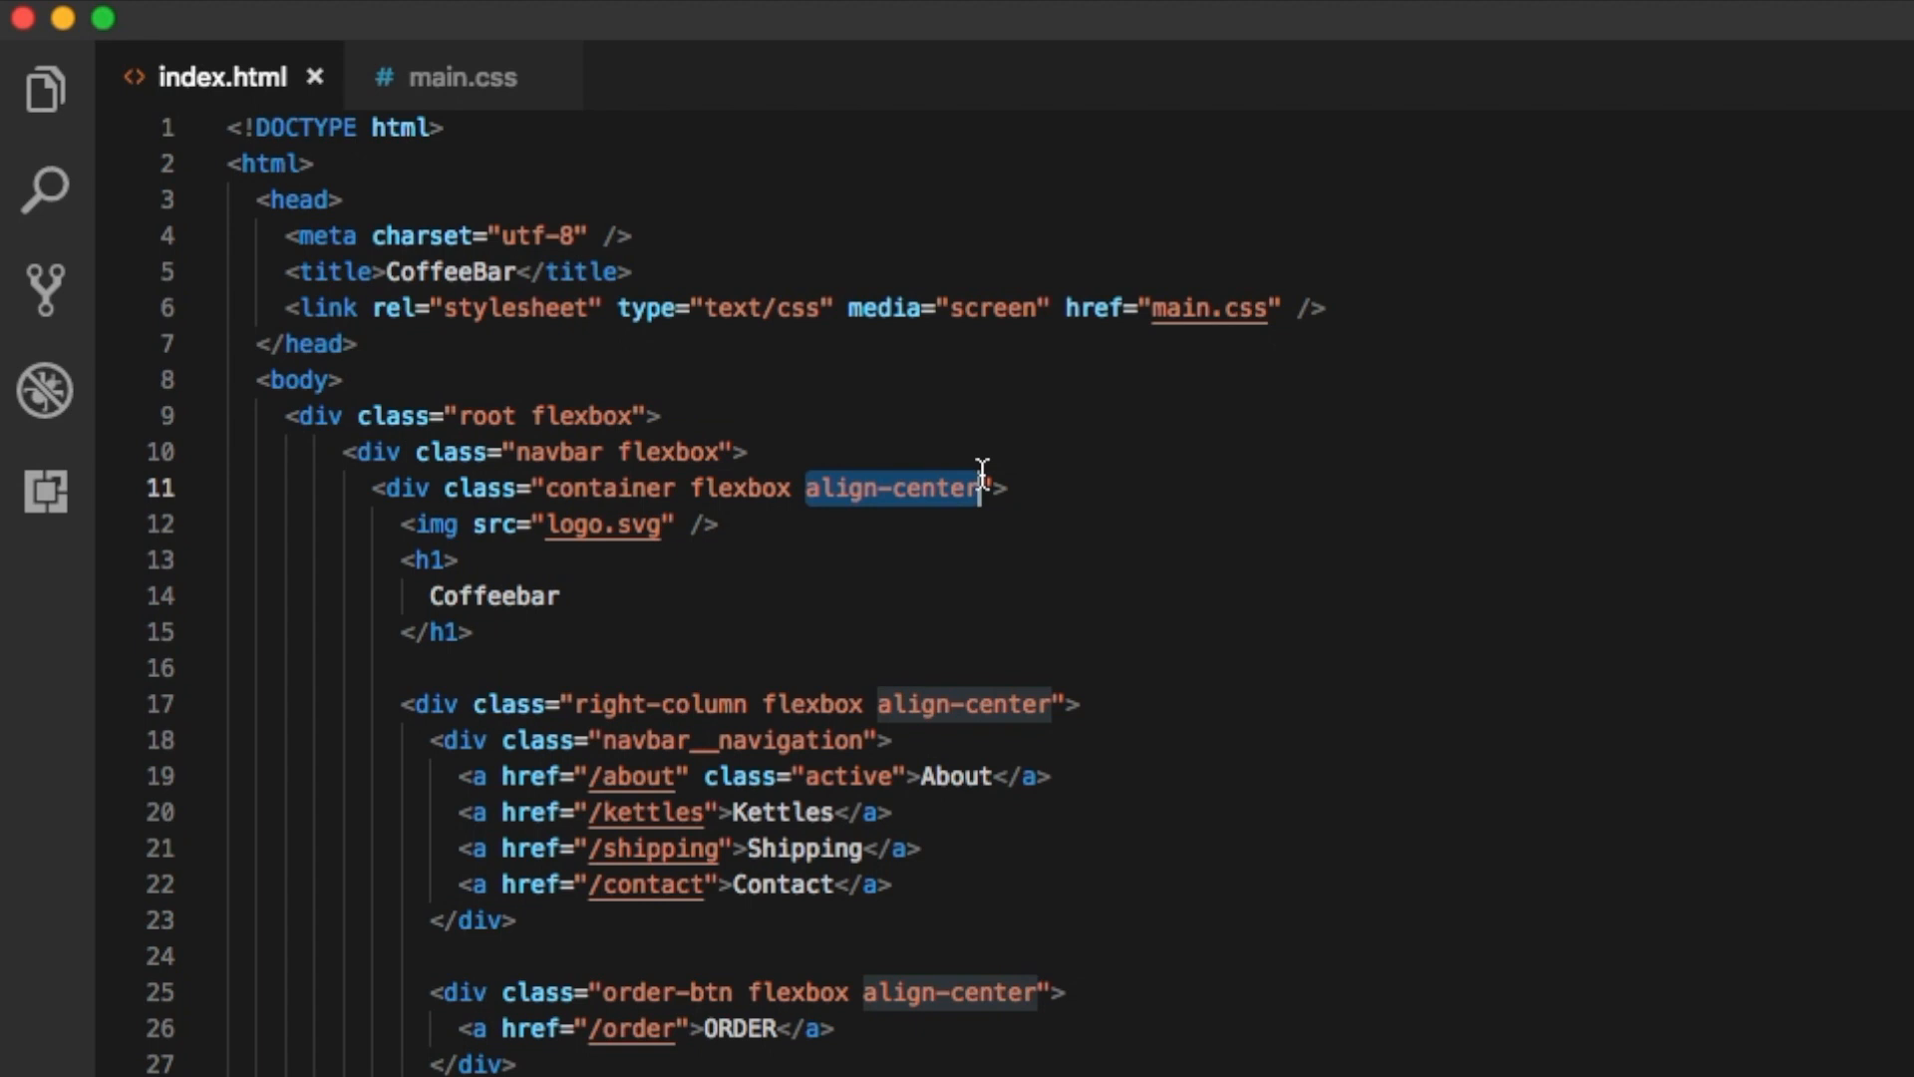
pyautogui.scroll(-3)
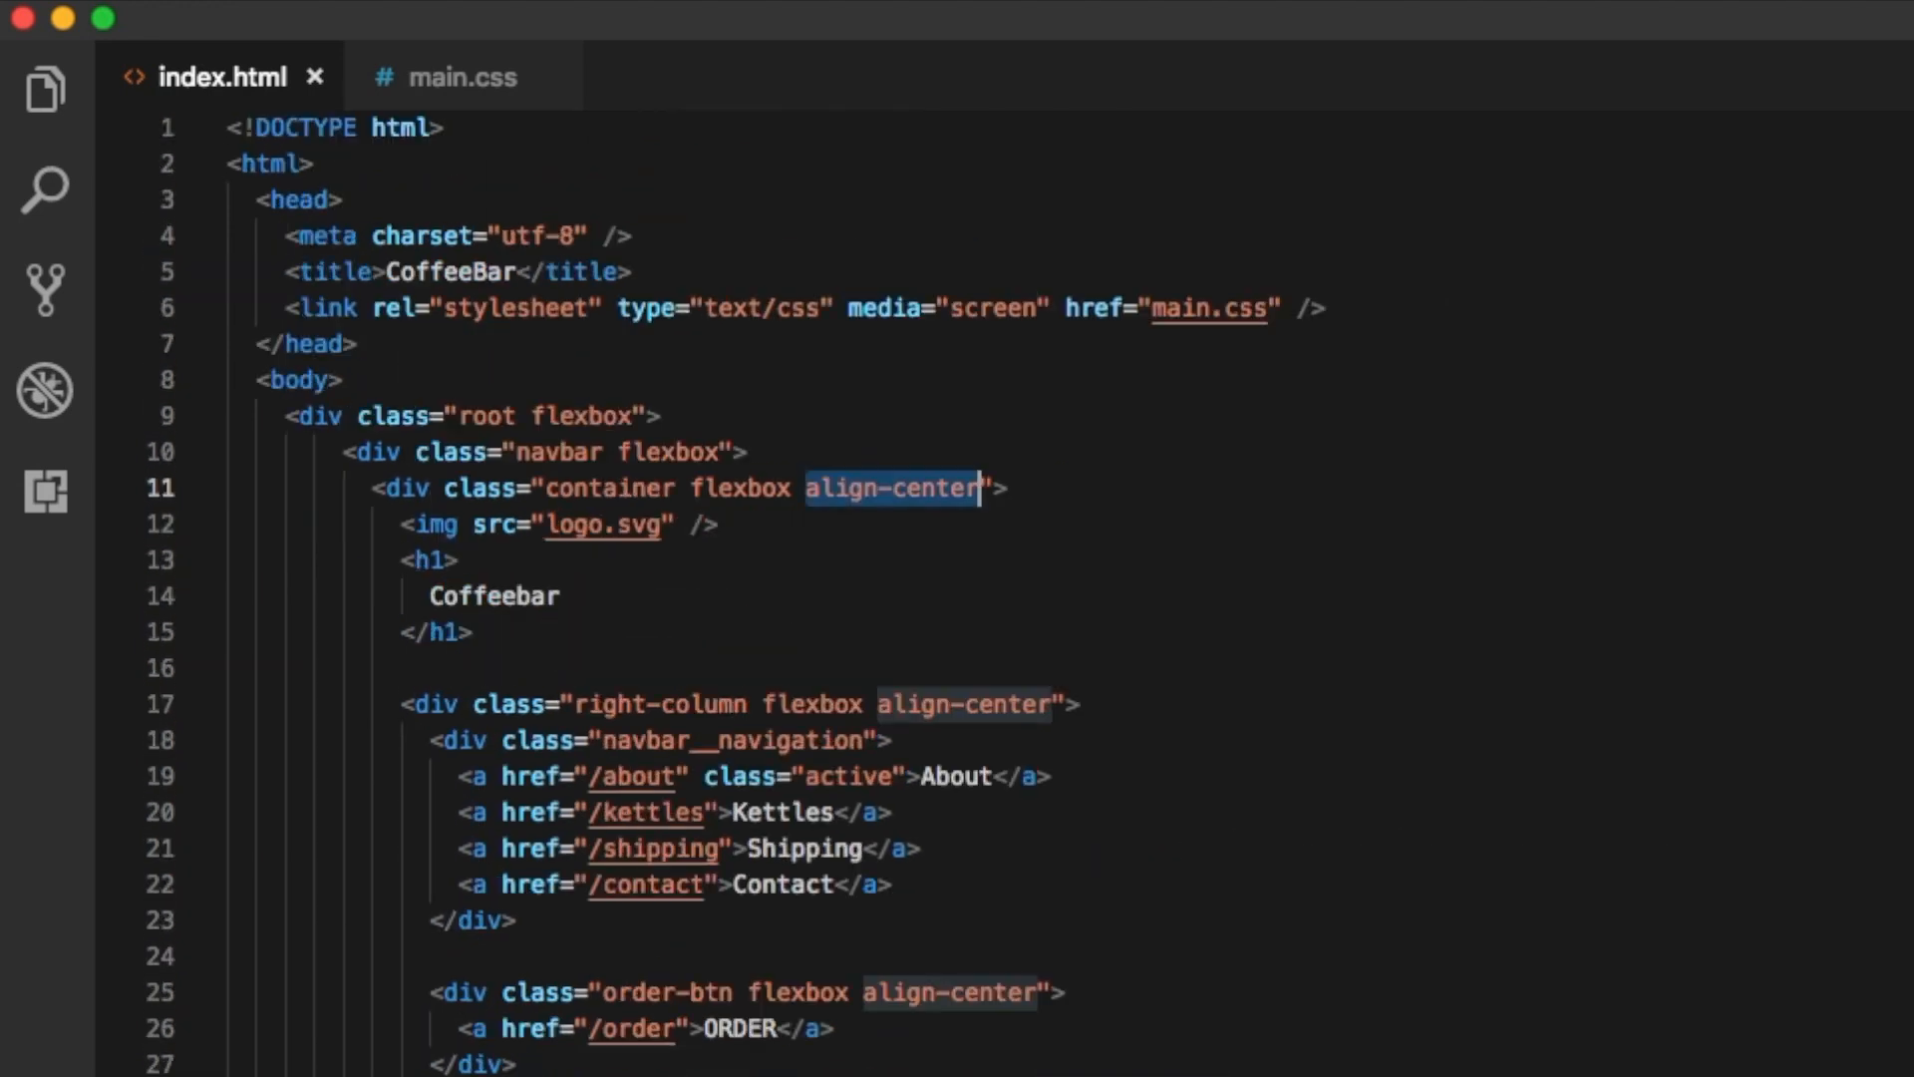
pyautogui.click(461, 78)
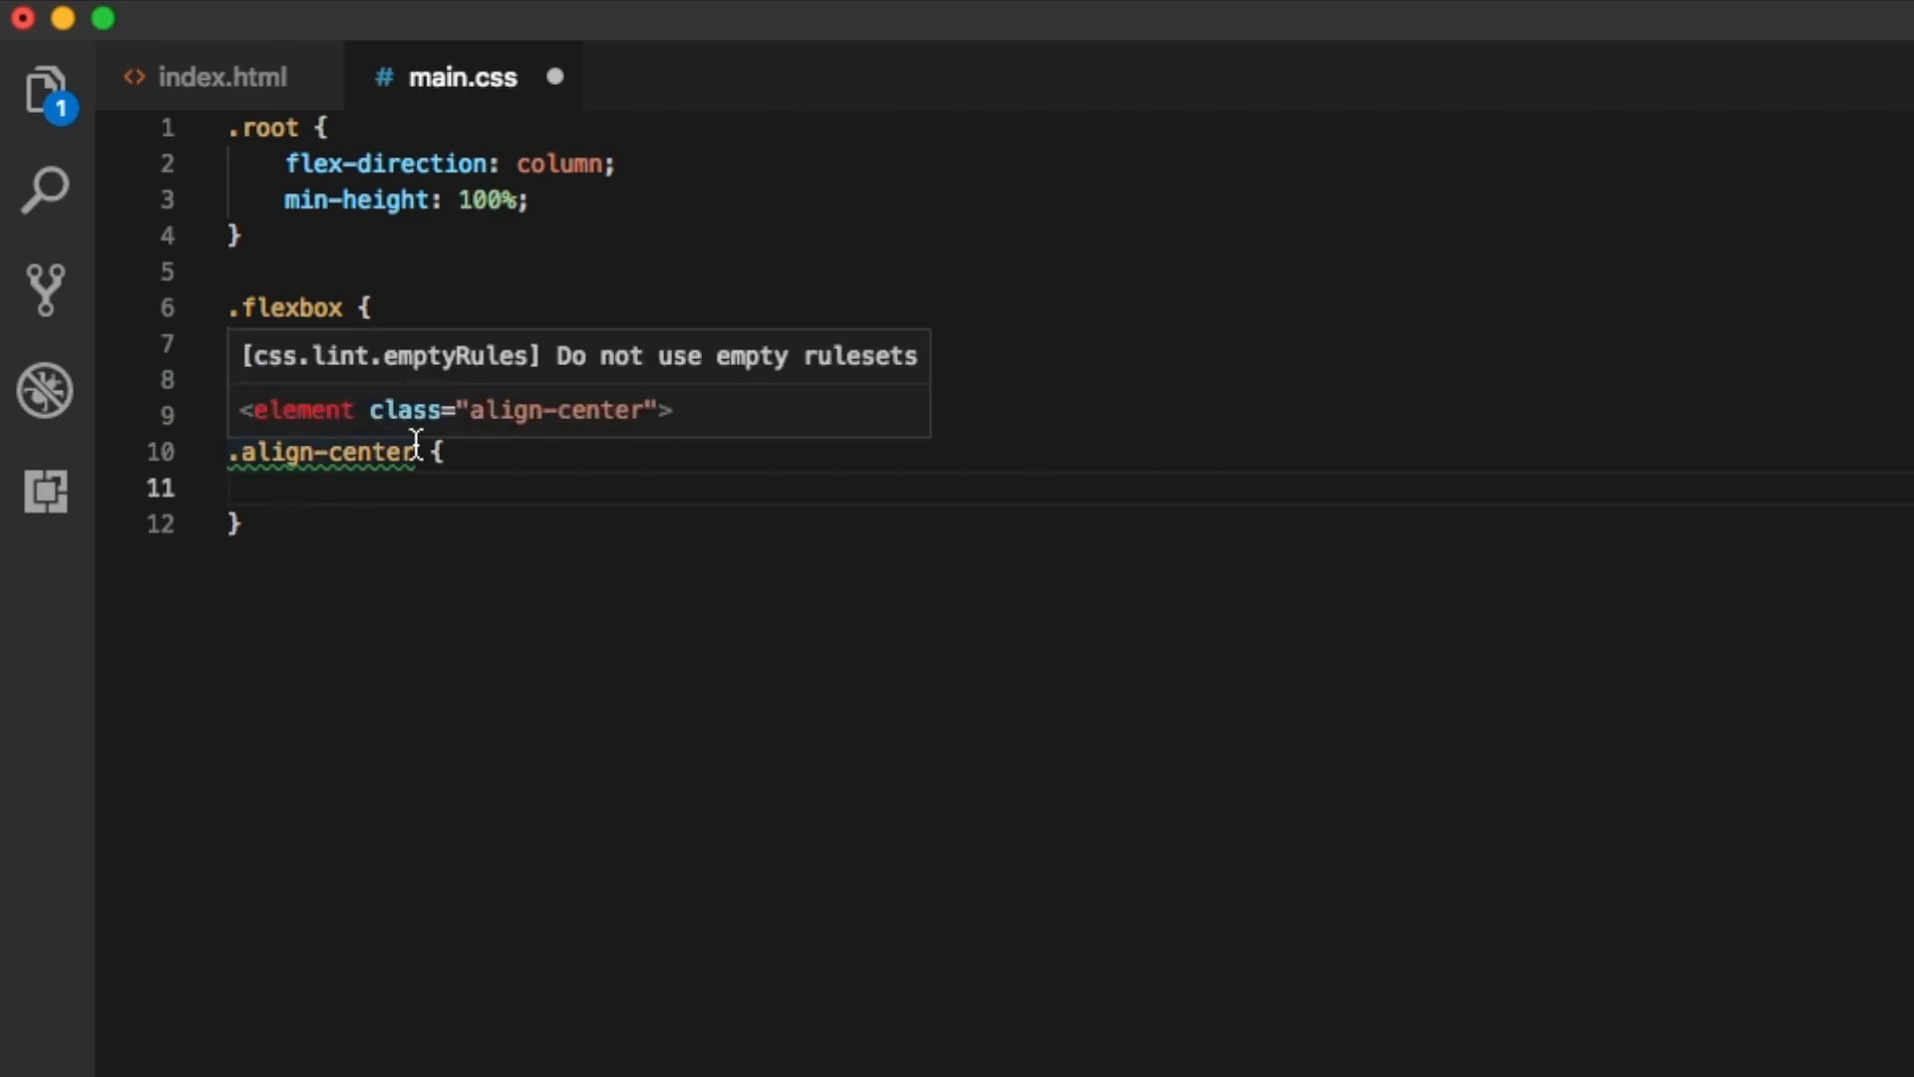
# Write .align-center { align-items: center; }, save, and return to index.html
pyautogui.write('align-items:')
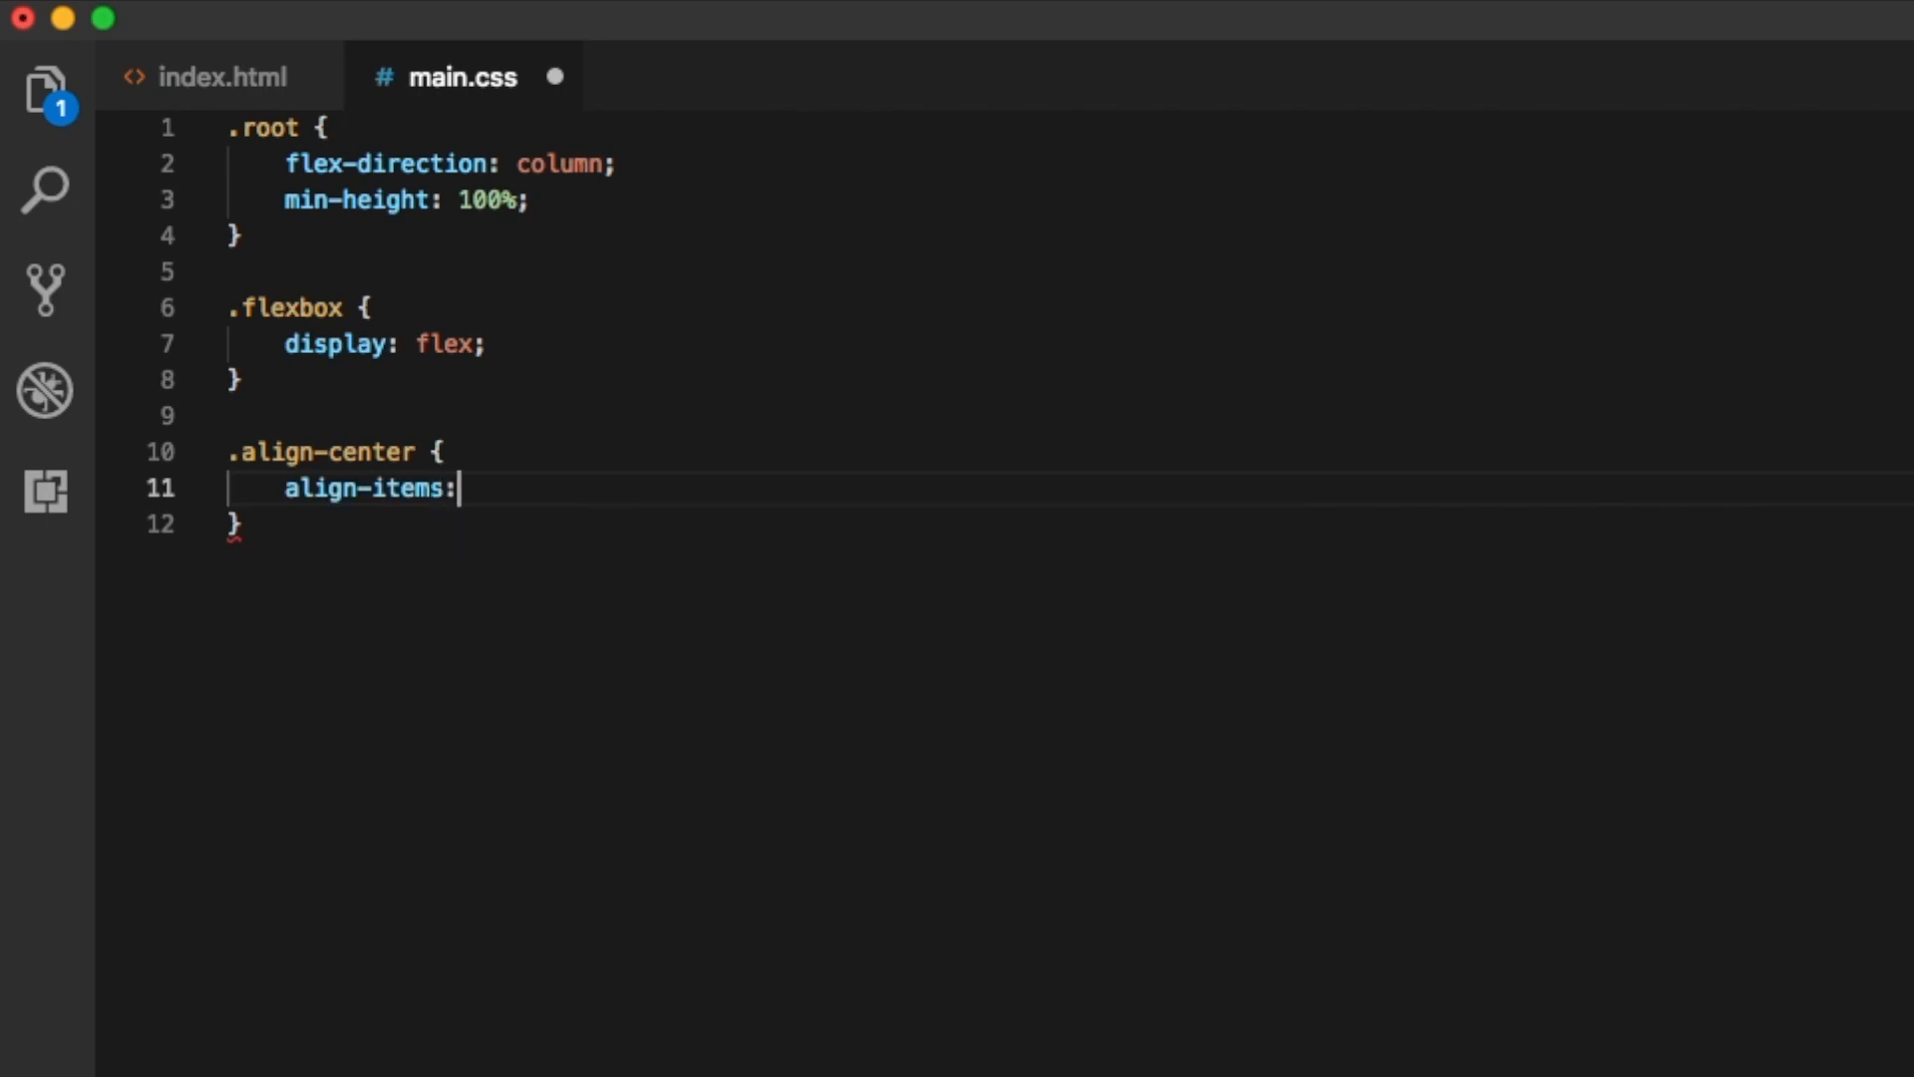
pyautogui.write('center;')
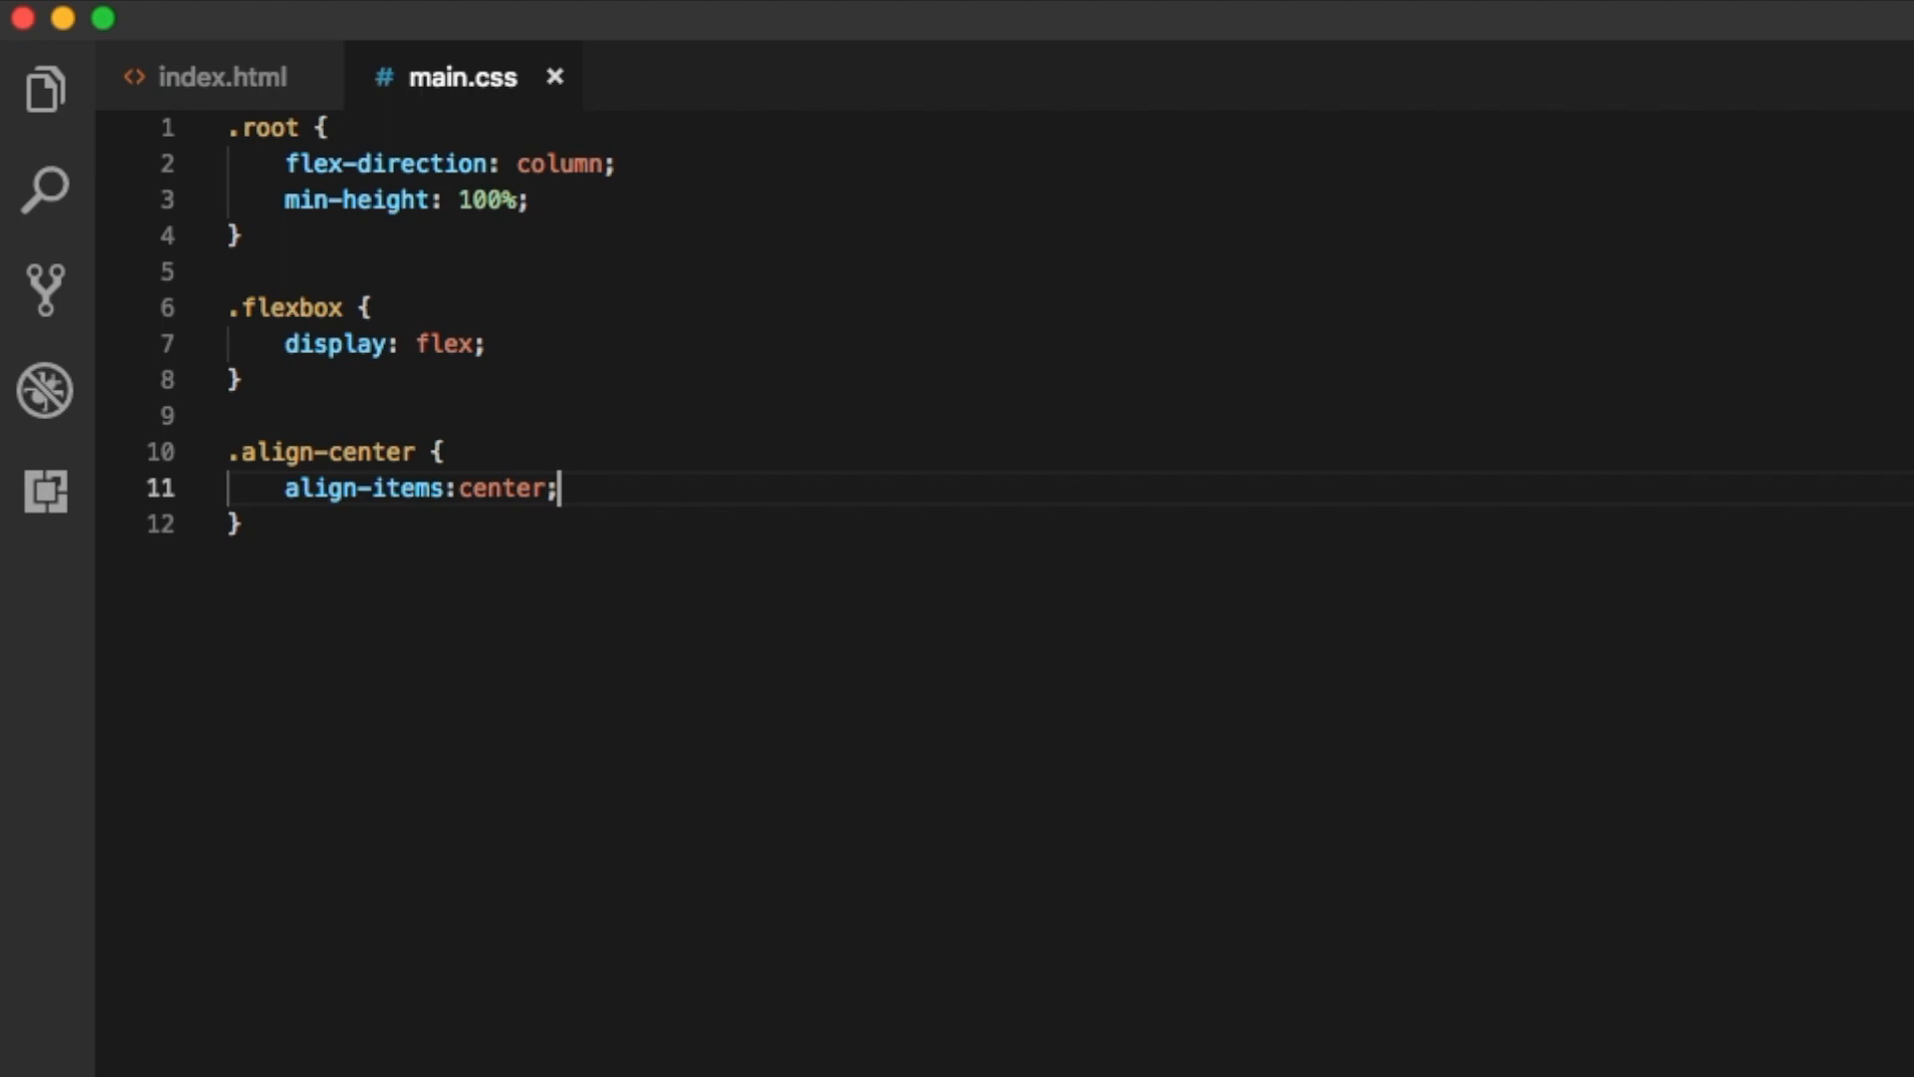
pyautogui.click(219, 78)
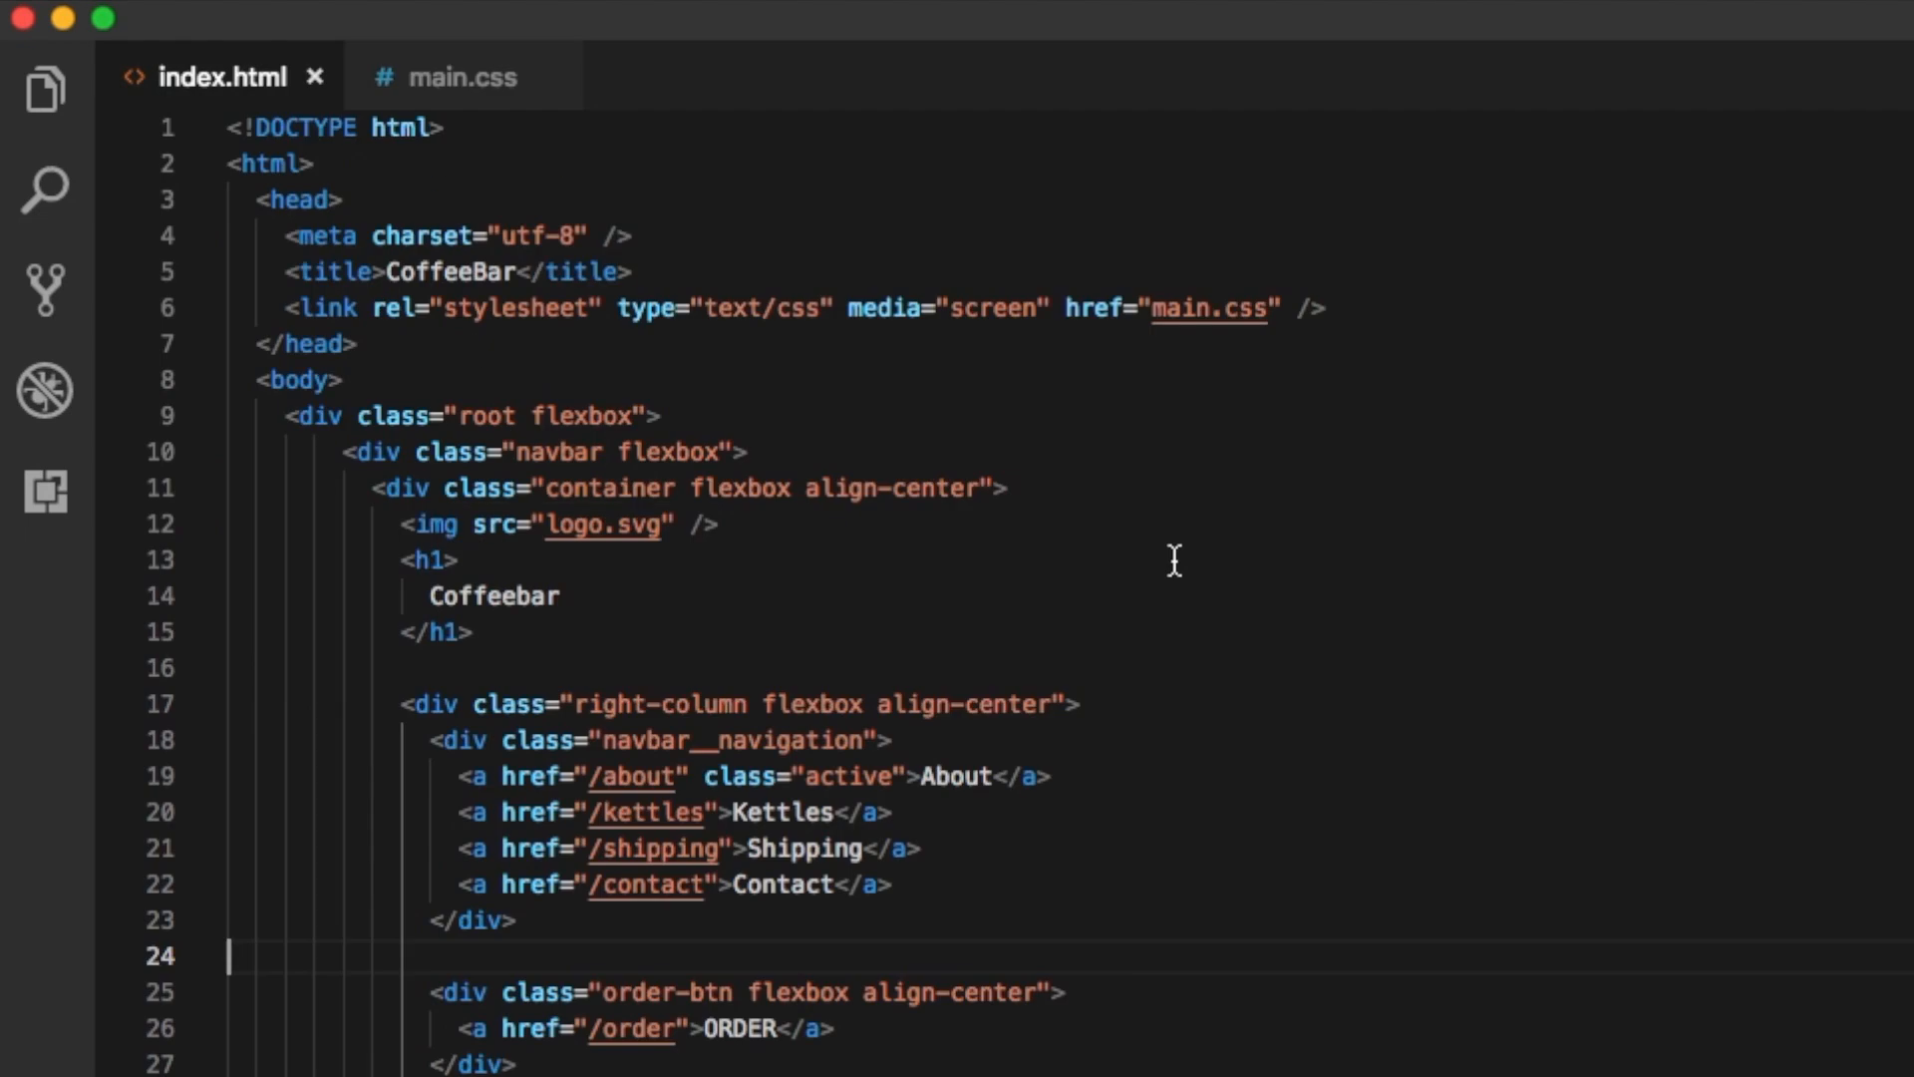
pyautogui.scroll(-3)
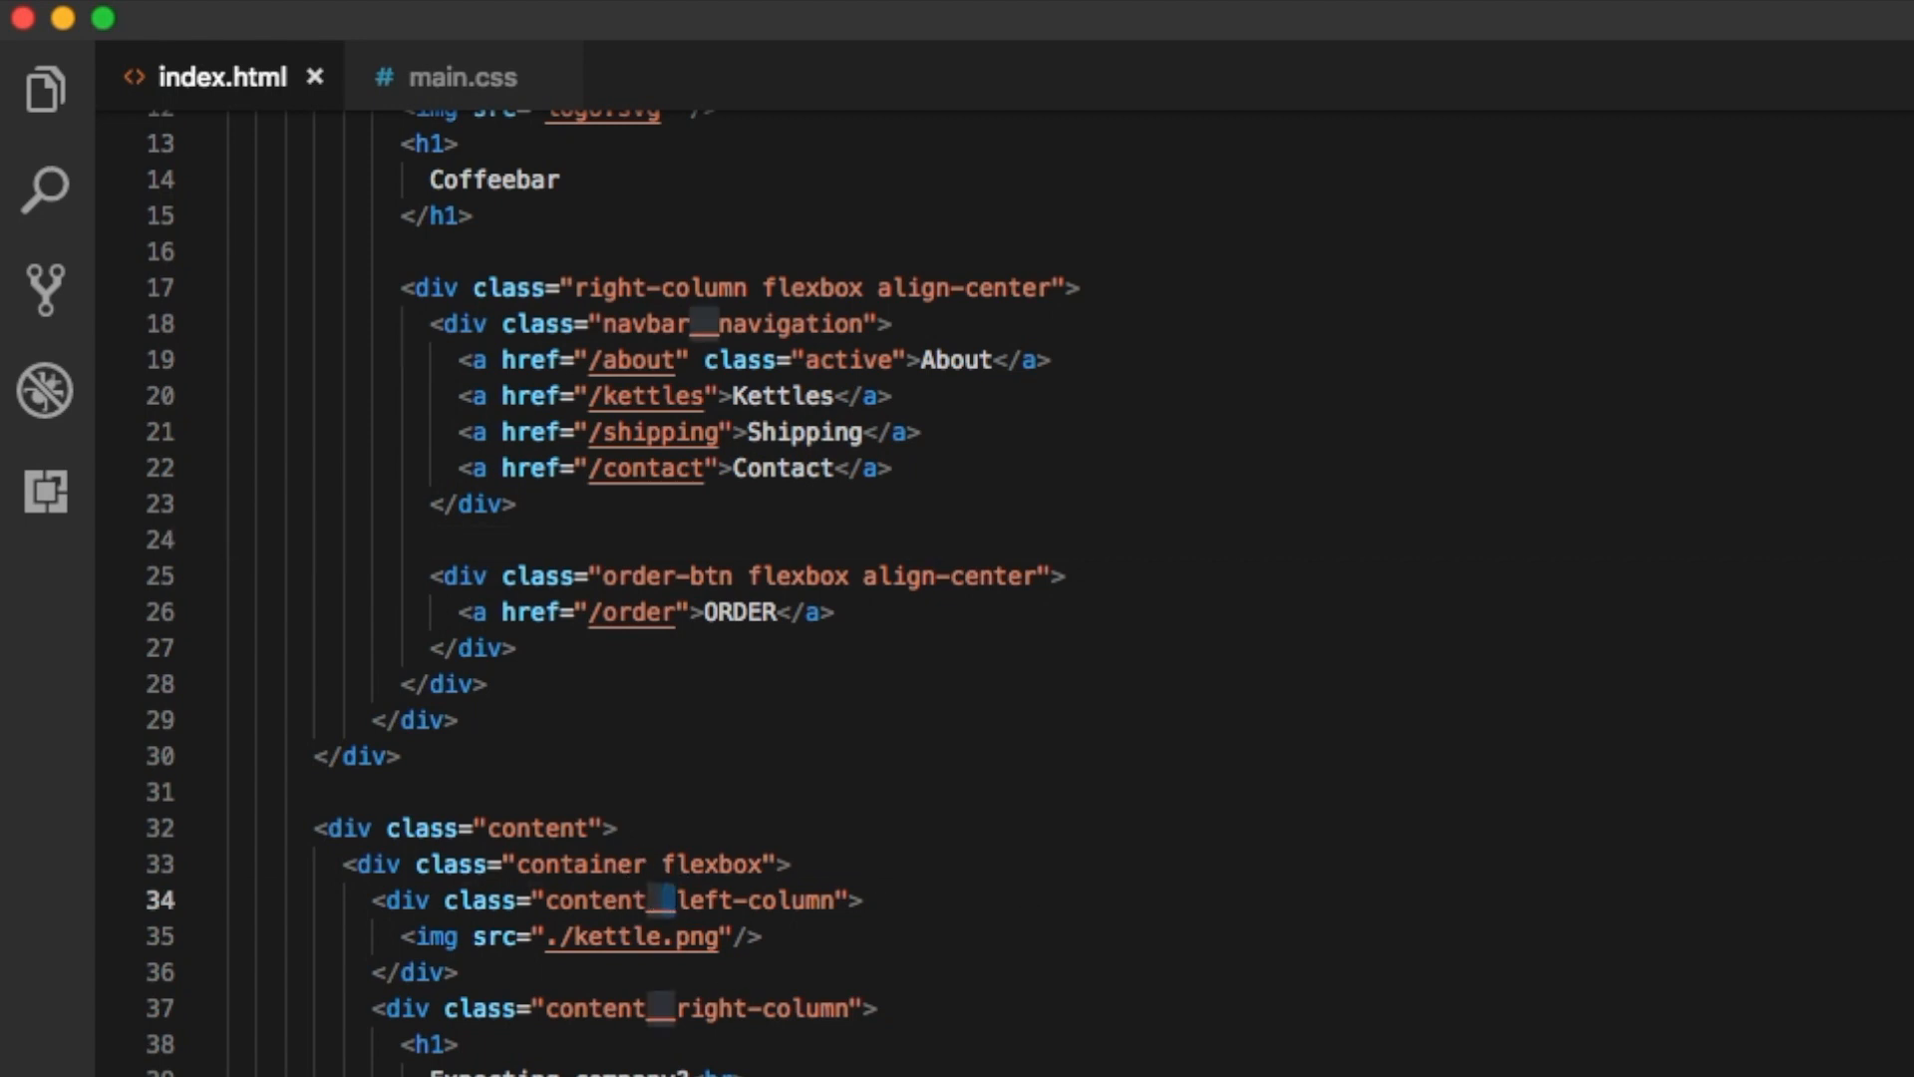
pyautogui.scroll(-3)
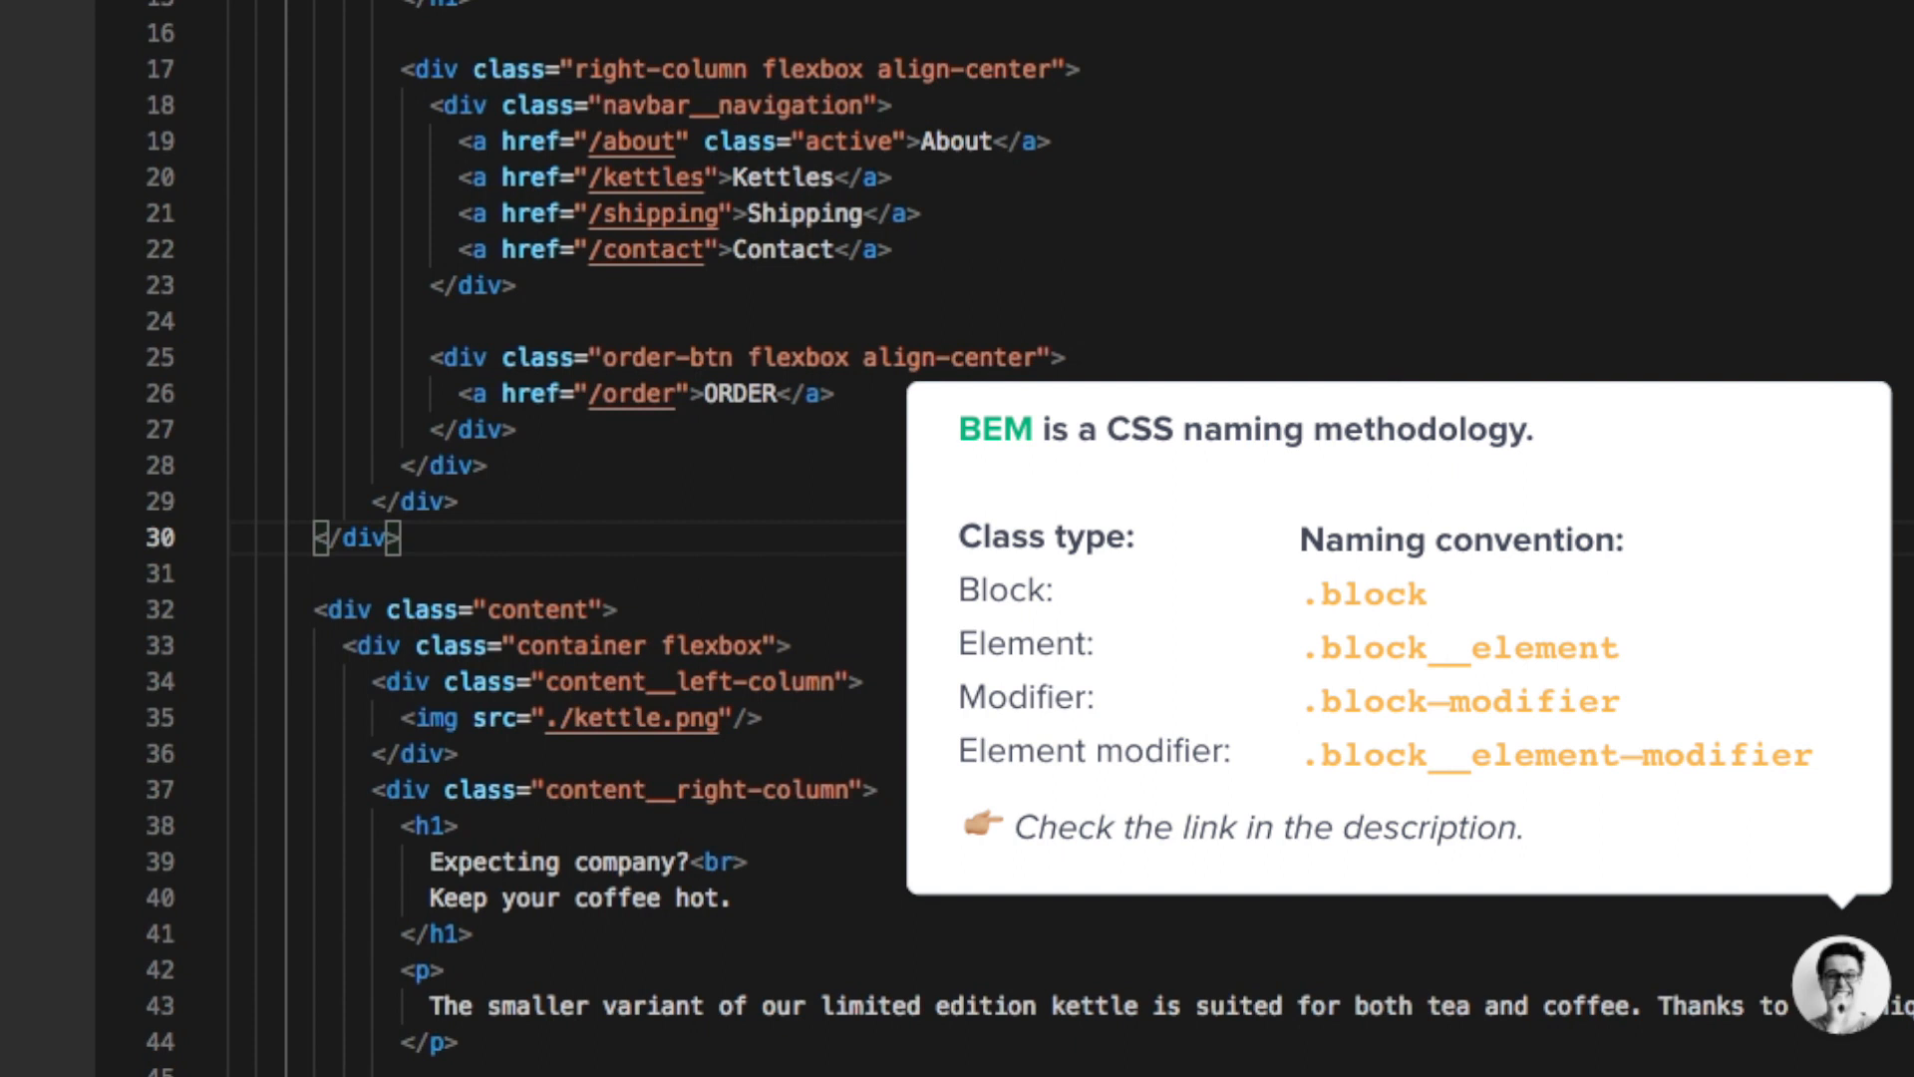
pyautogui.moveTo(995, 128)
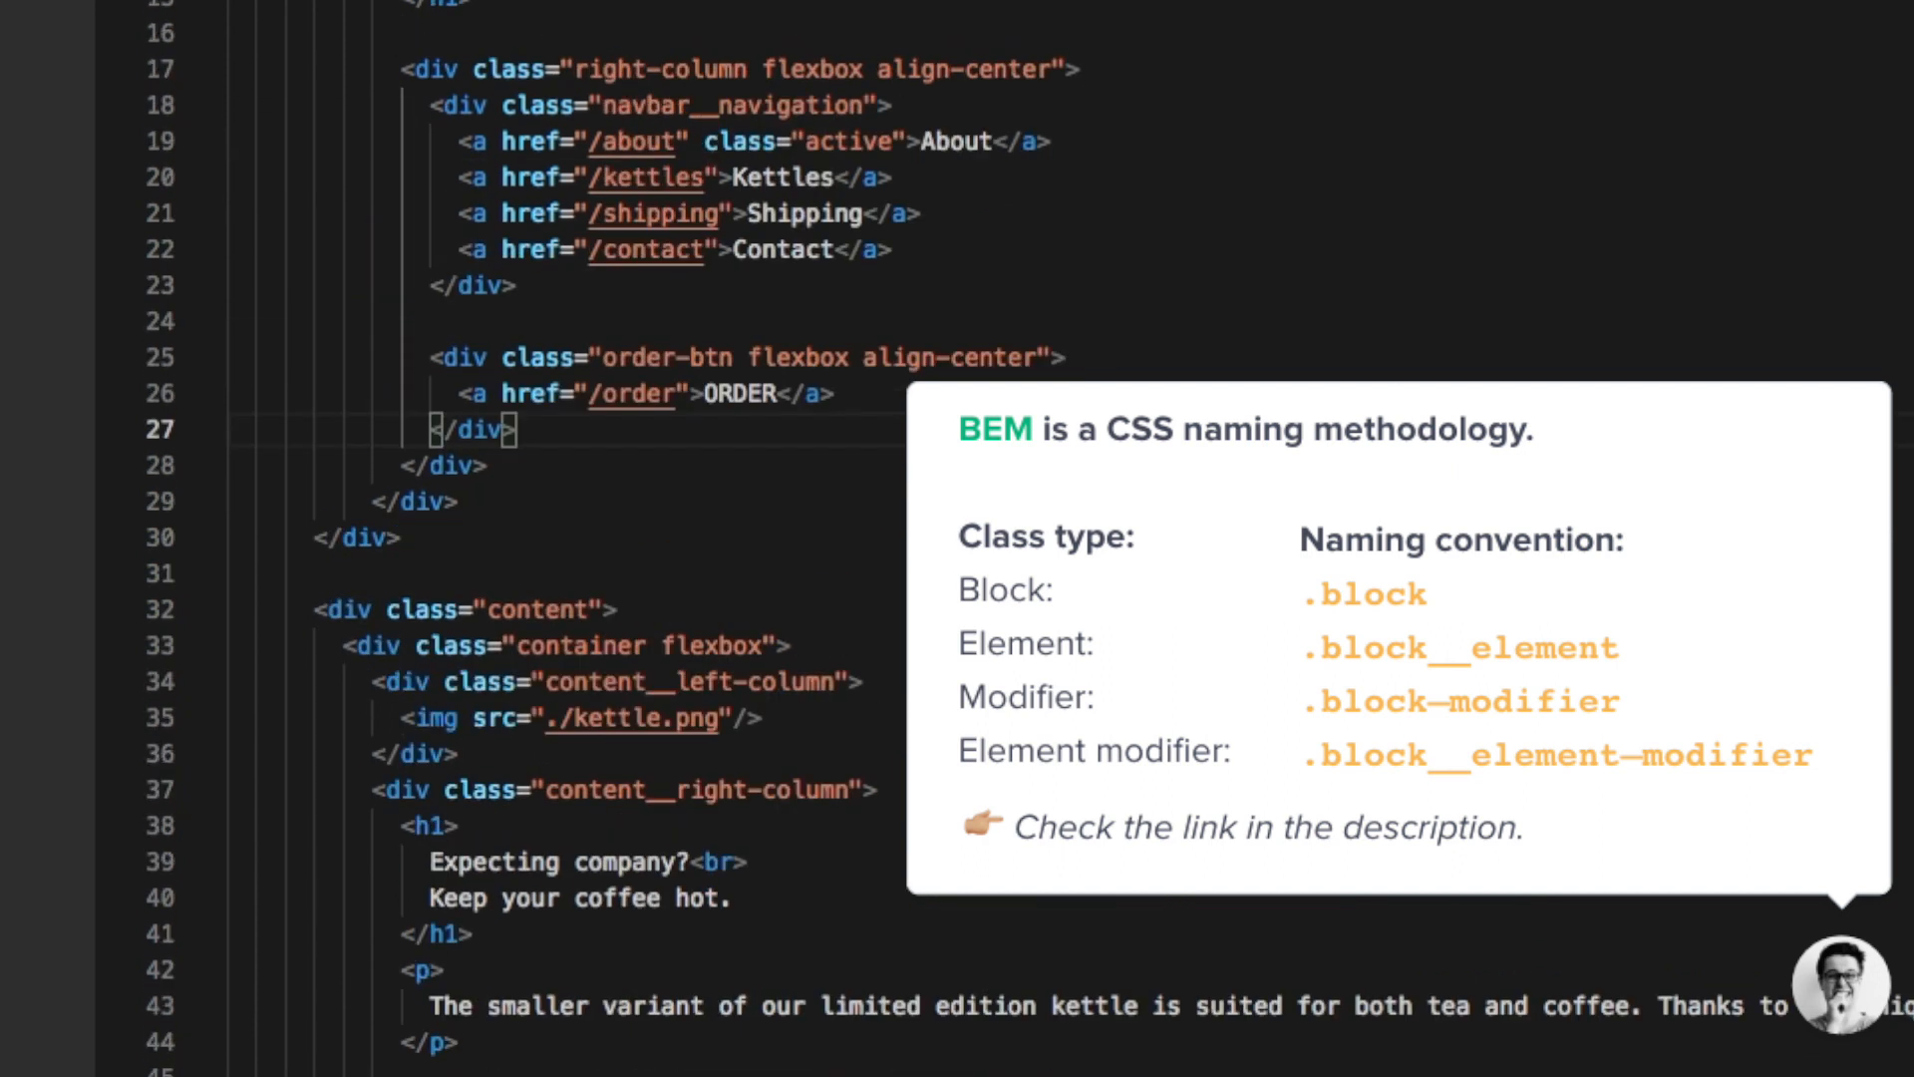
pyautogui.moveTo(1249, 209)
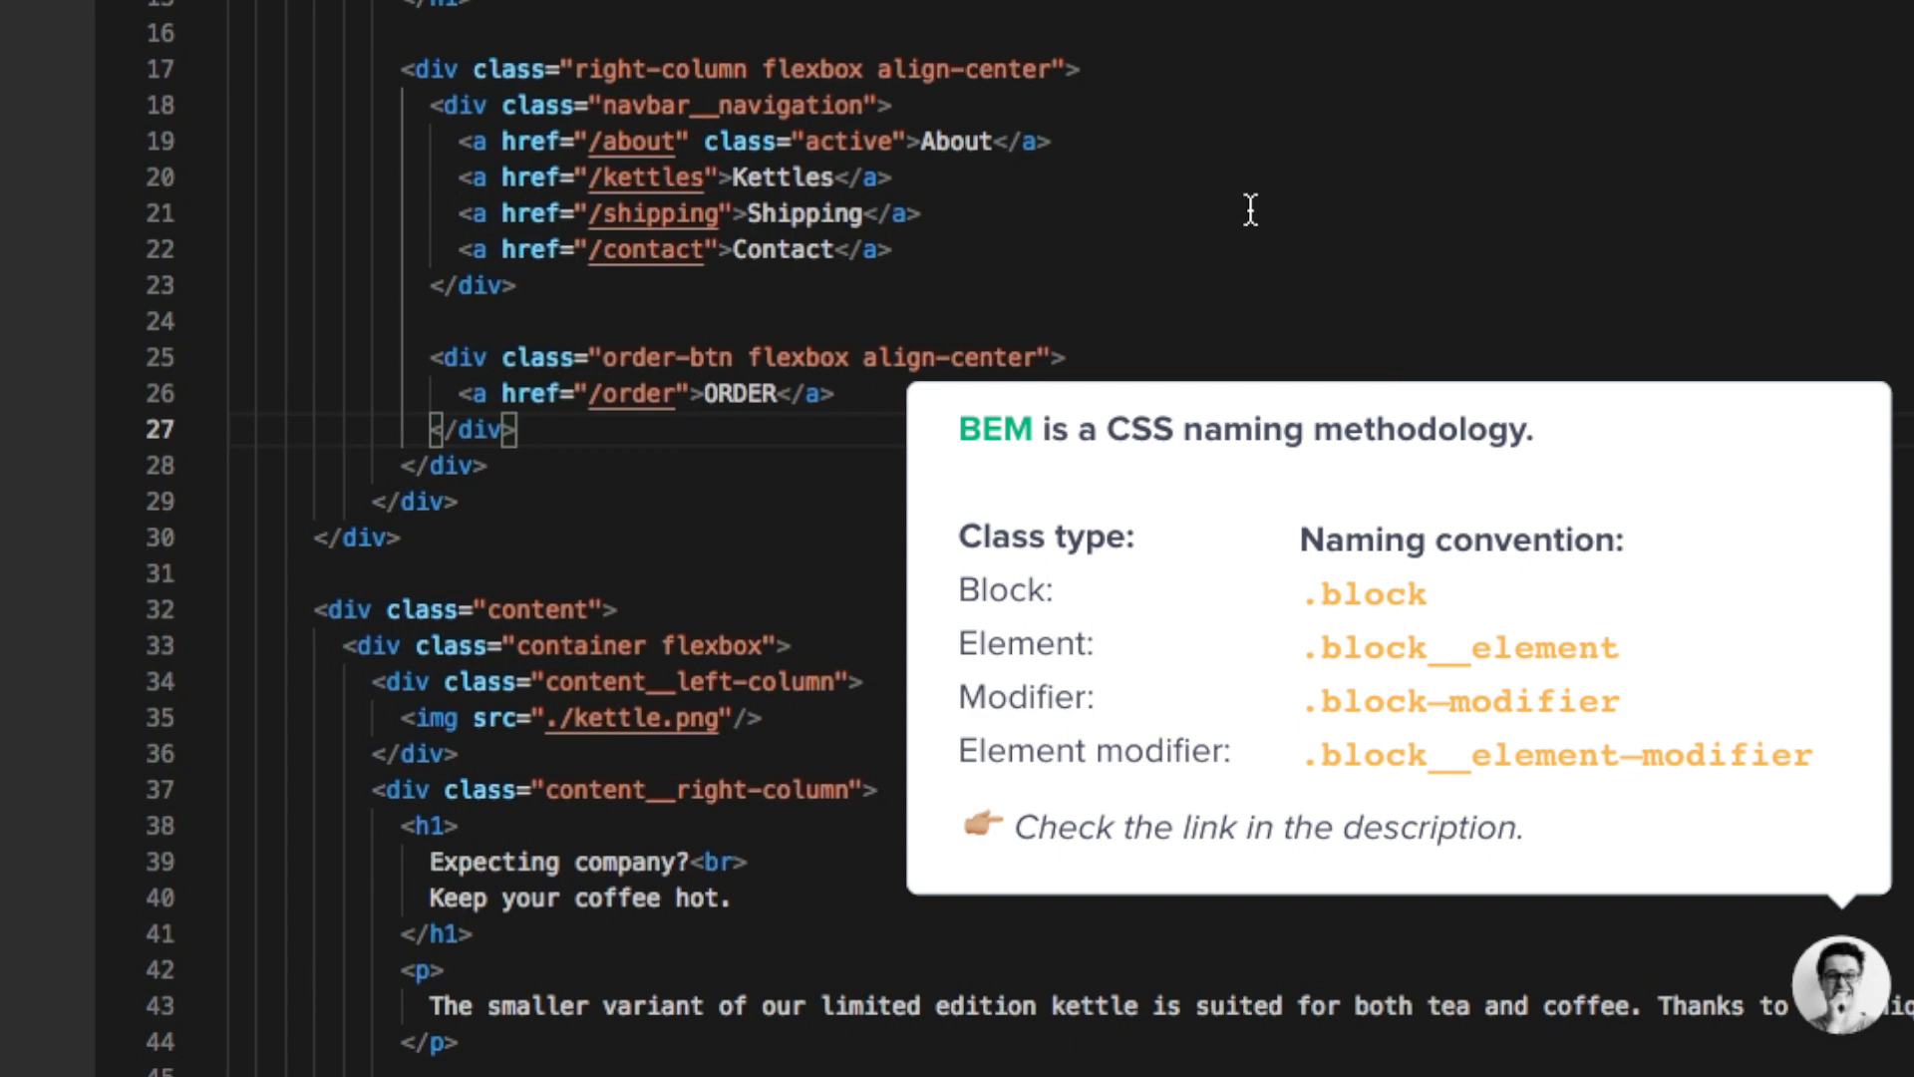
pyautogui.scroll(-3)
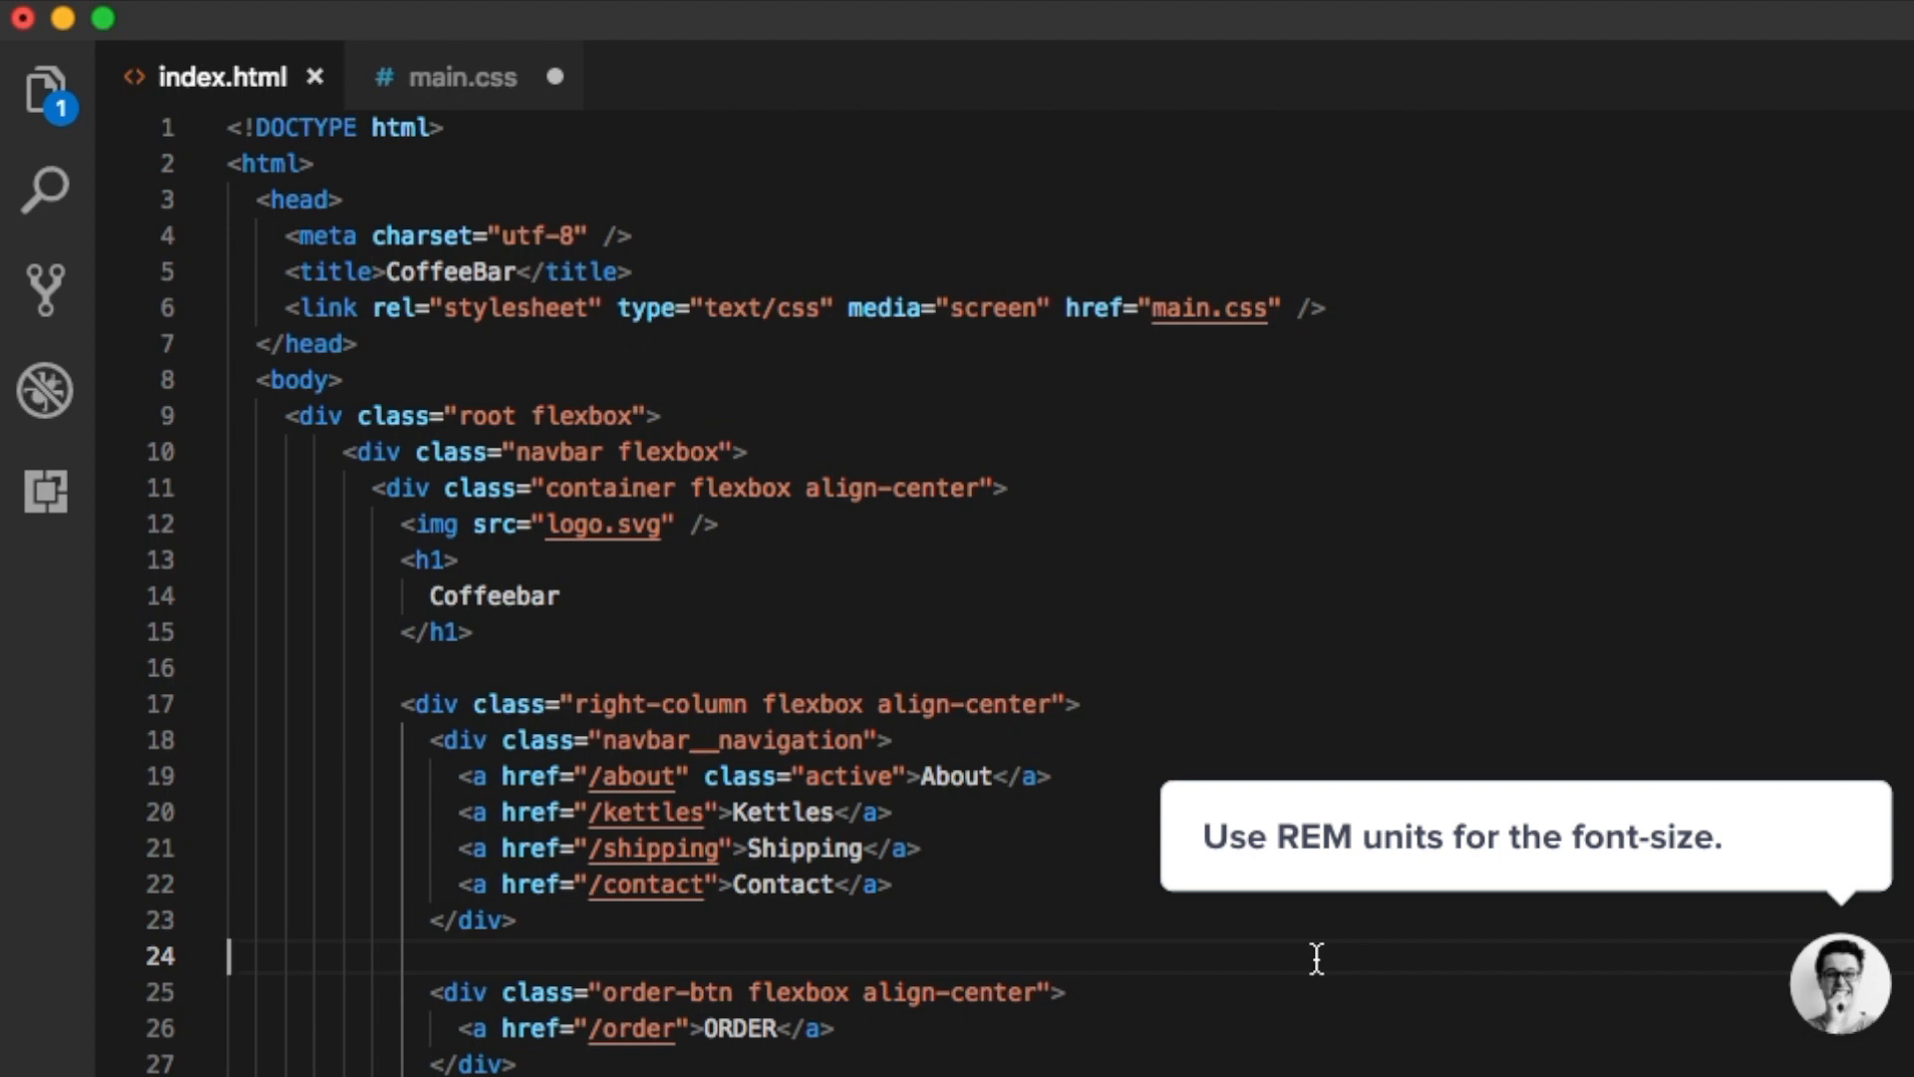
# Return to main.css to begin an html rule at the top
pyautogui.click(461, 76)
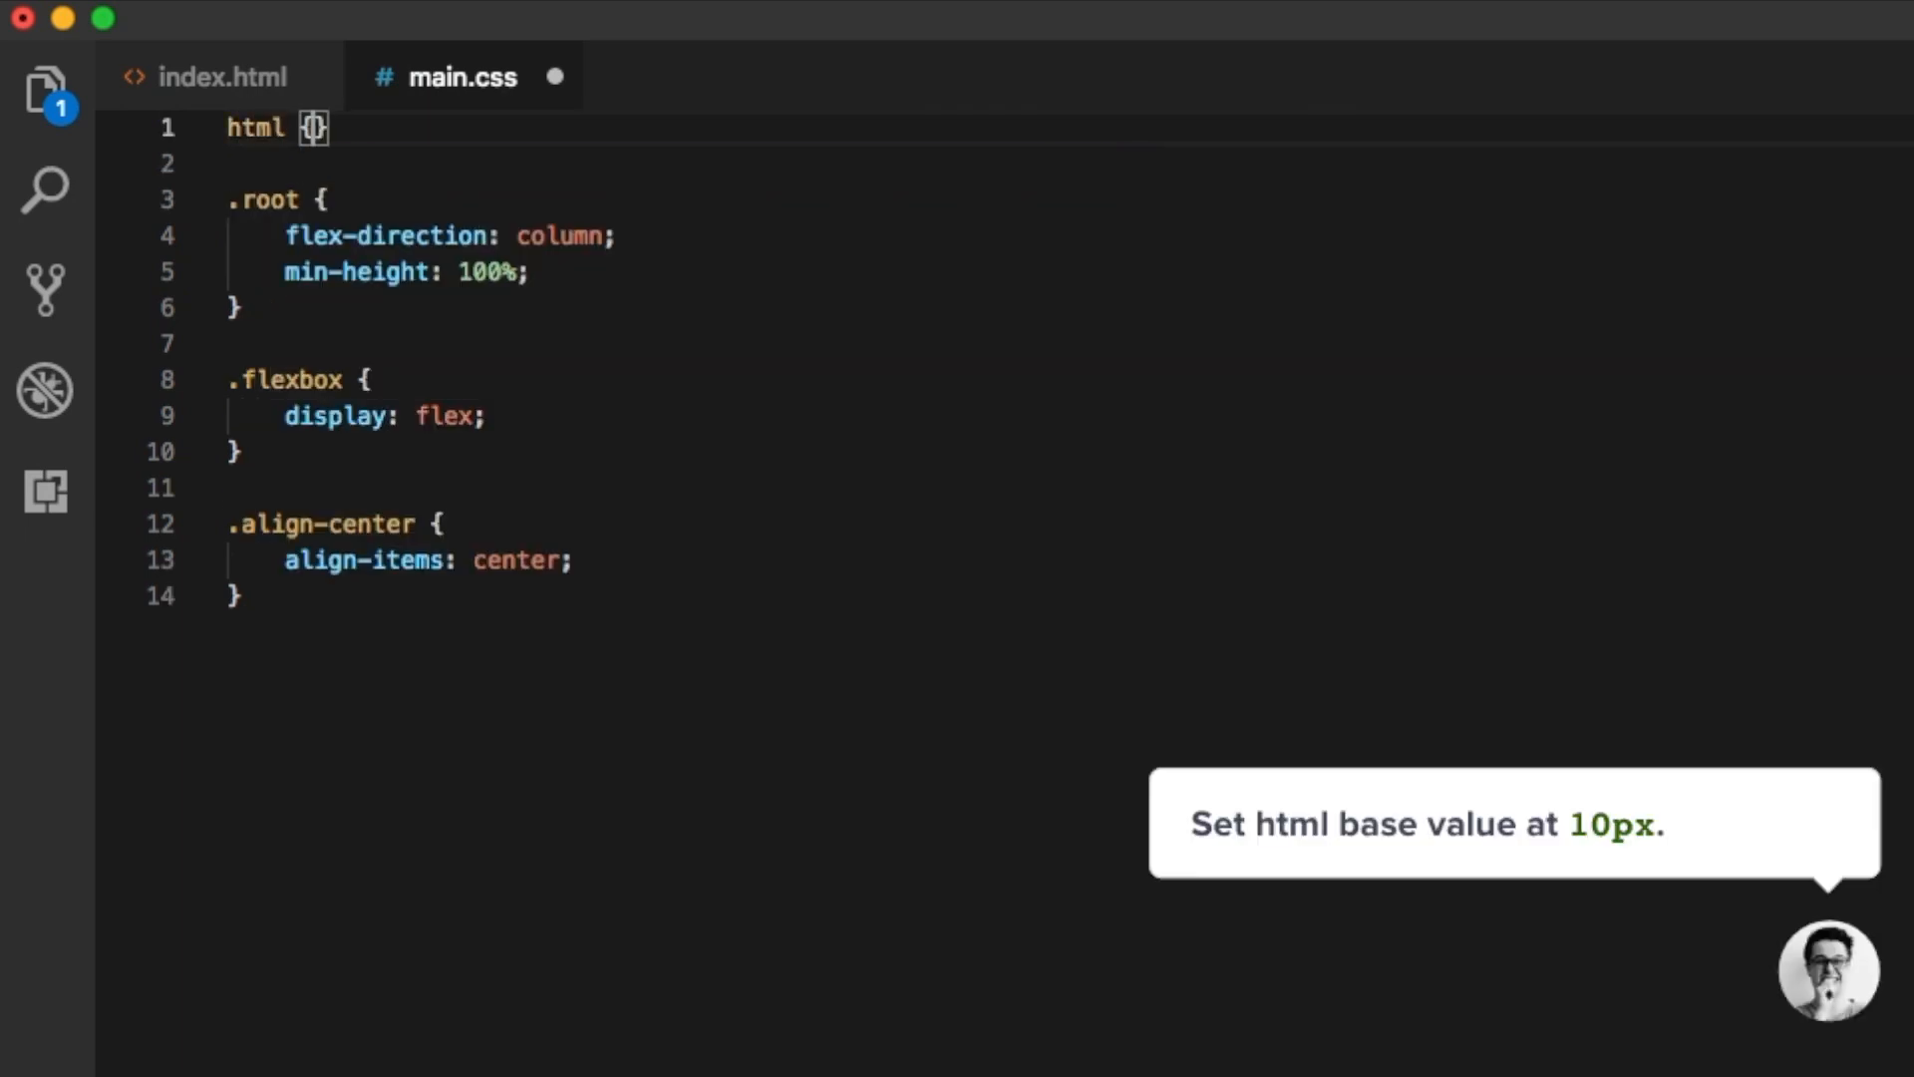
# Set html font-size: 10px and .root font-size: 1.2rem, then save
pyautogui.write('{')
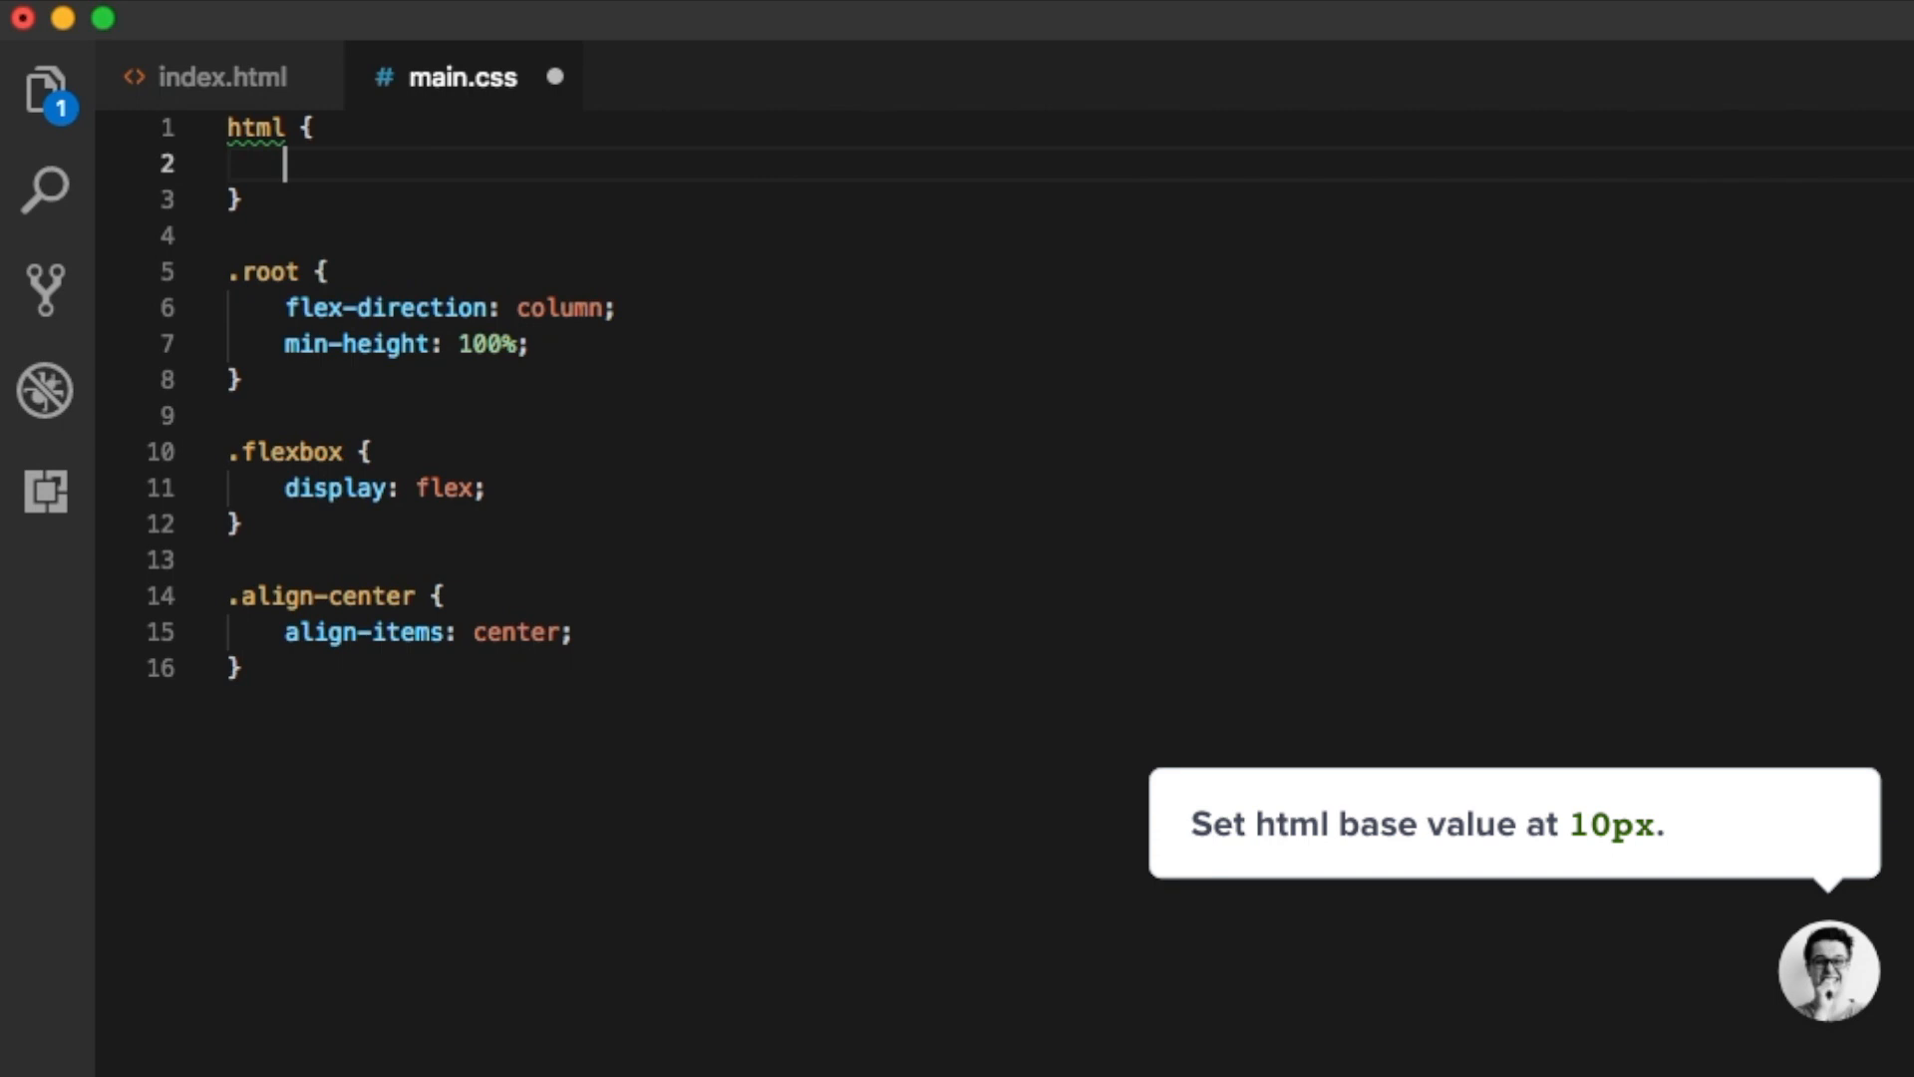
pyautogui.write('font-s')
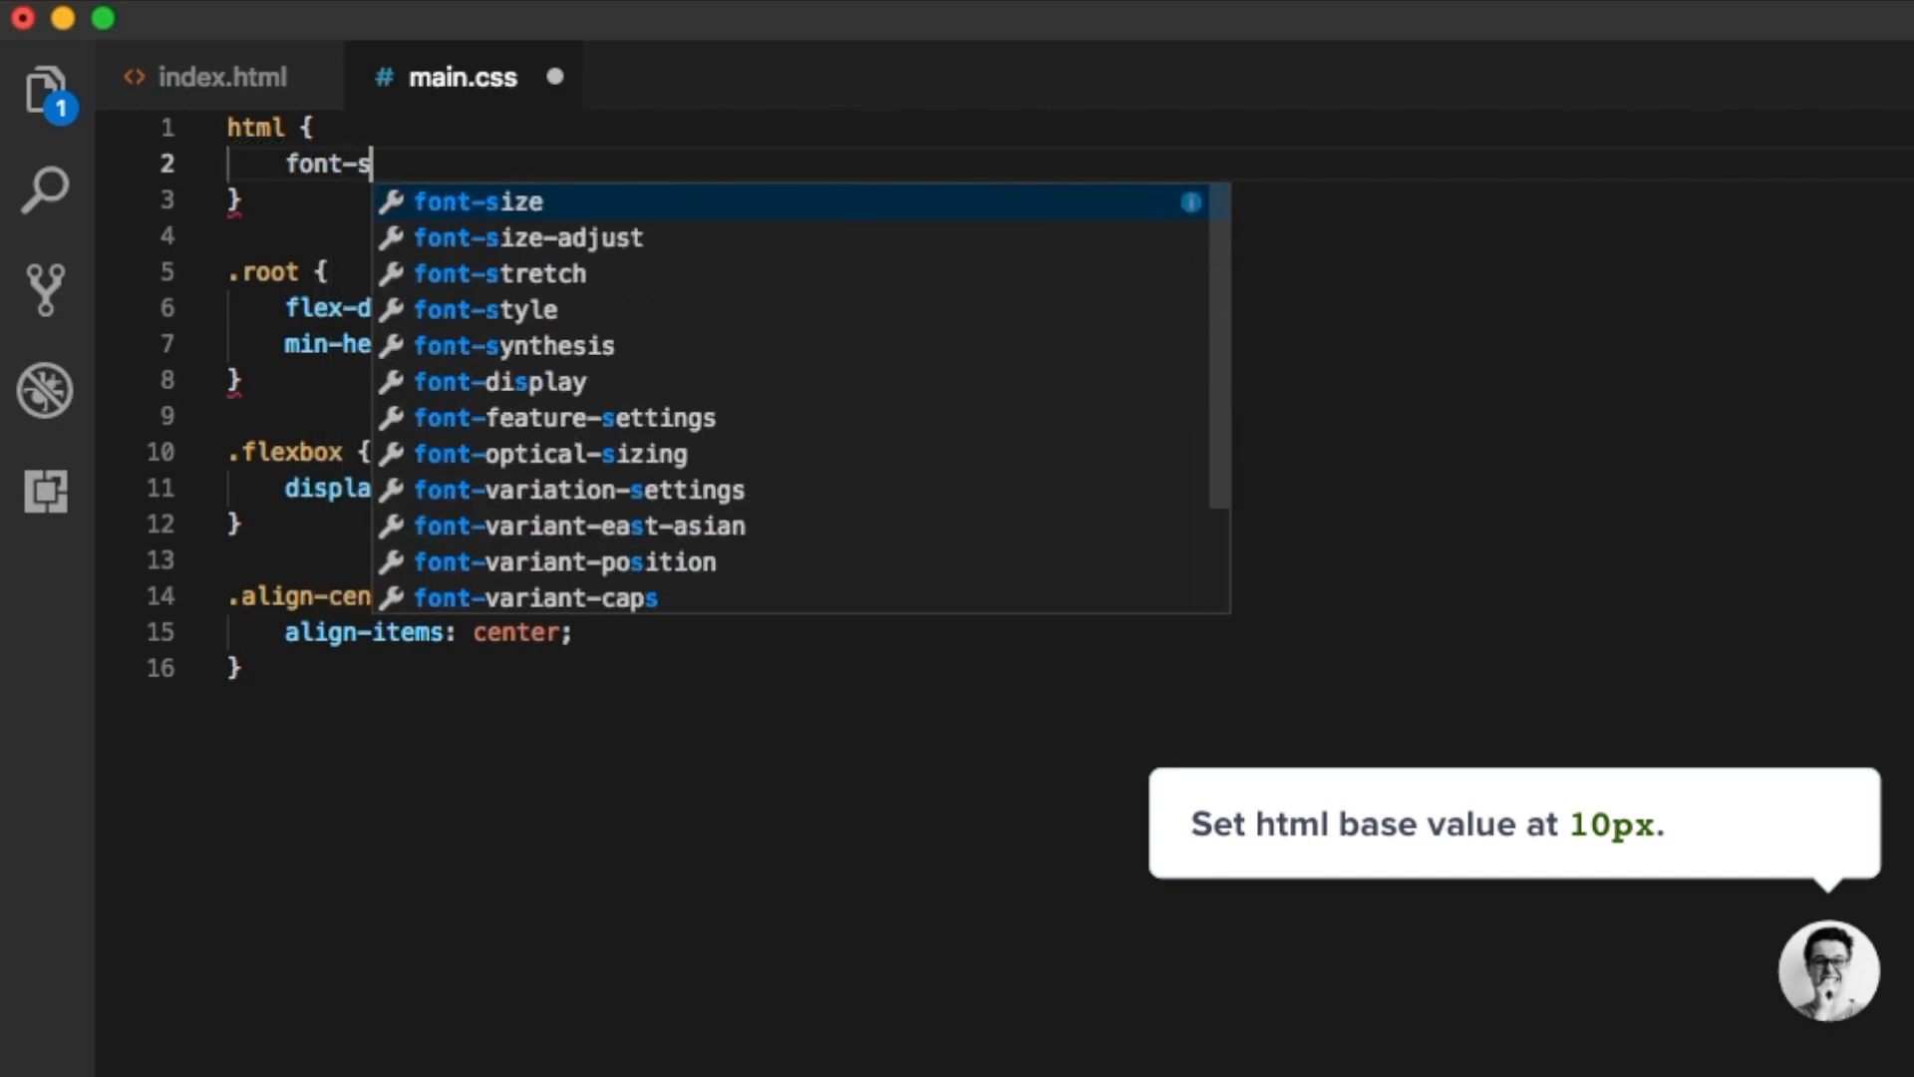
pyautogui.write('ize:10')
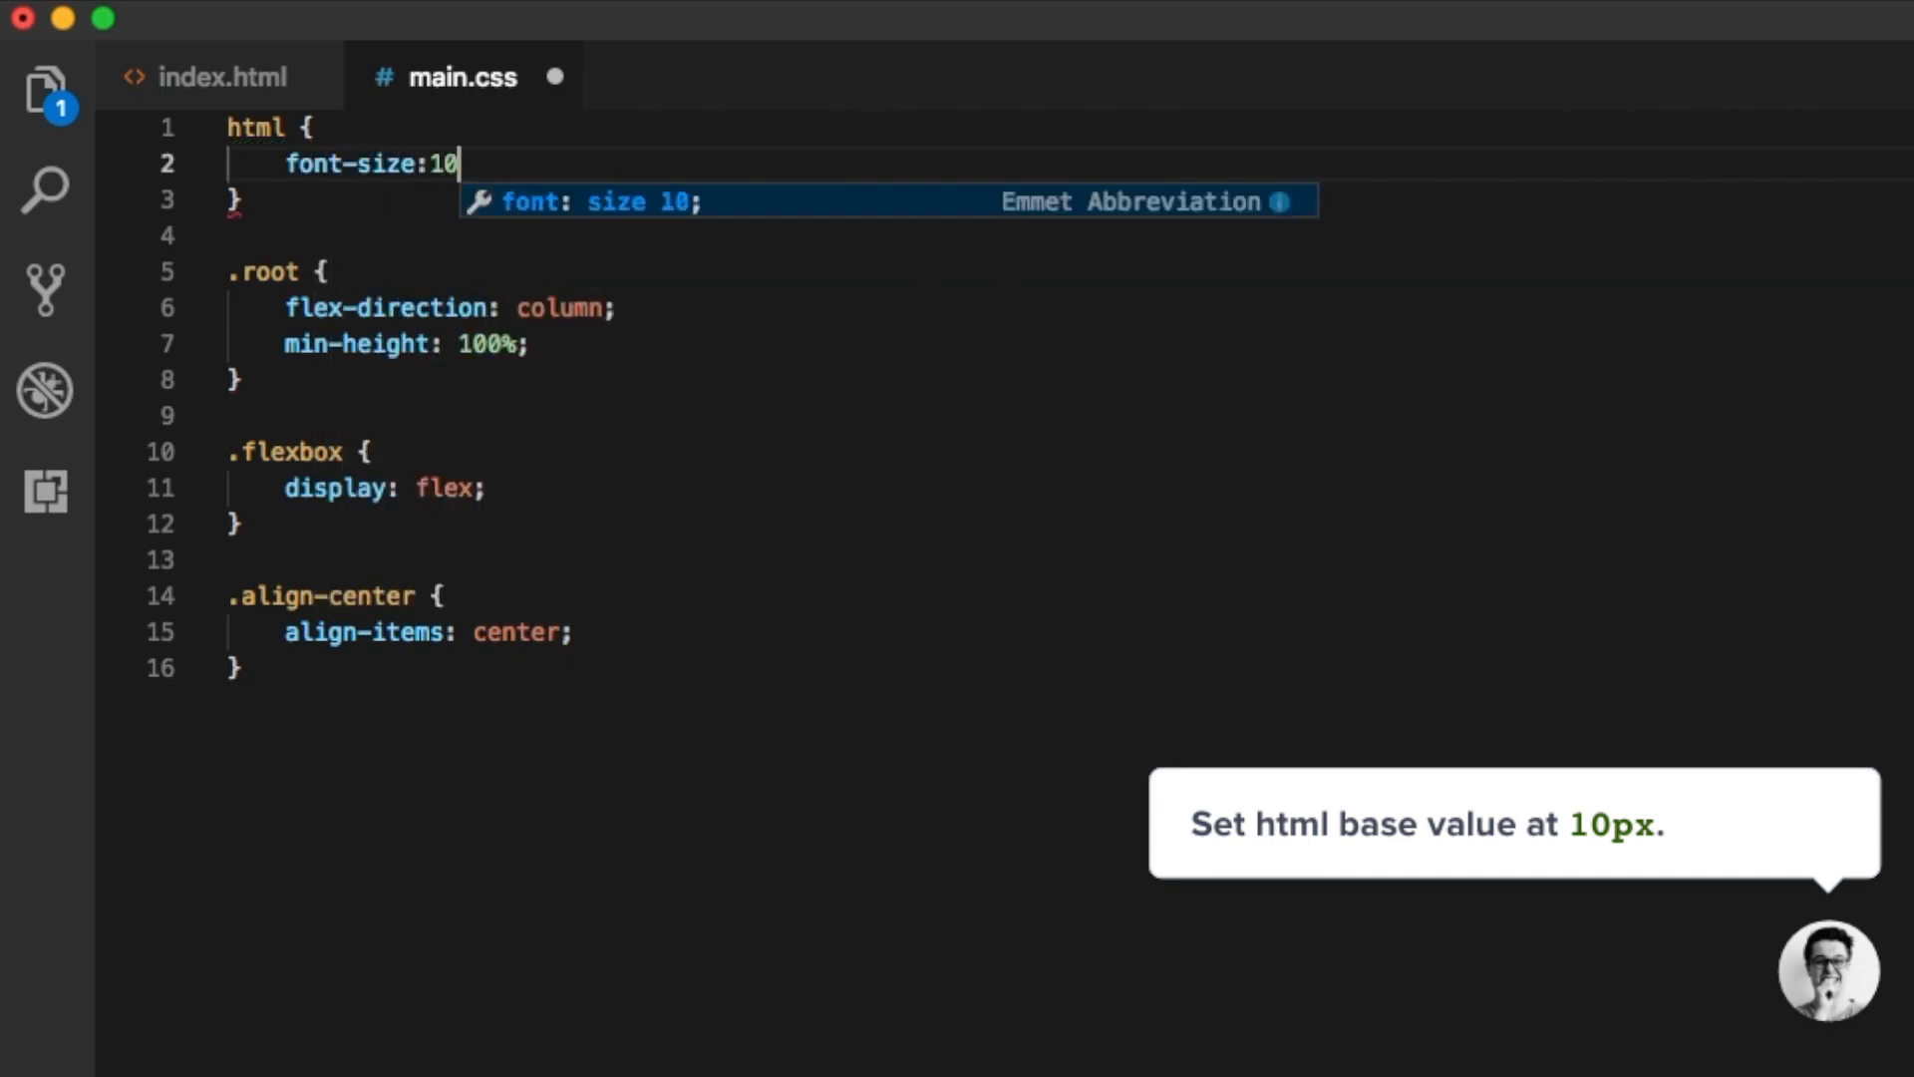
pyautogui.write('fo')
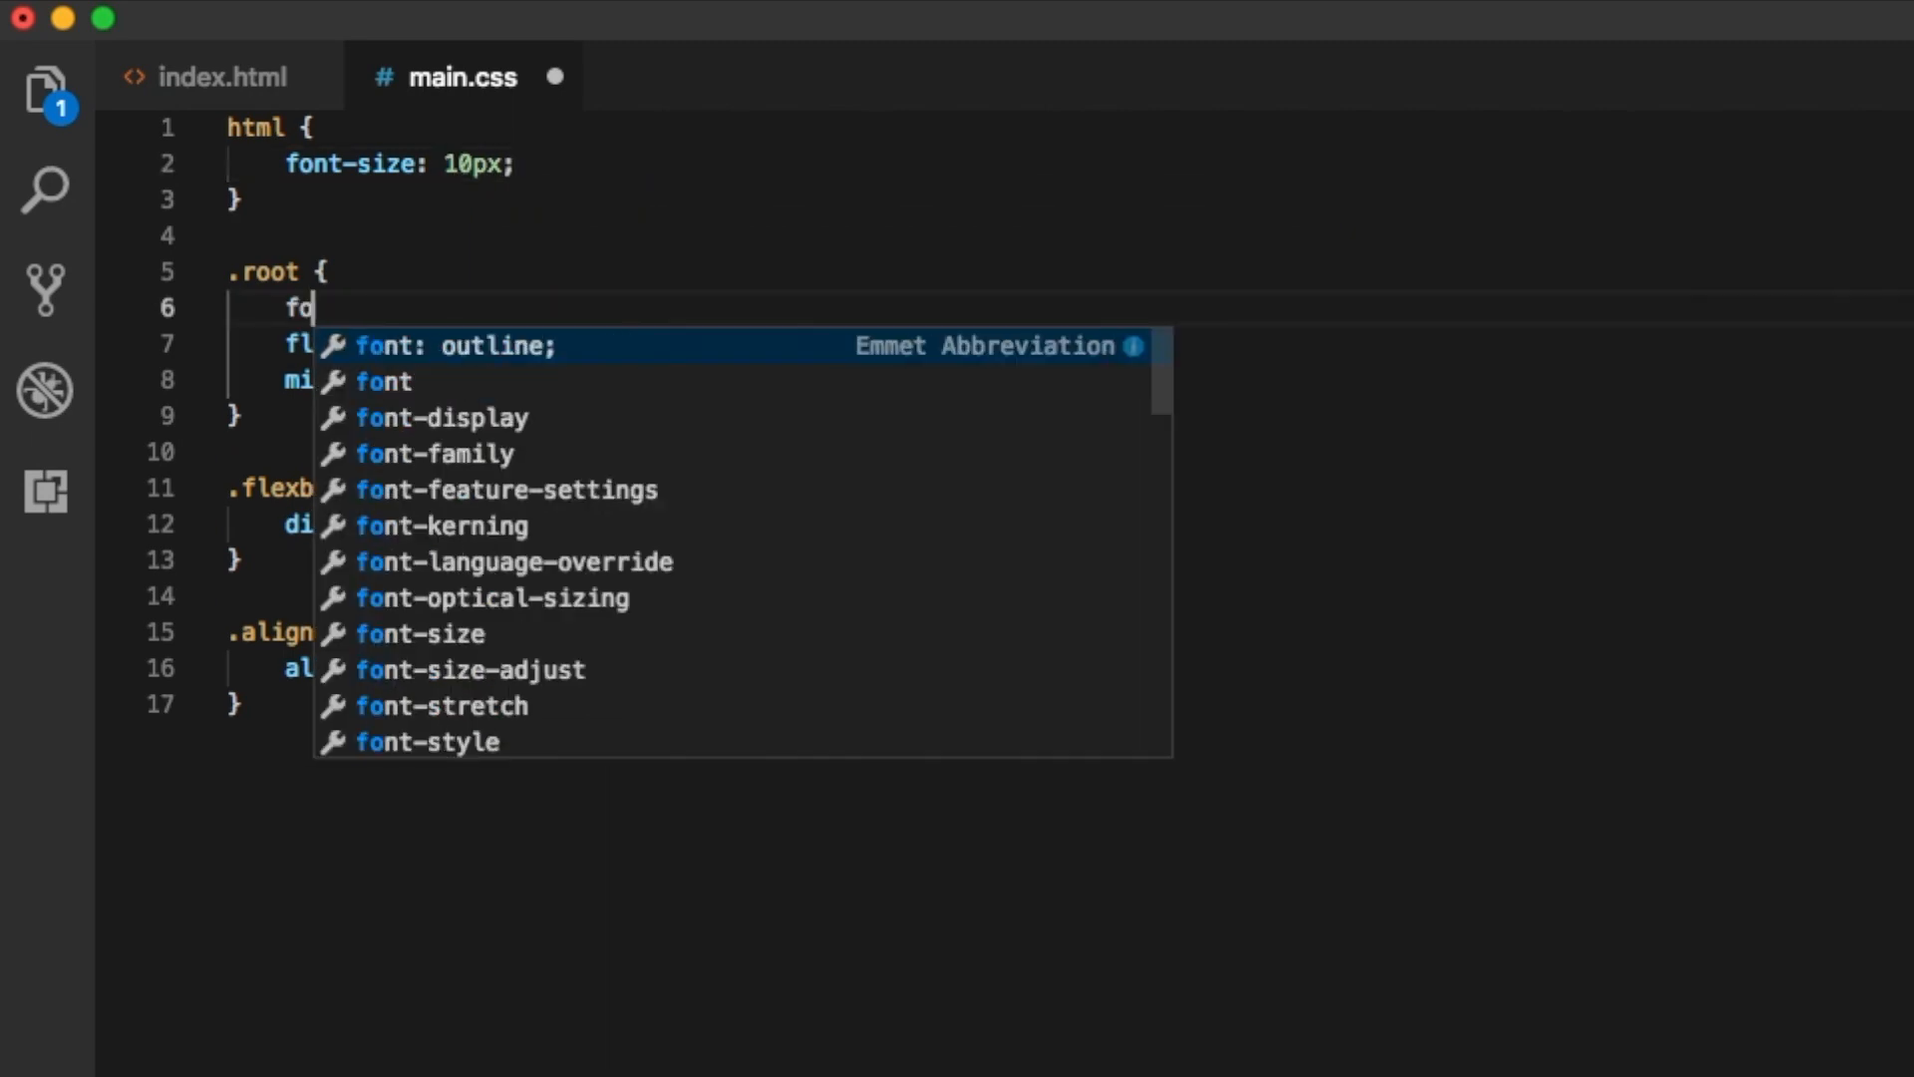
pyautogui.write('nt-size')
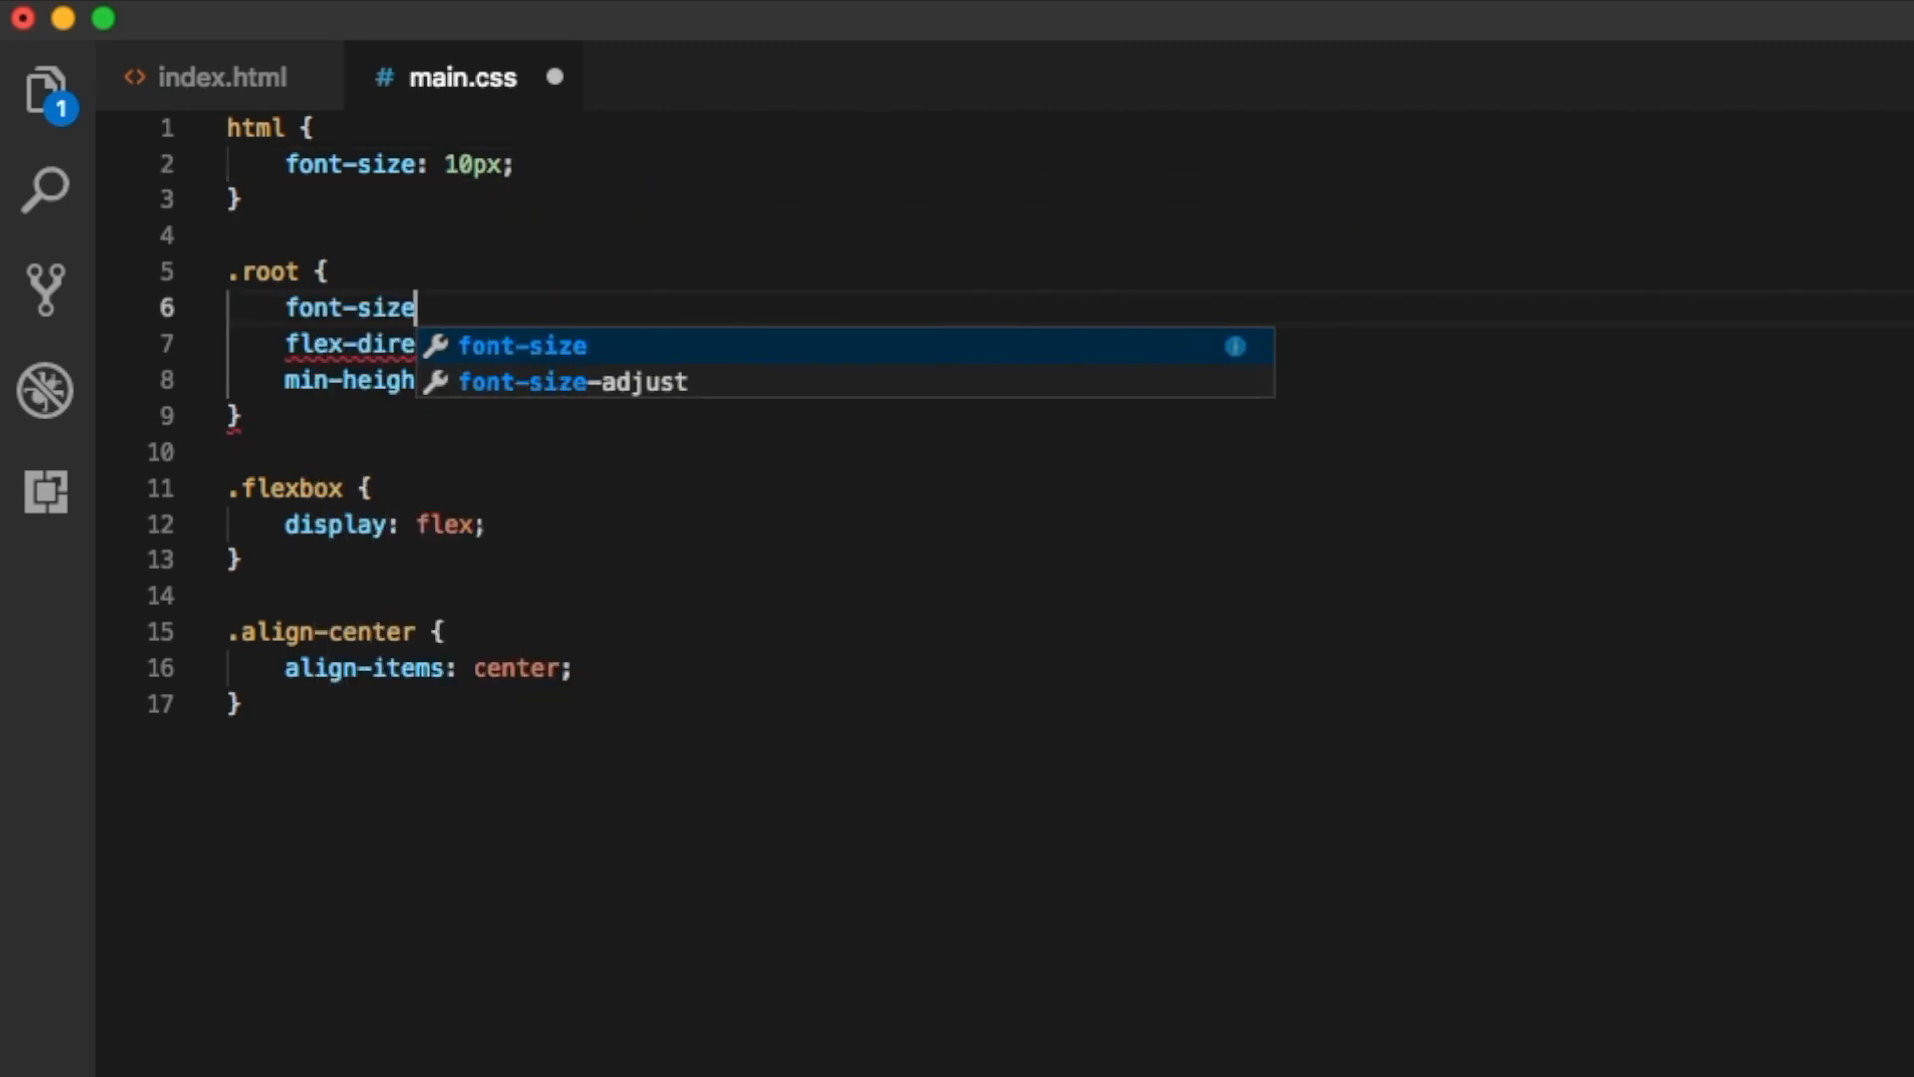
pyautogui.write(':1.')
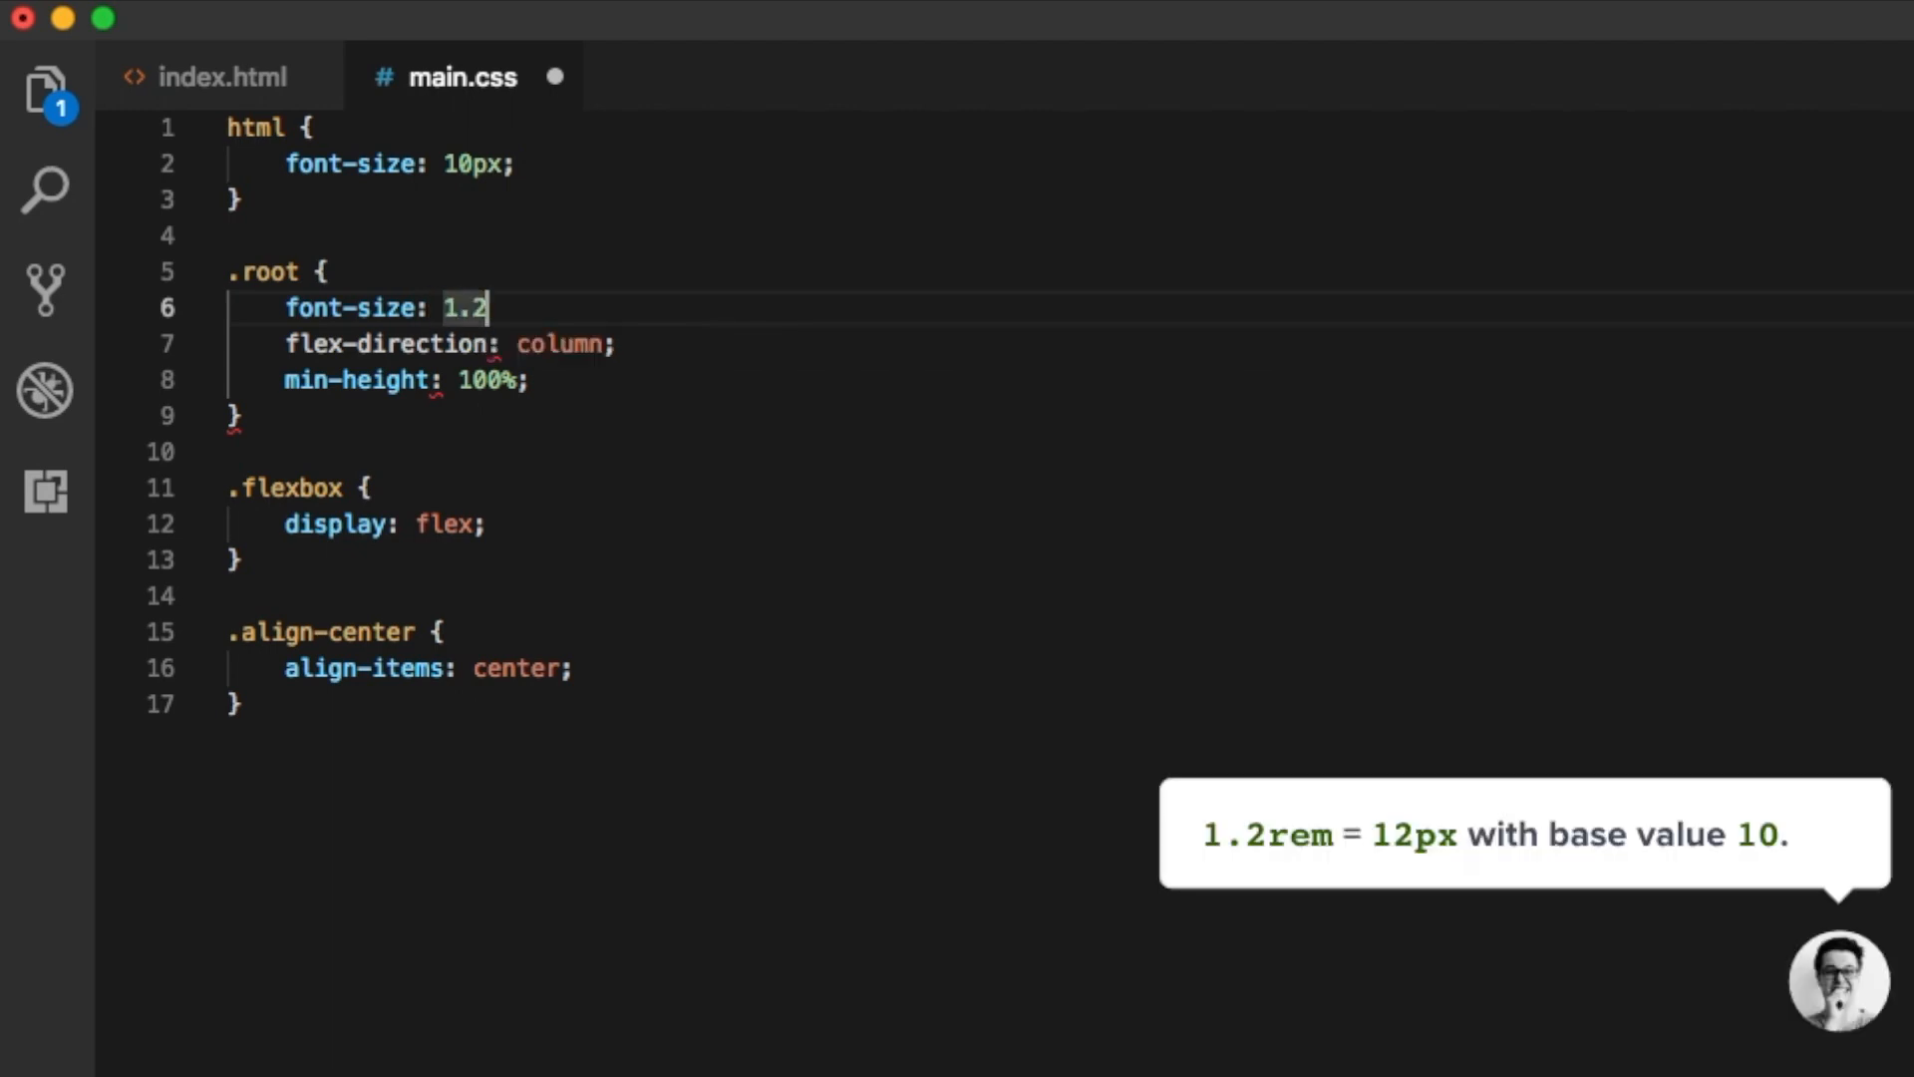
pyautogui.write('rem;')
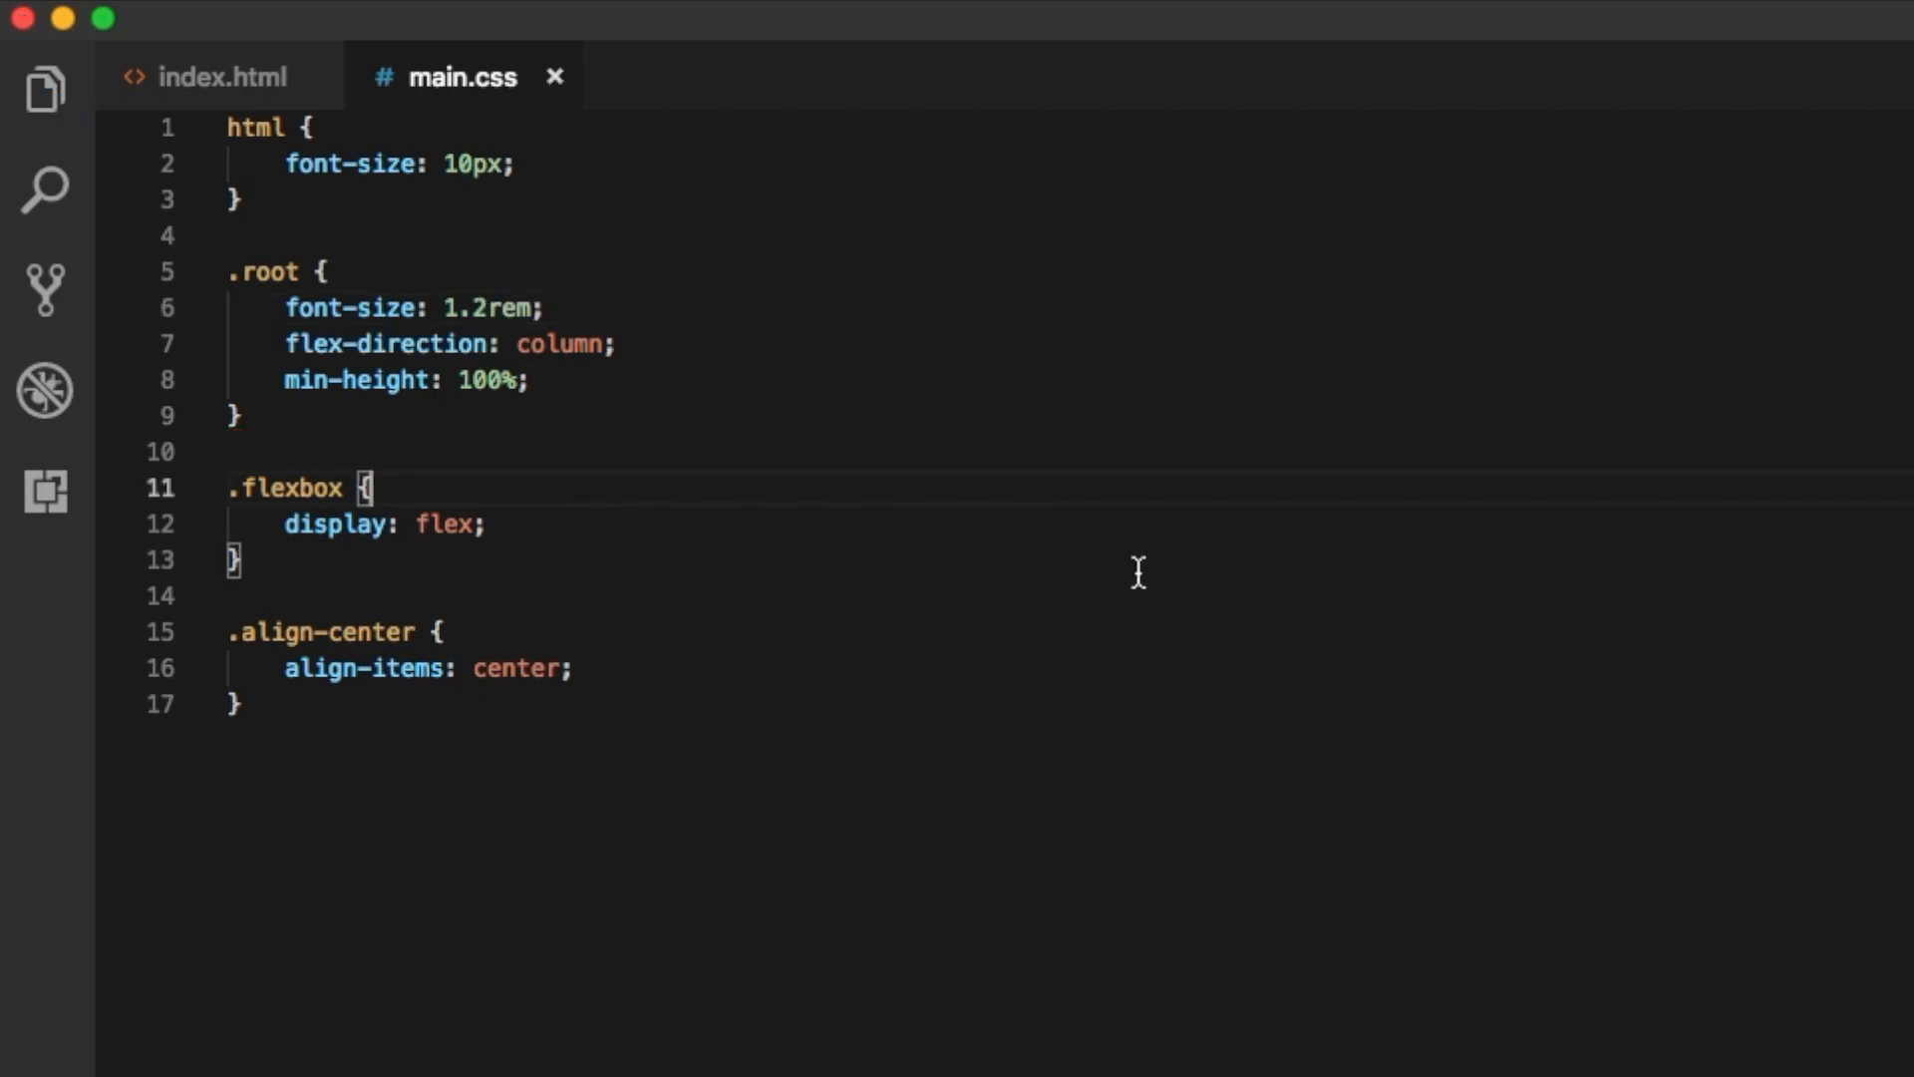
pyautogui.click(530, 379)
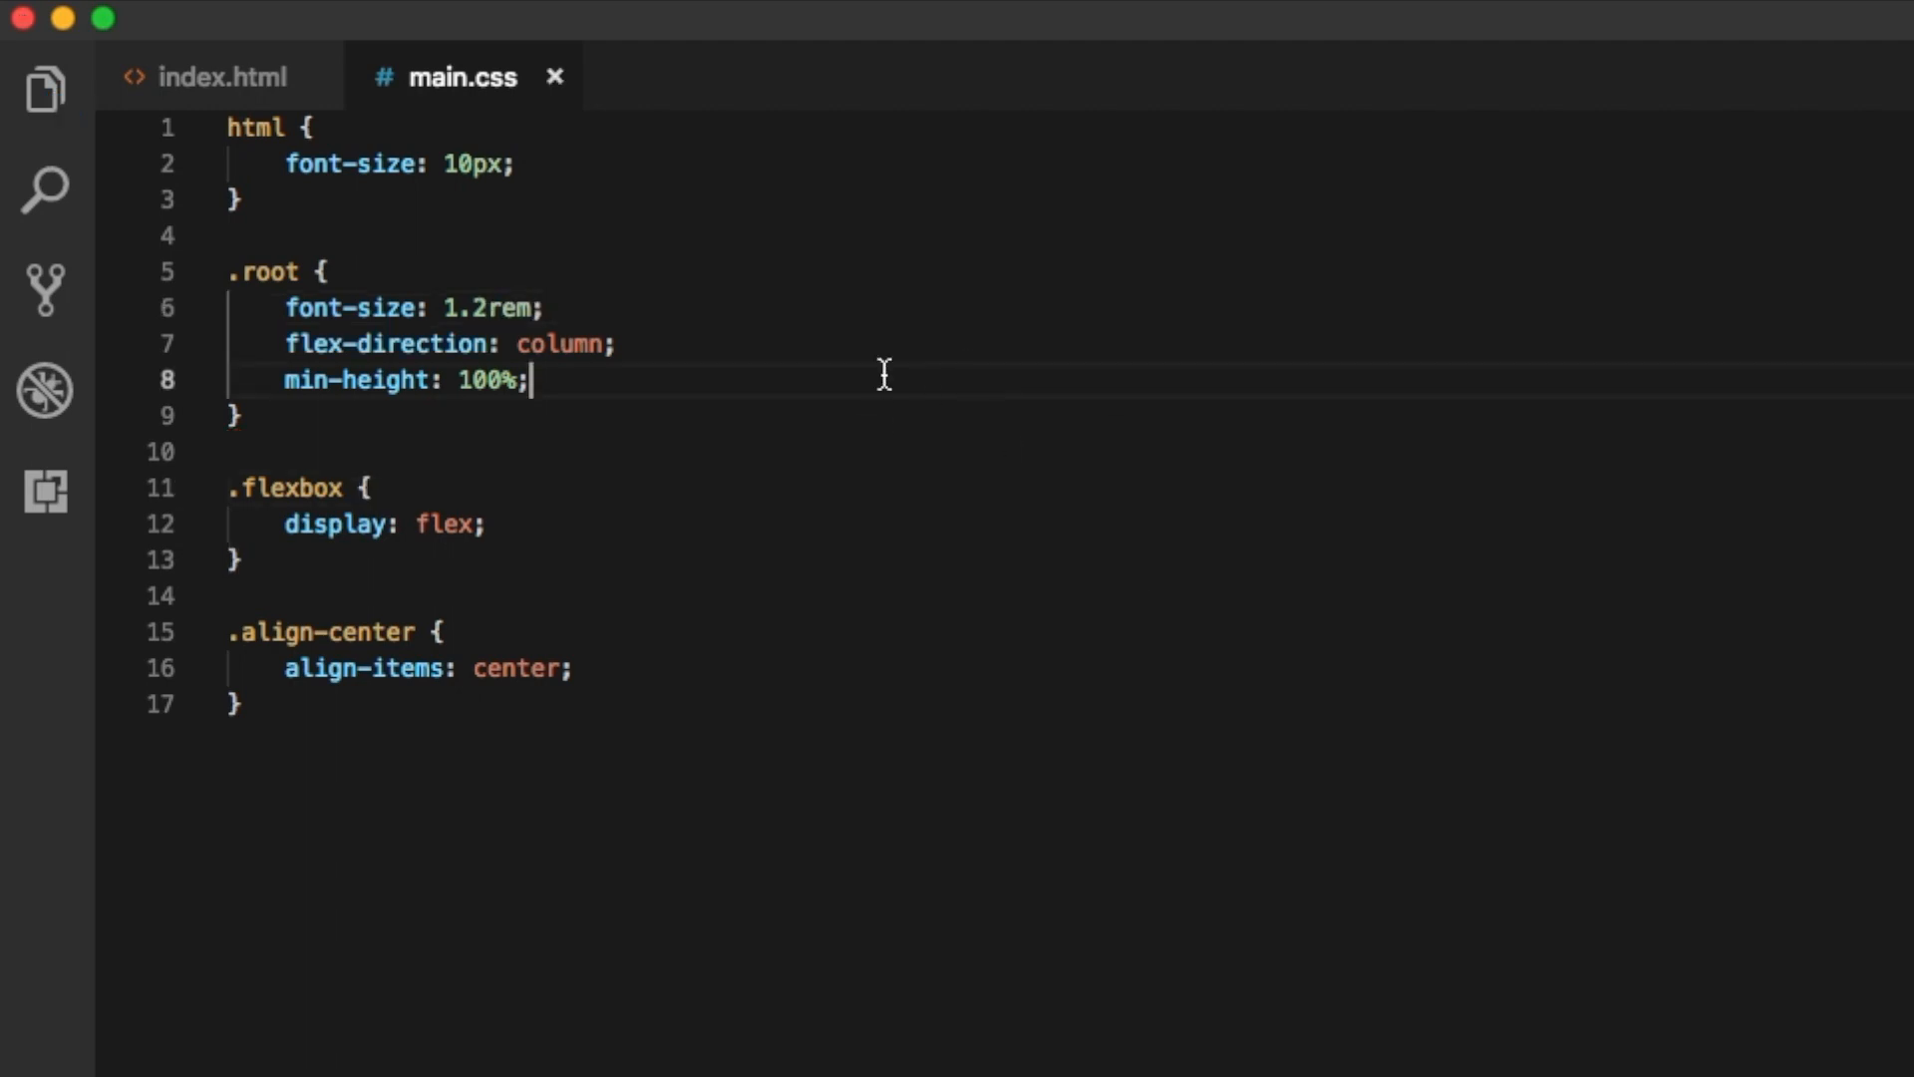
pyautogui.moveTo(1376, 367)
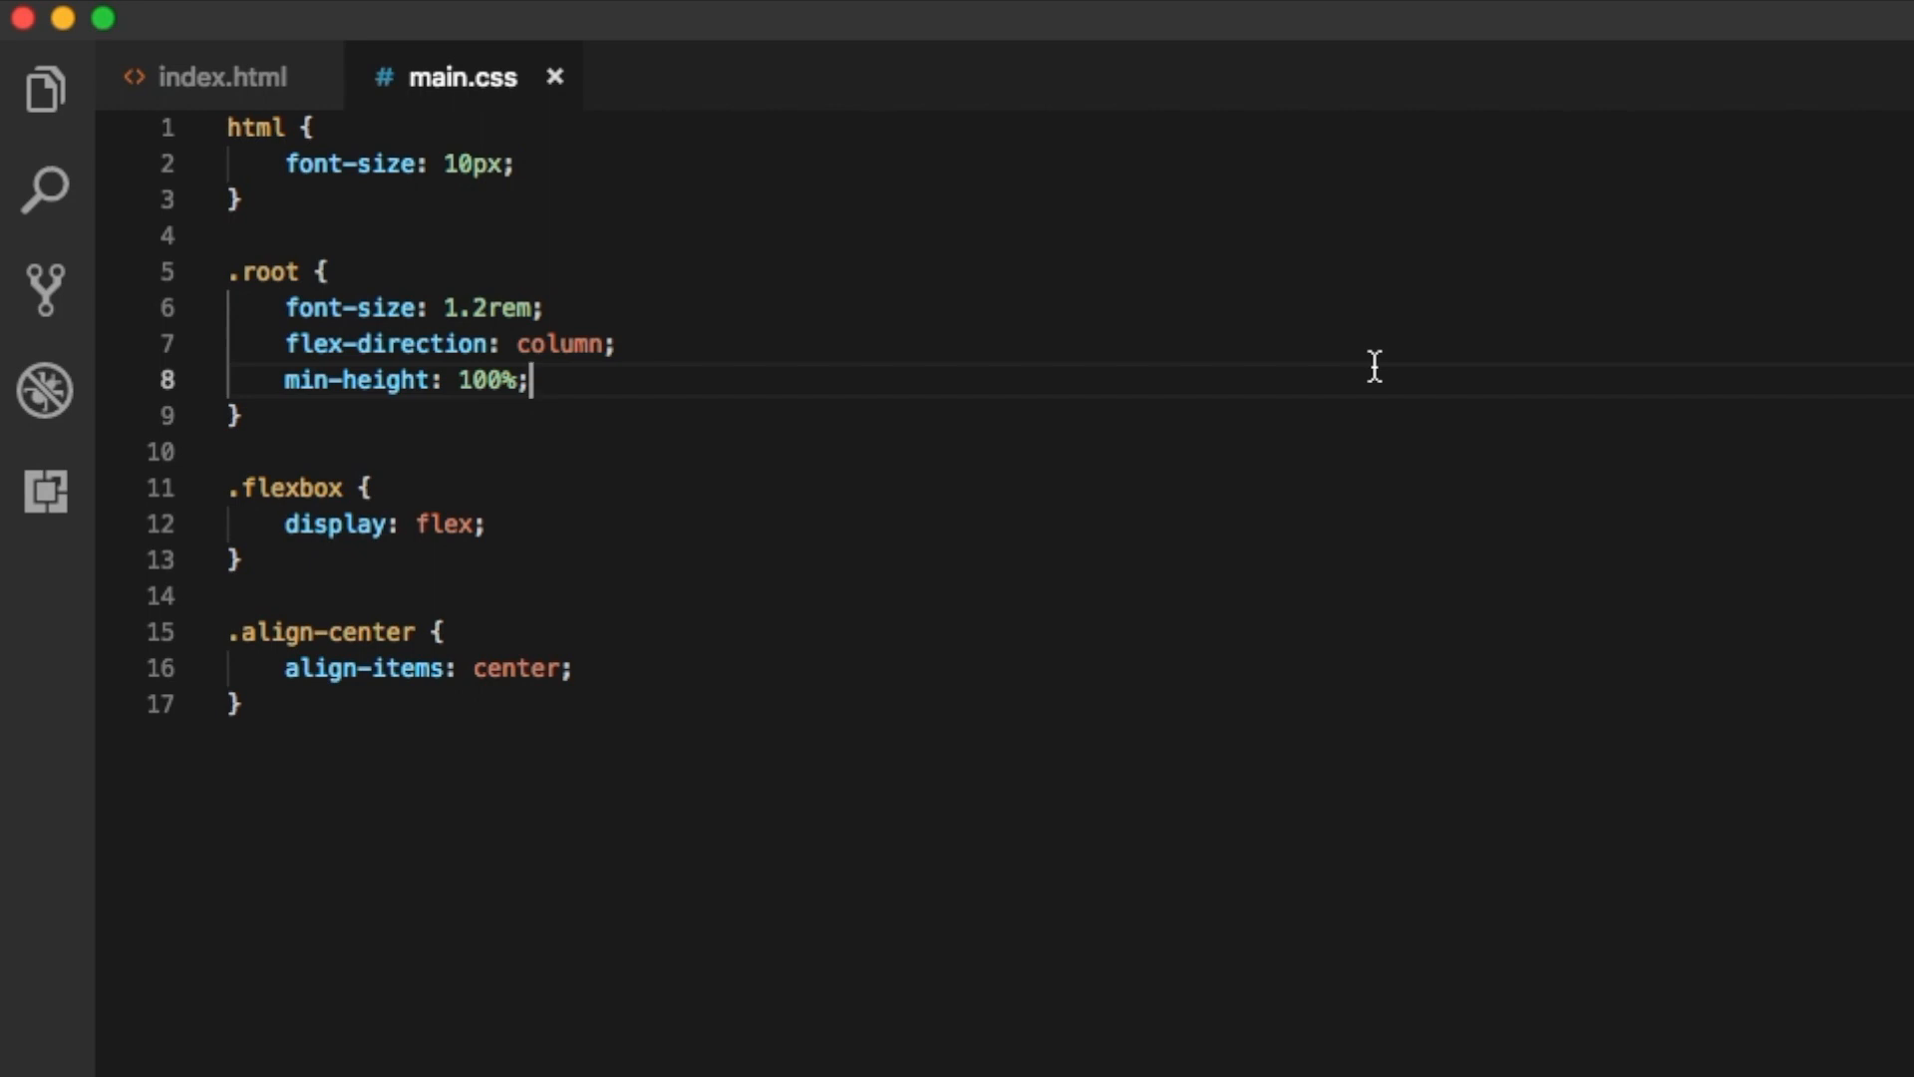
pyautogui.moveTo(1380, 383)
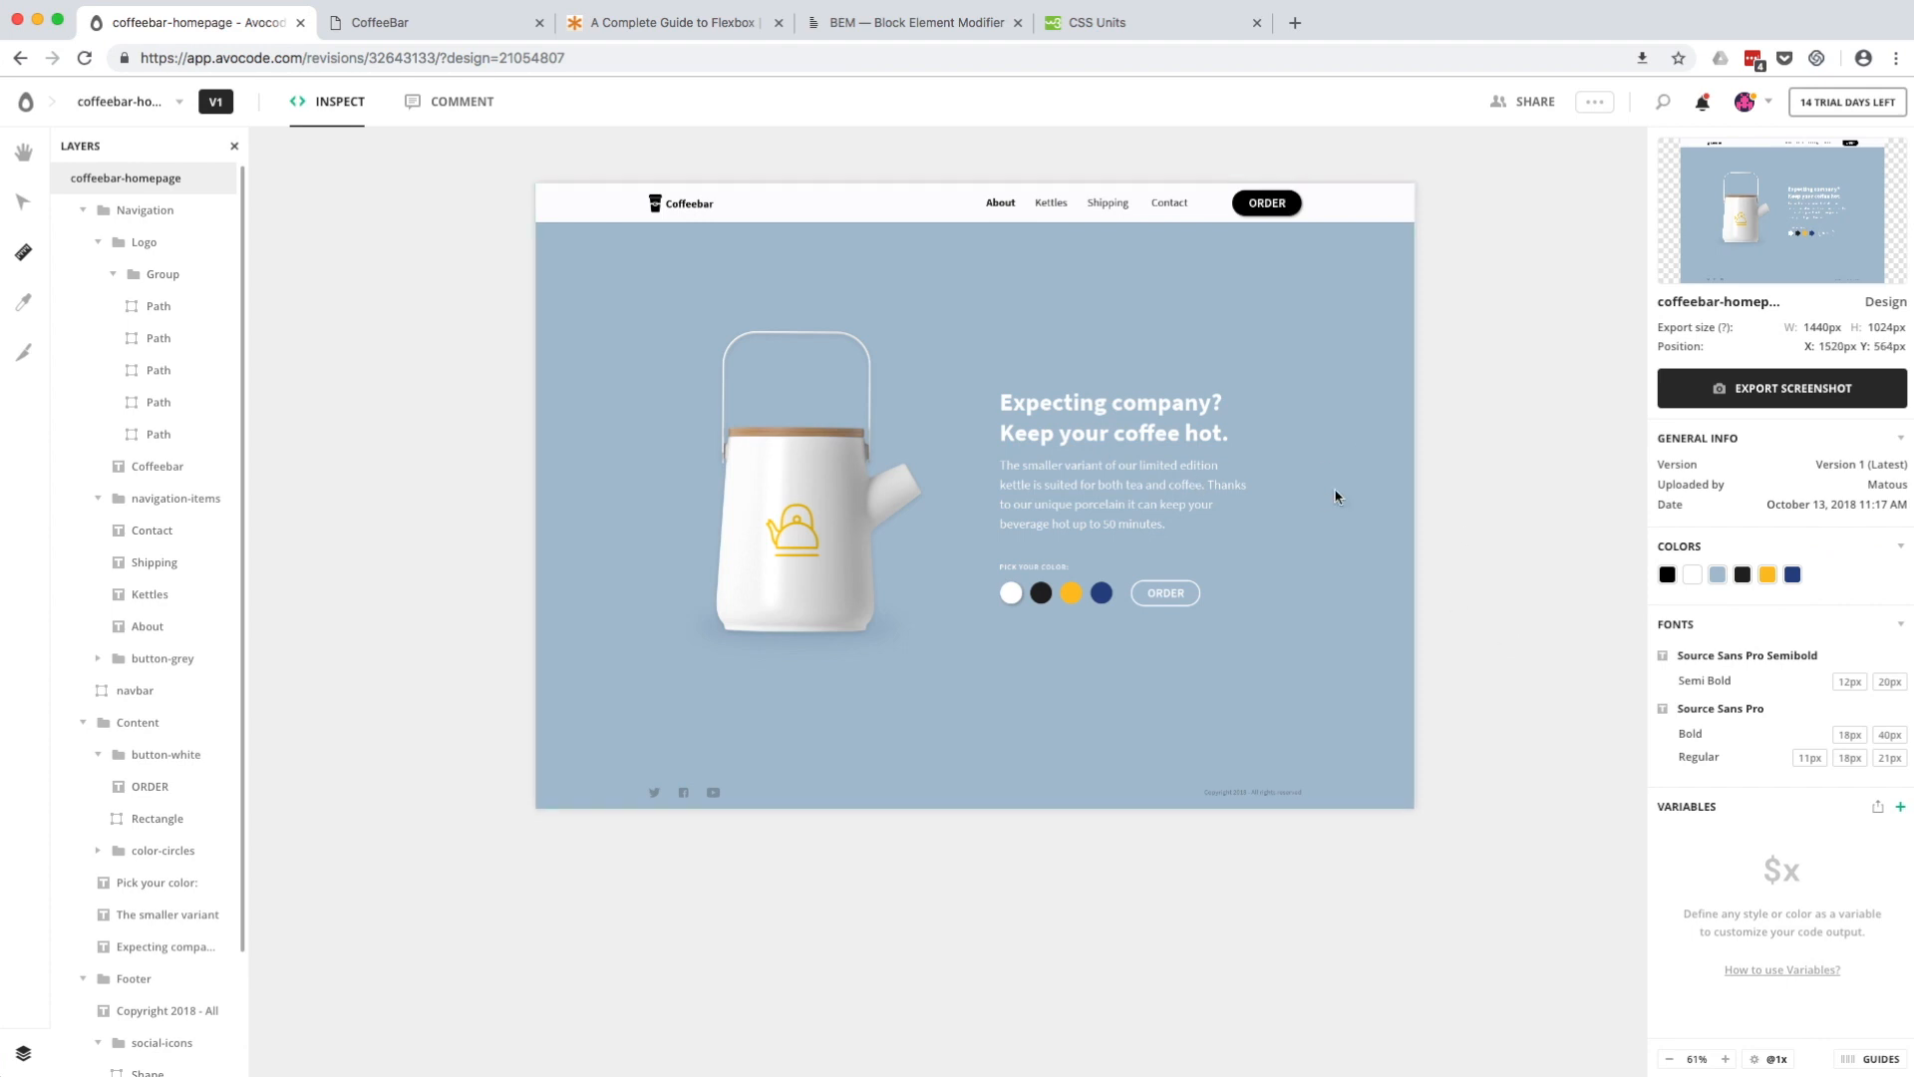
# Select a text layer and open Avocode's advanced CSS code settings
pyautogui.click(1111, 417)
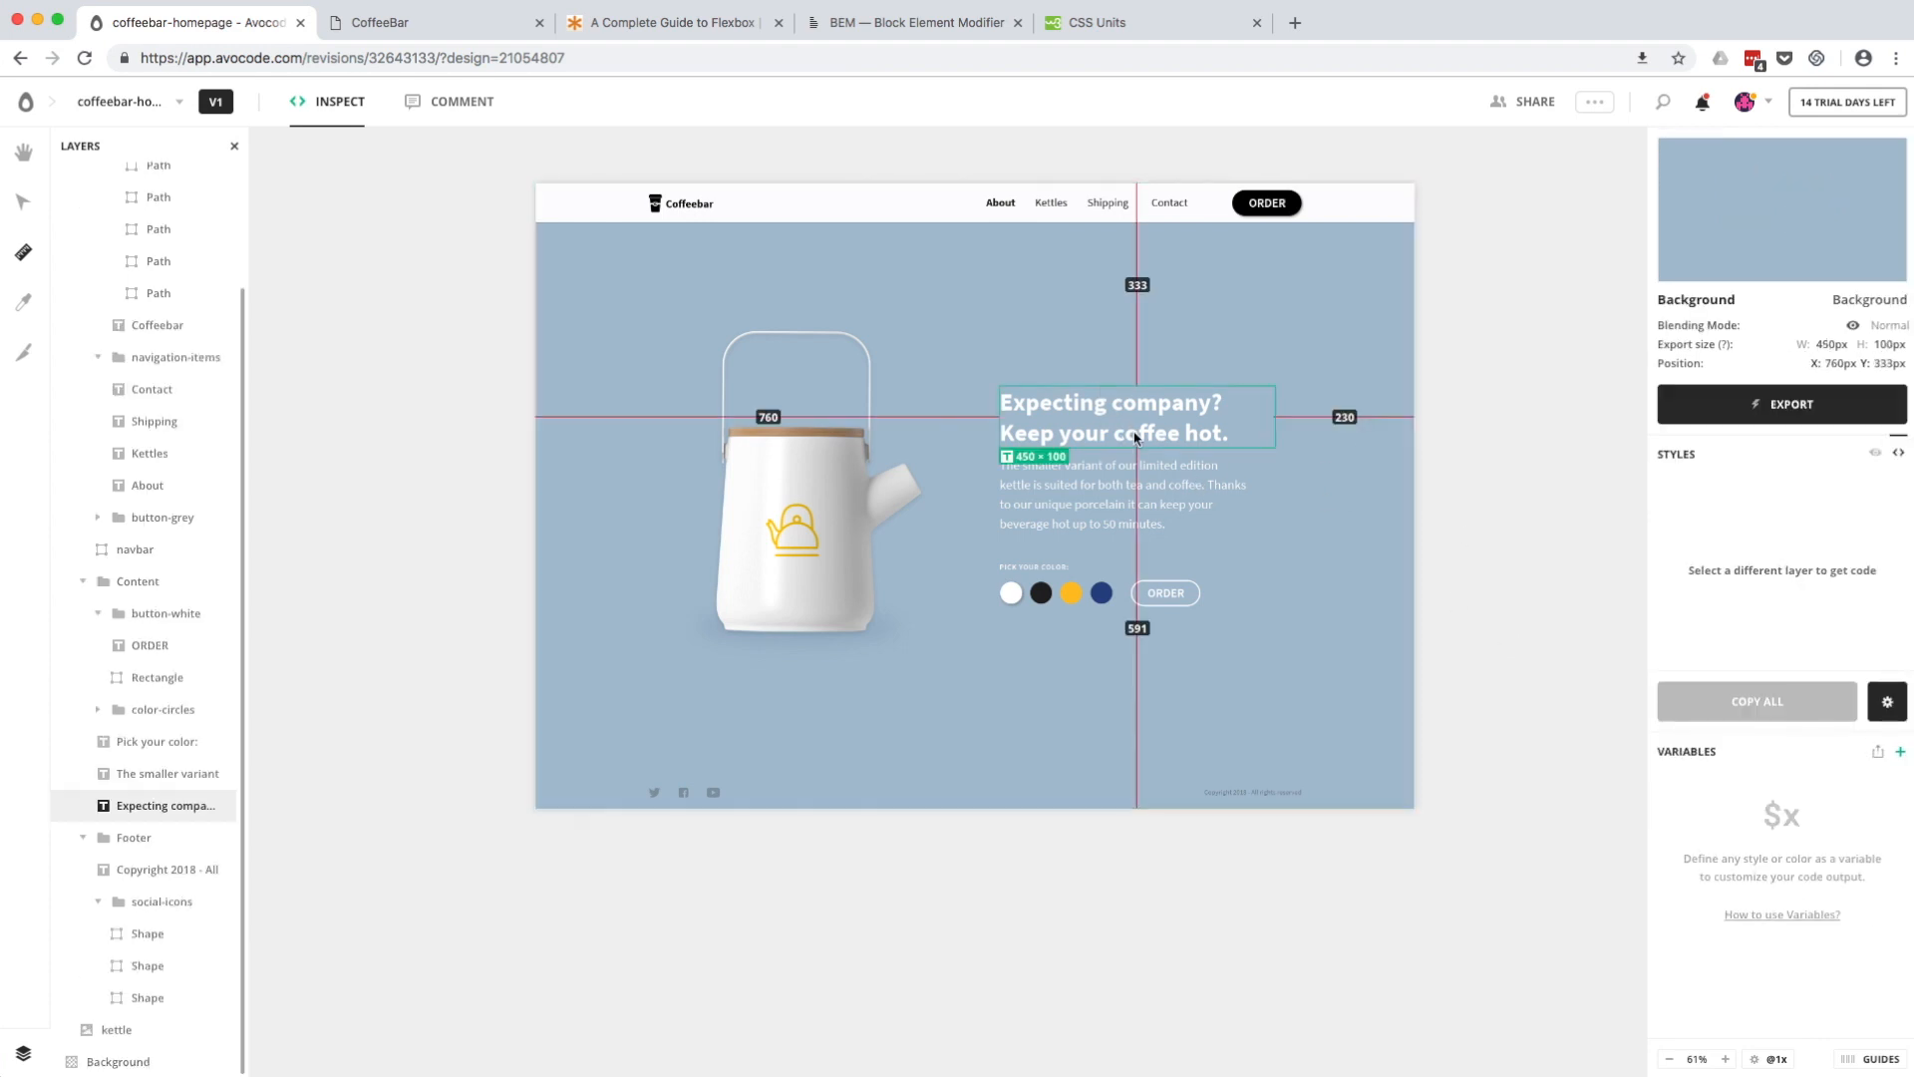
pyautogui.click(1886, 700)
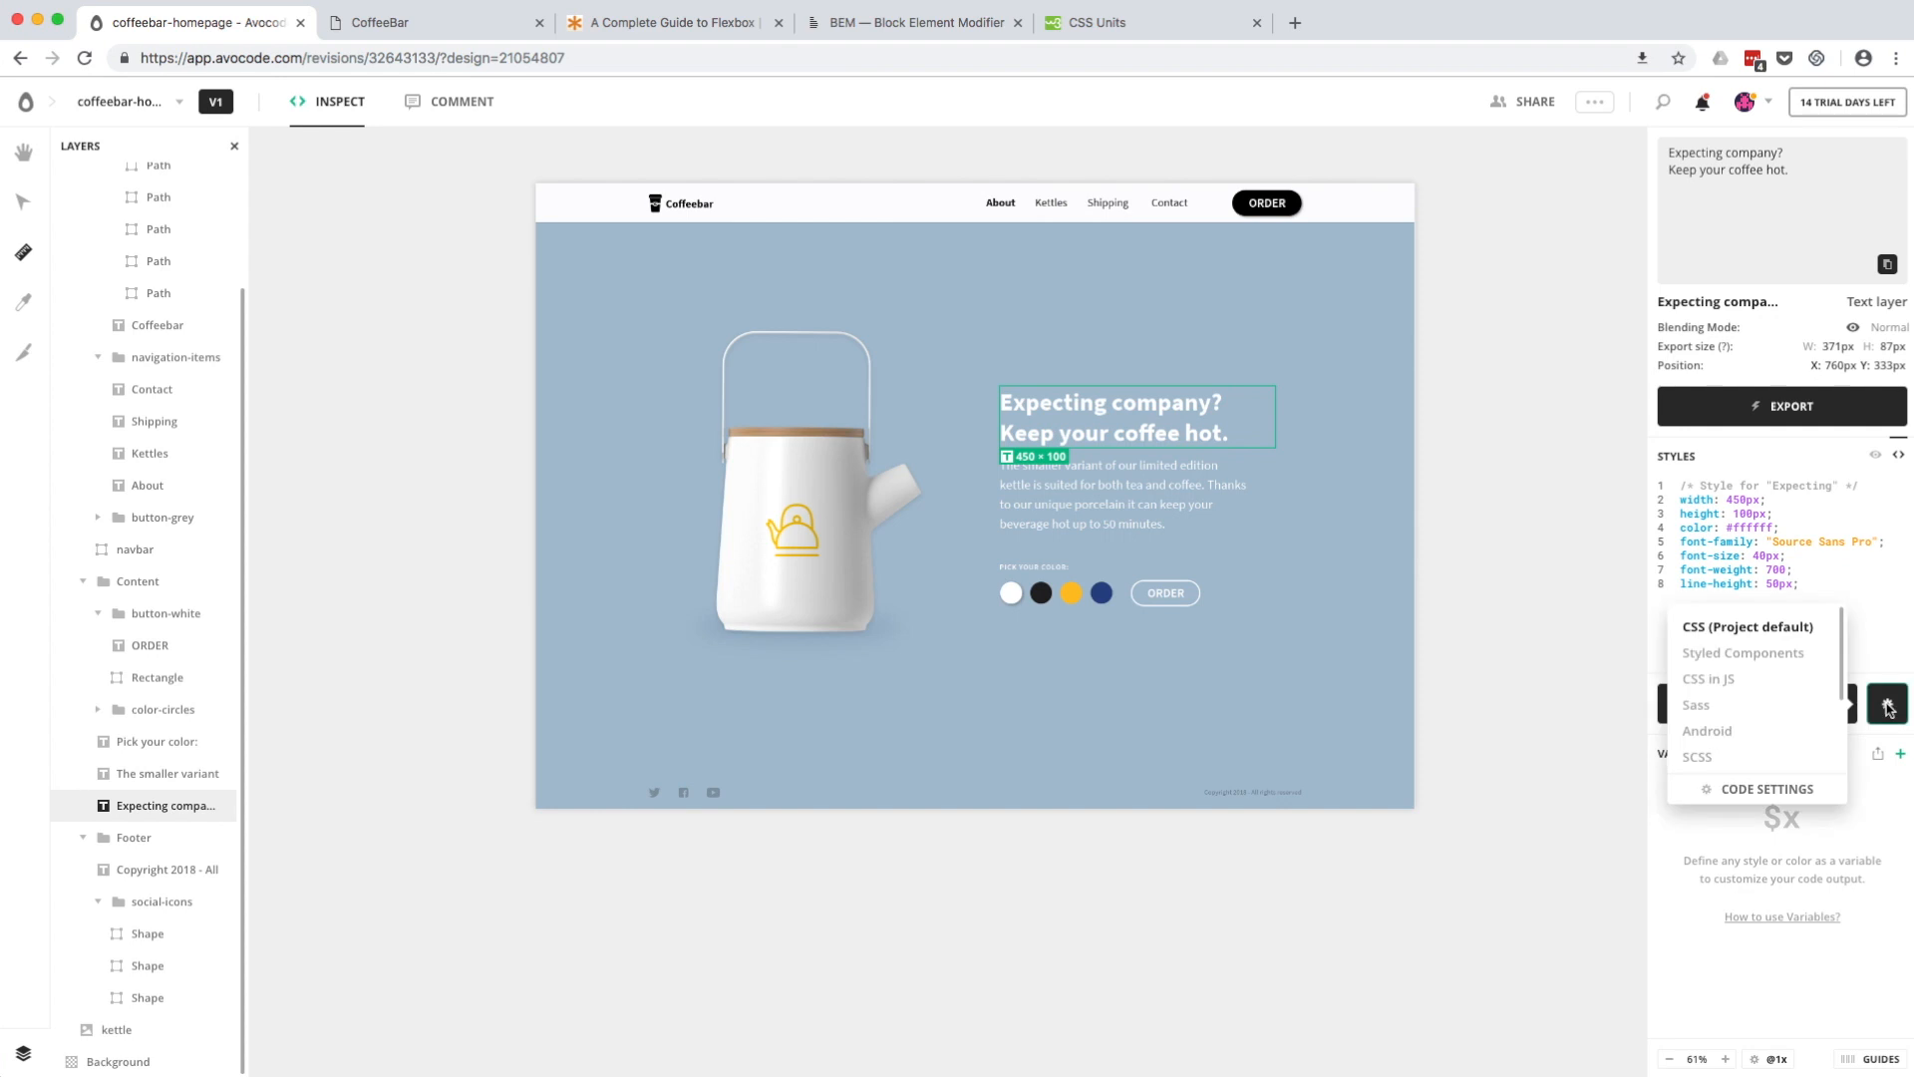
pyautogui.click(1767, 787)
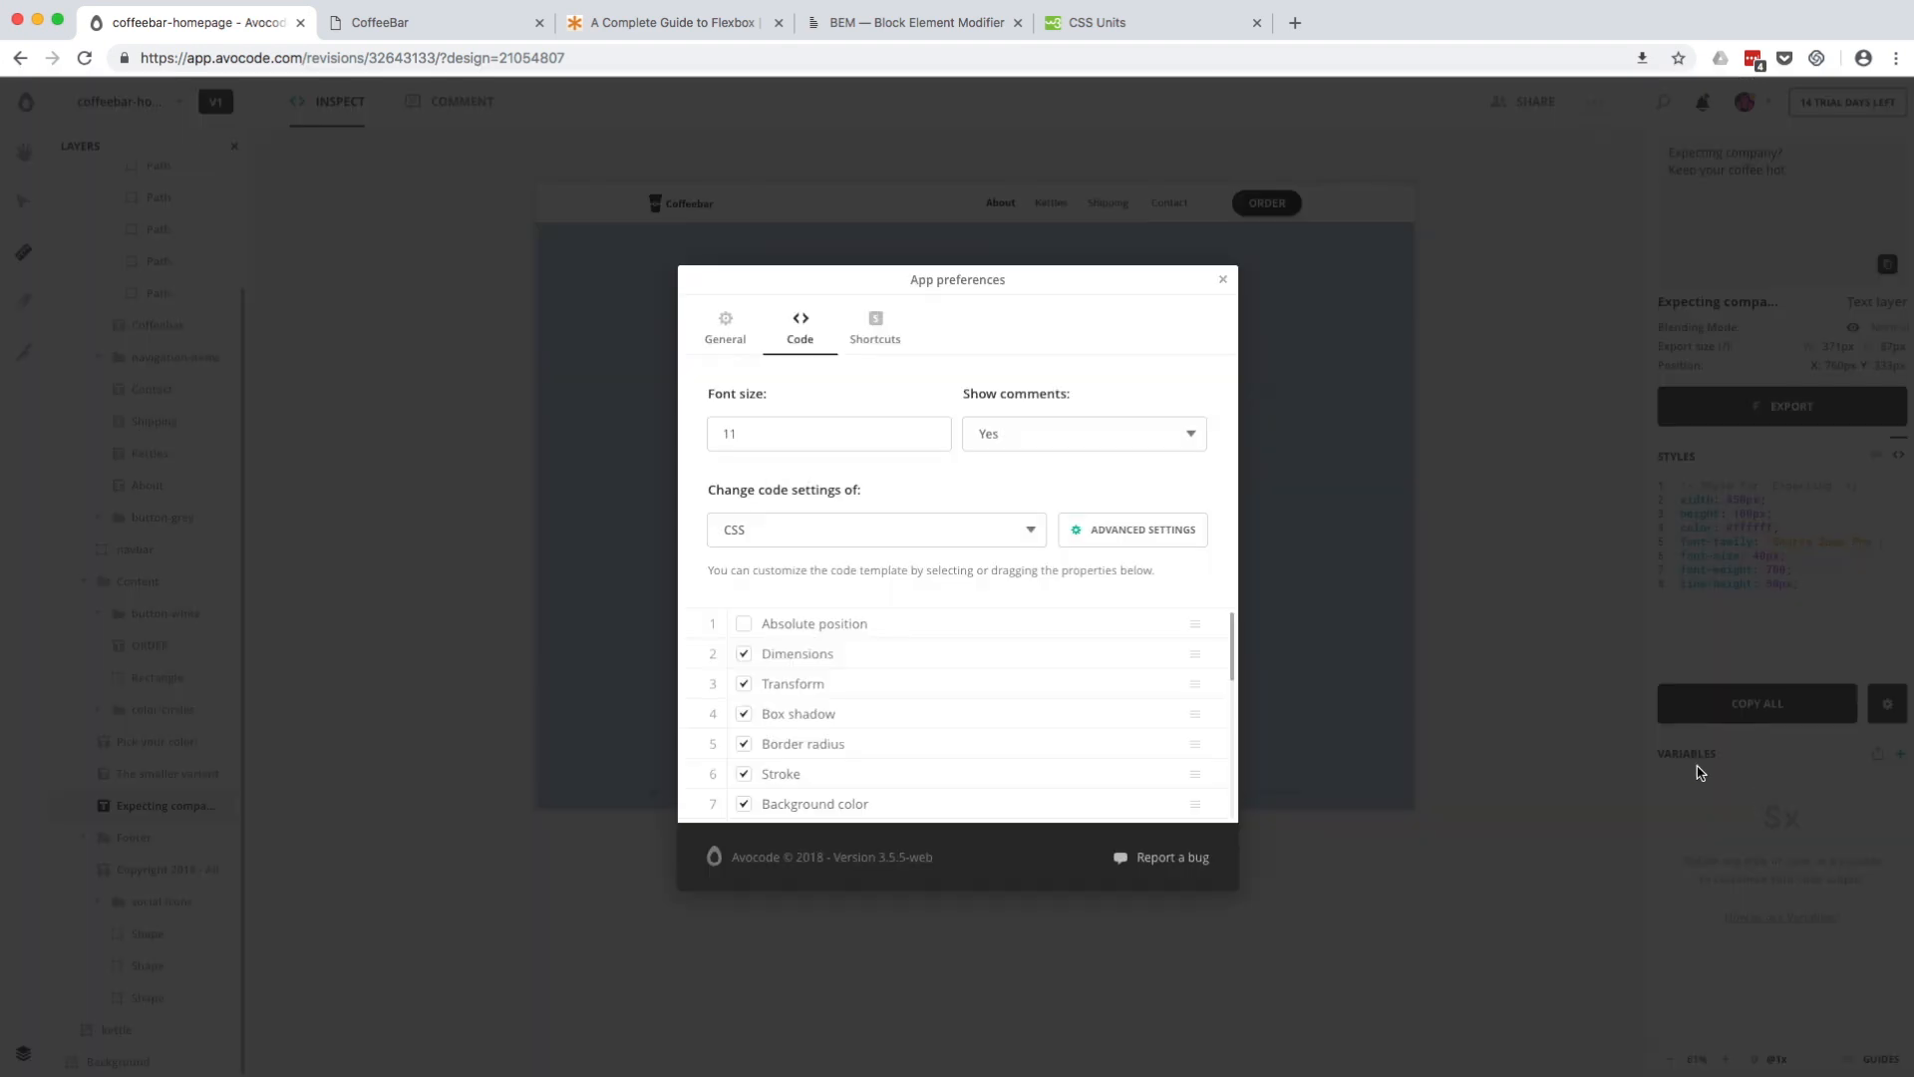
pyautogui.click(1133, 528)
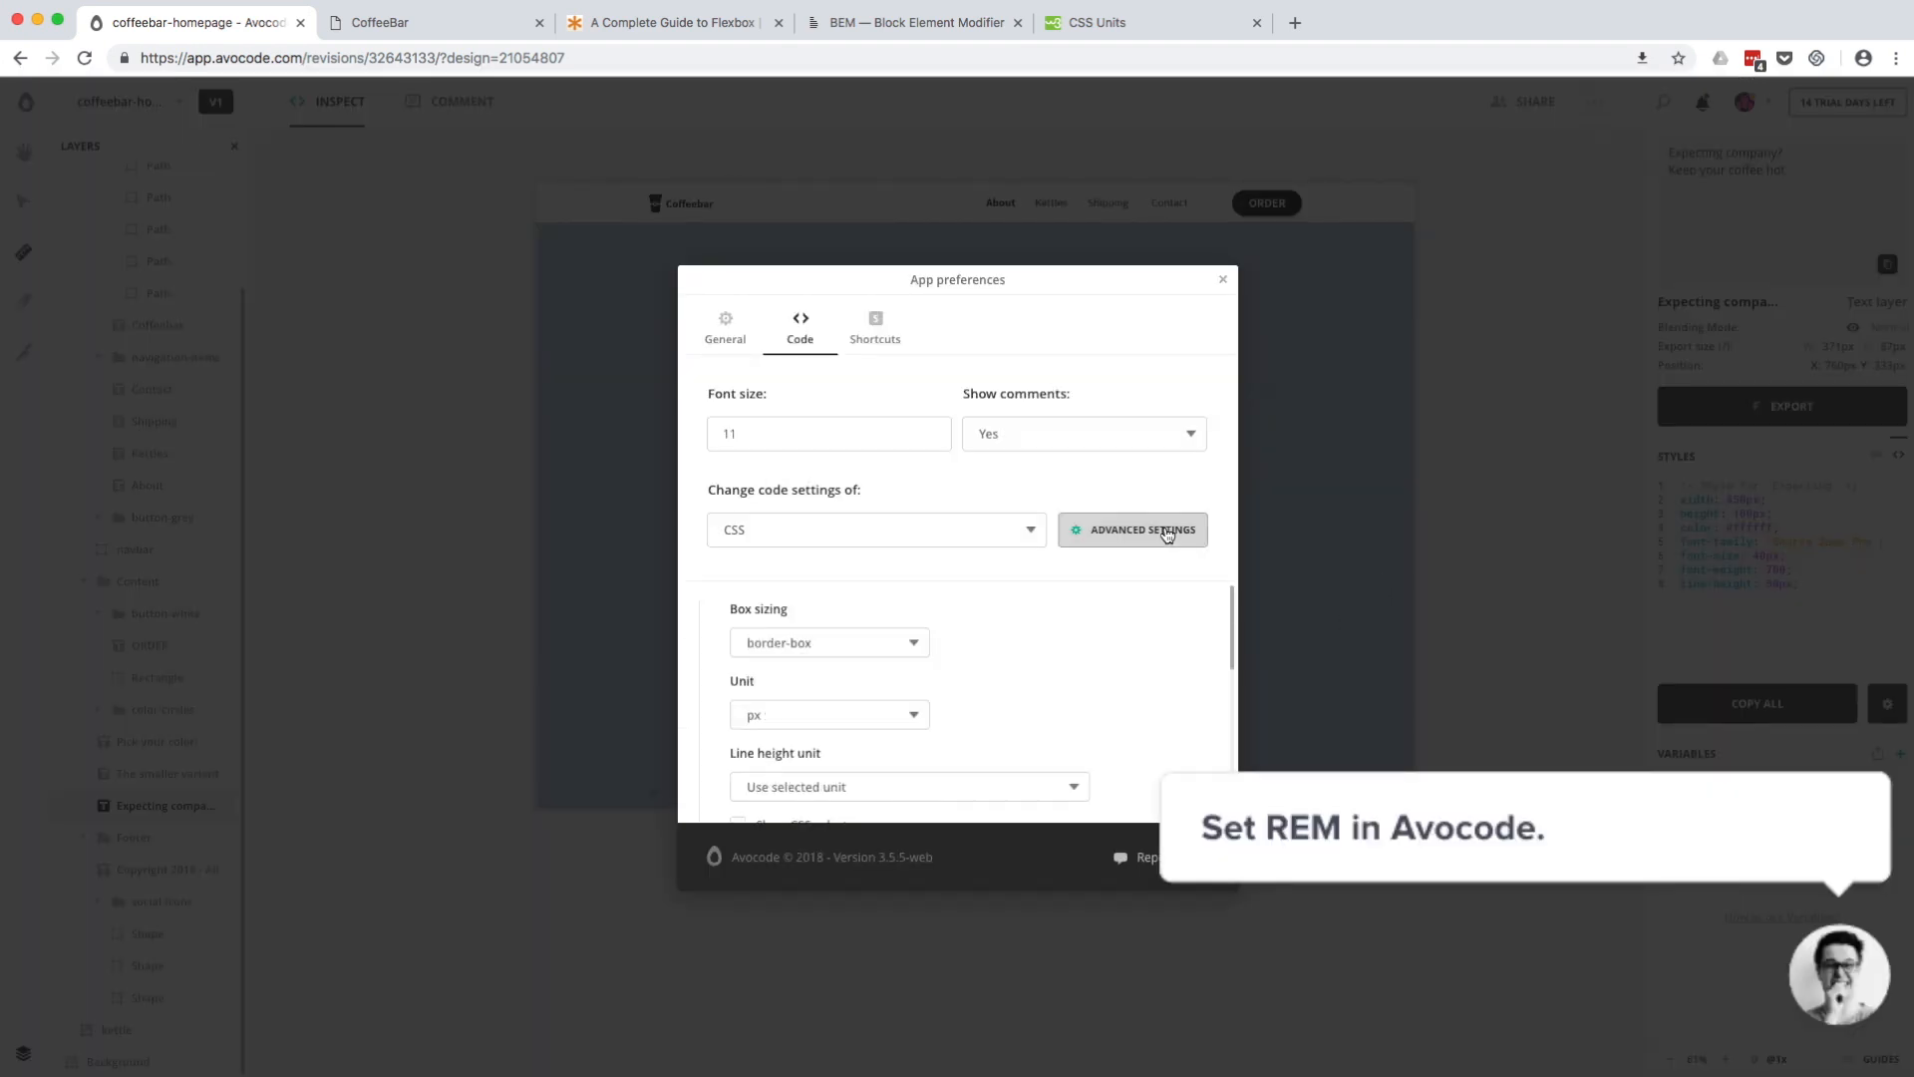
# Set the CSS unit to rem with a REM base value of 10
pyautogui.click(830, 714)
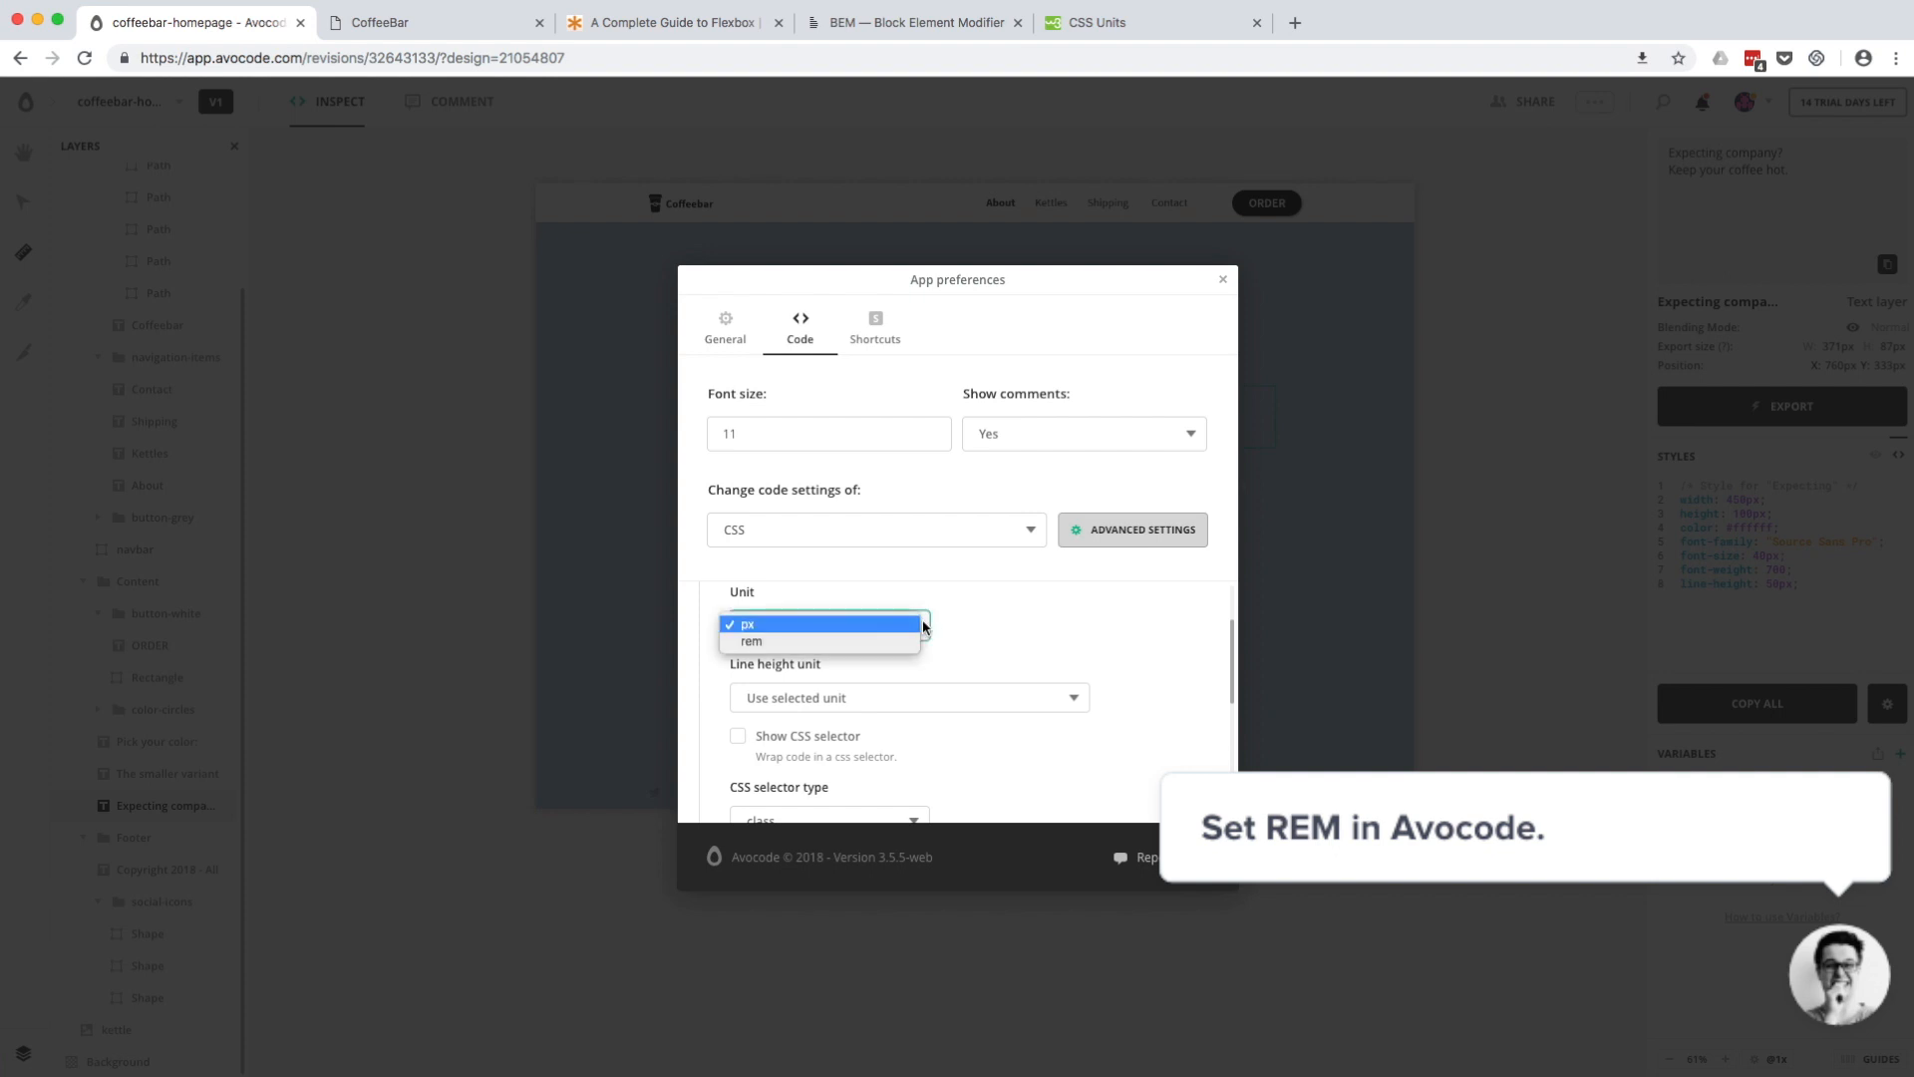
pyautogui.click(752, 640)
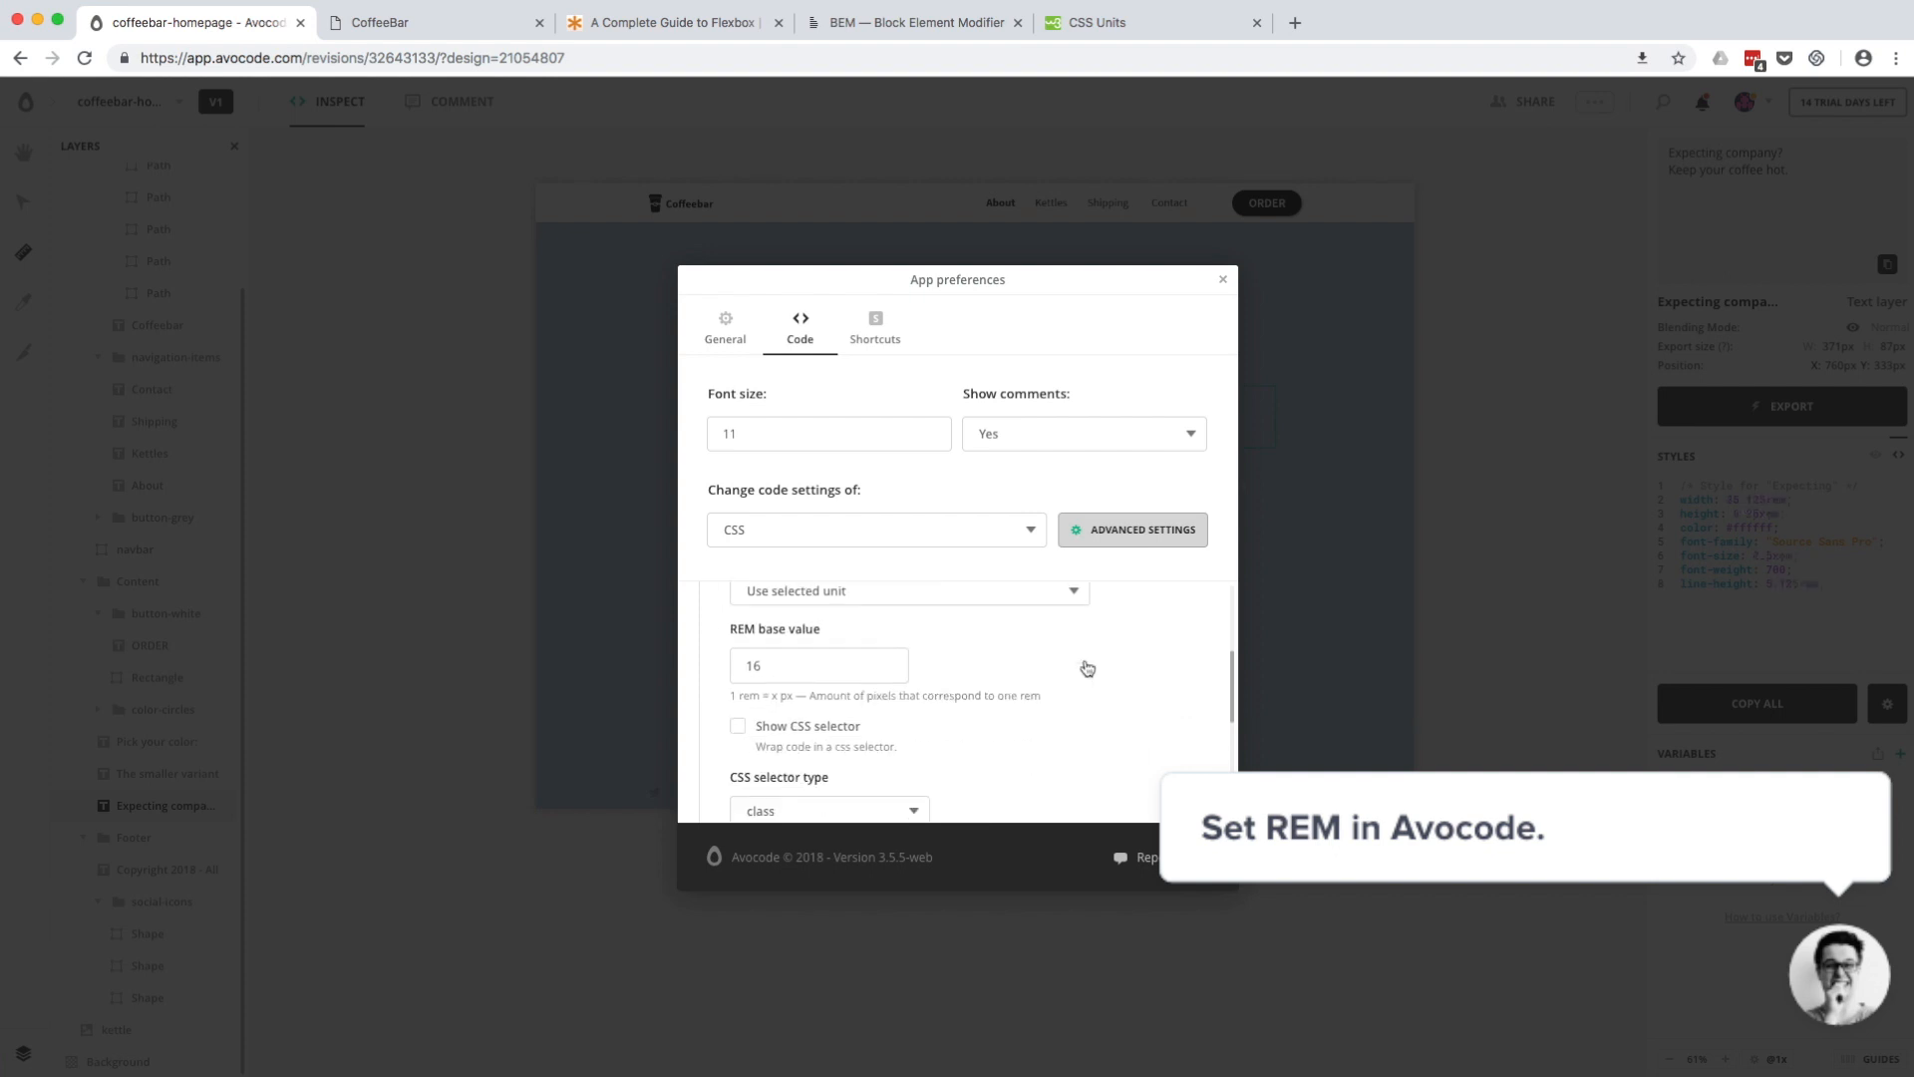
pyautogui.write('10')
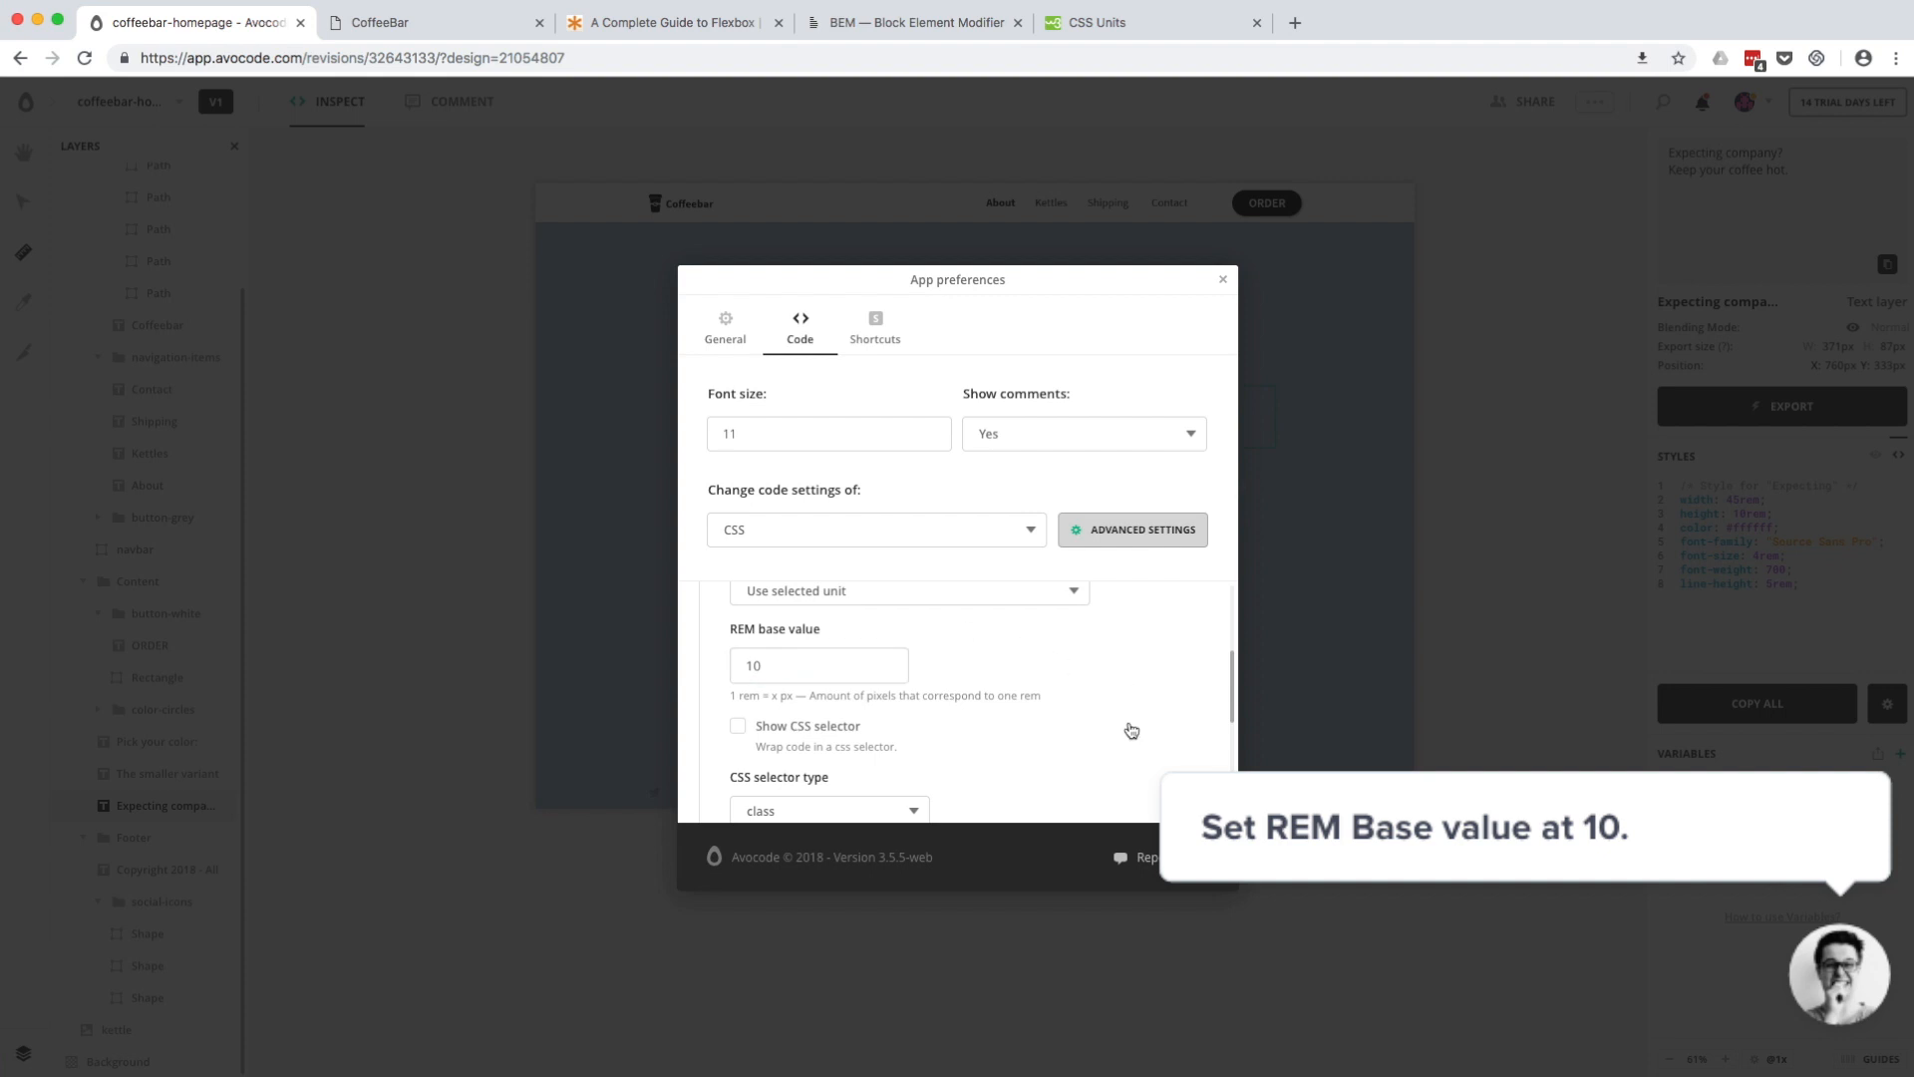
pyautogui.click(1221, 279)
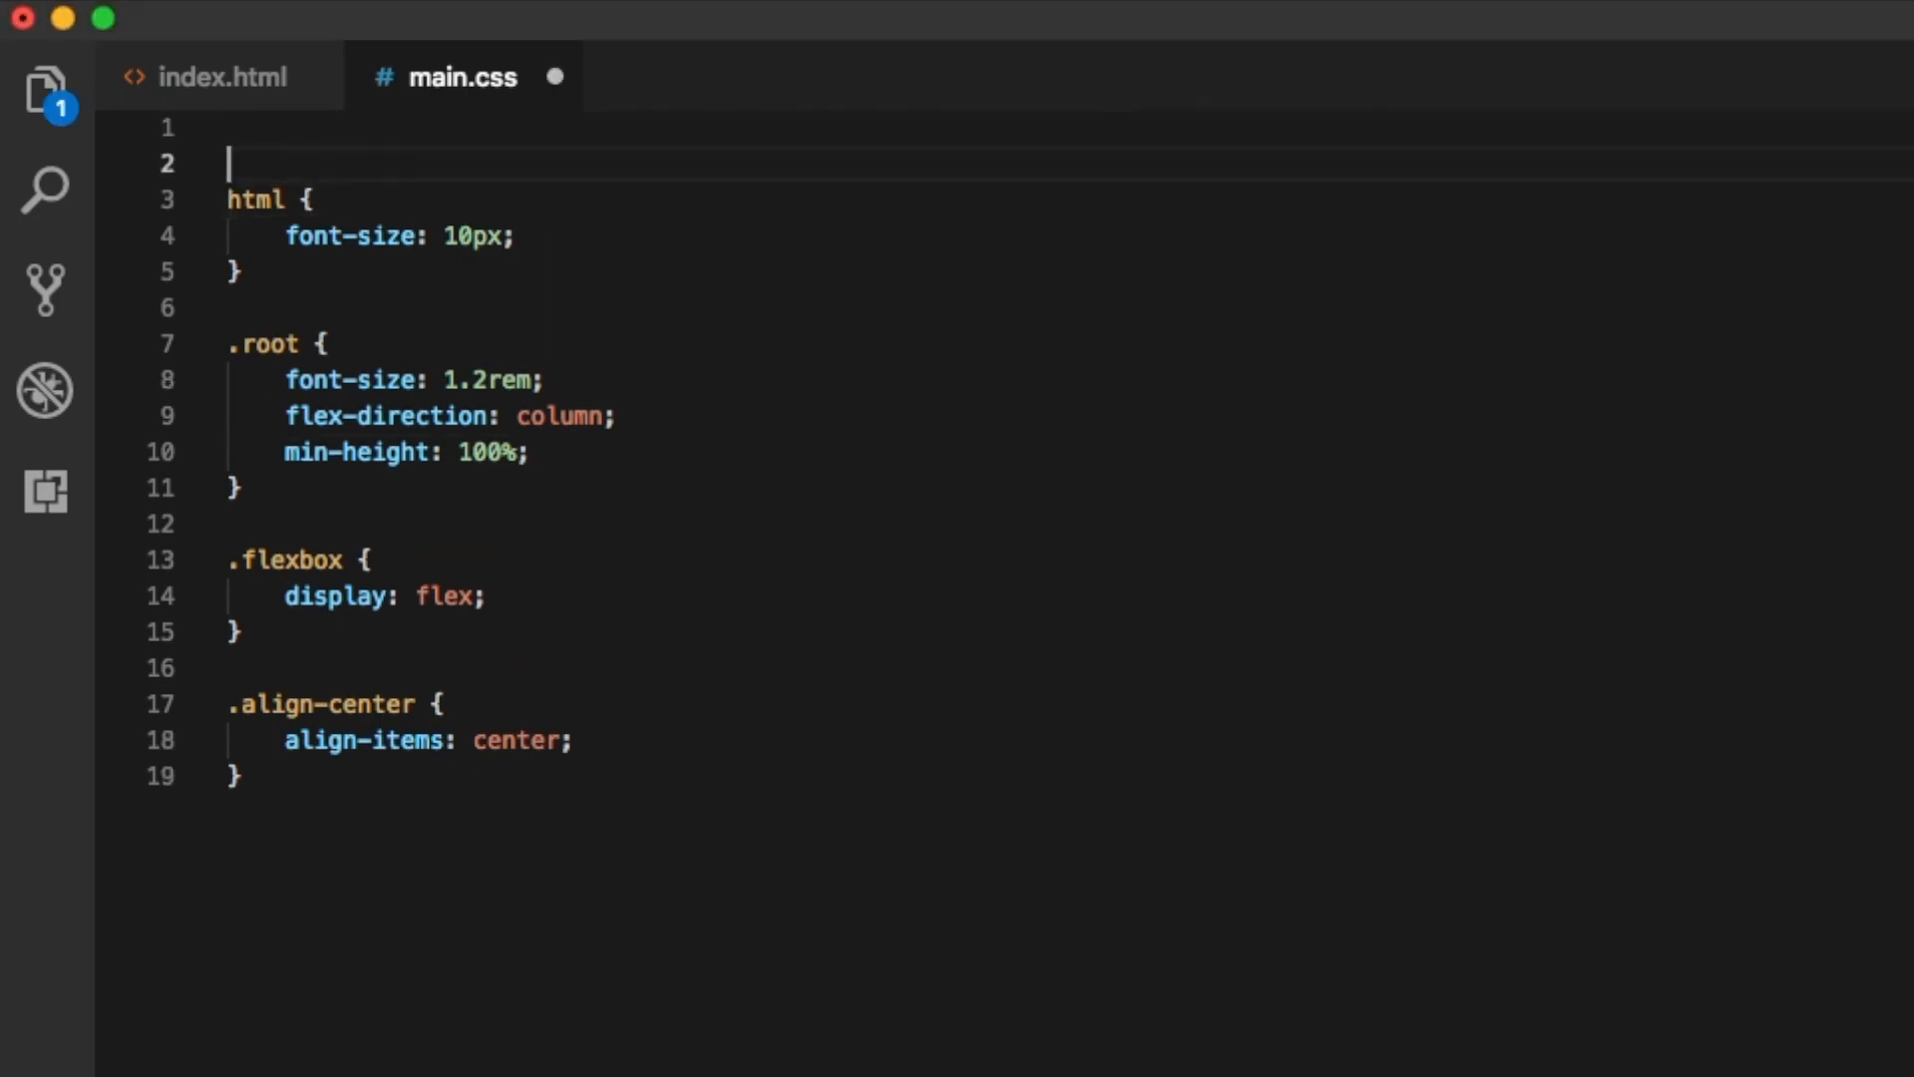
# Write a universal * rule above the html rule setting margin: 0 and padding: 0
pyautogui.write('*')
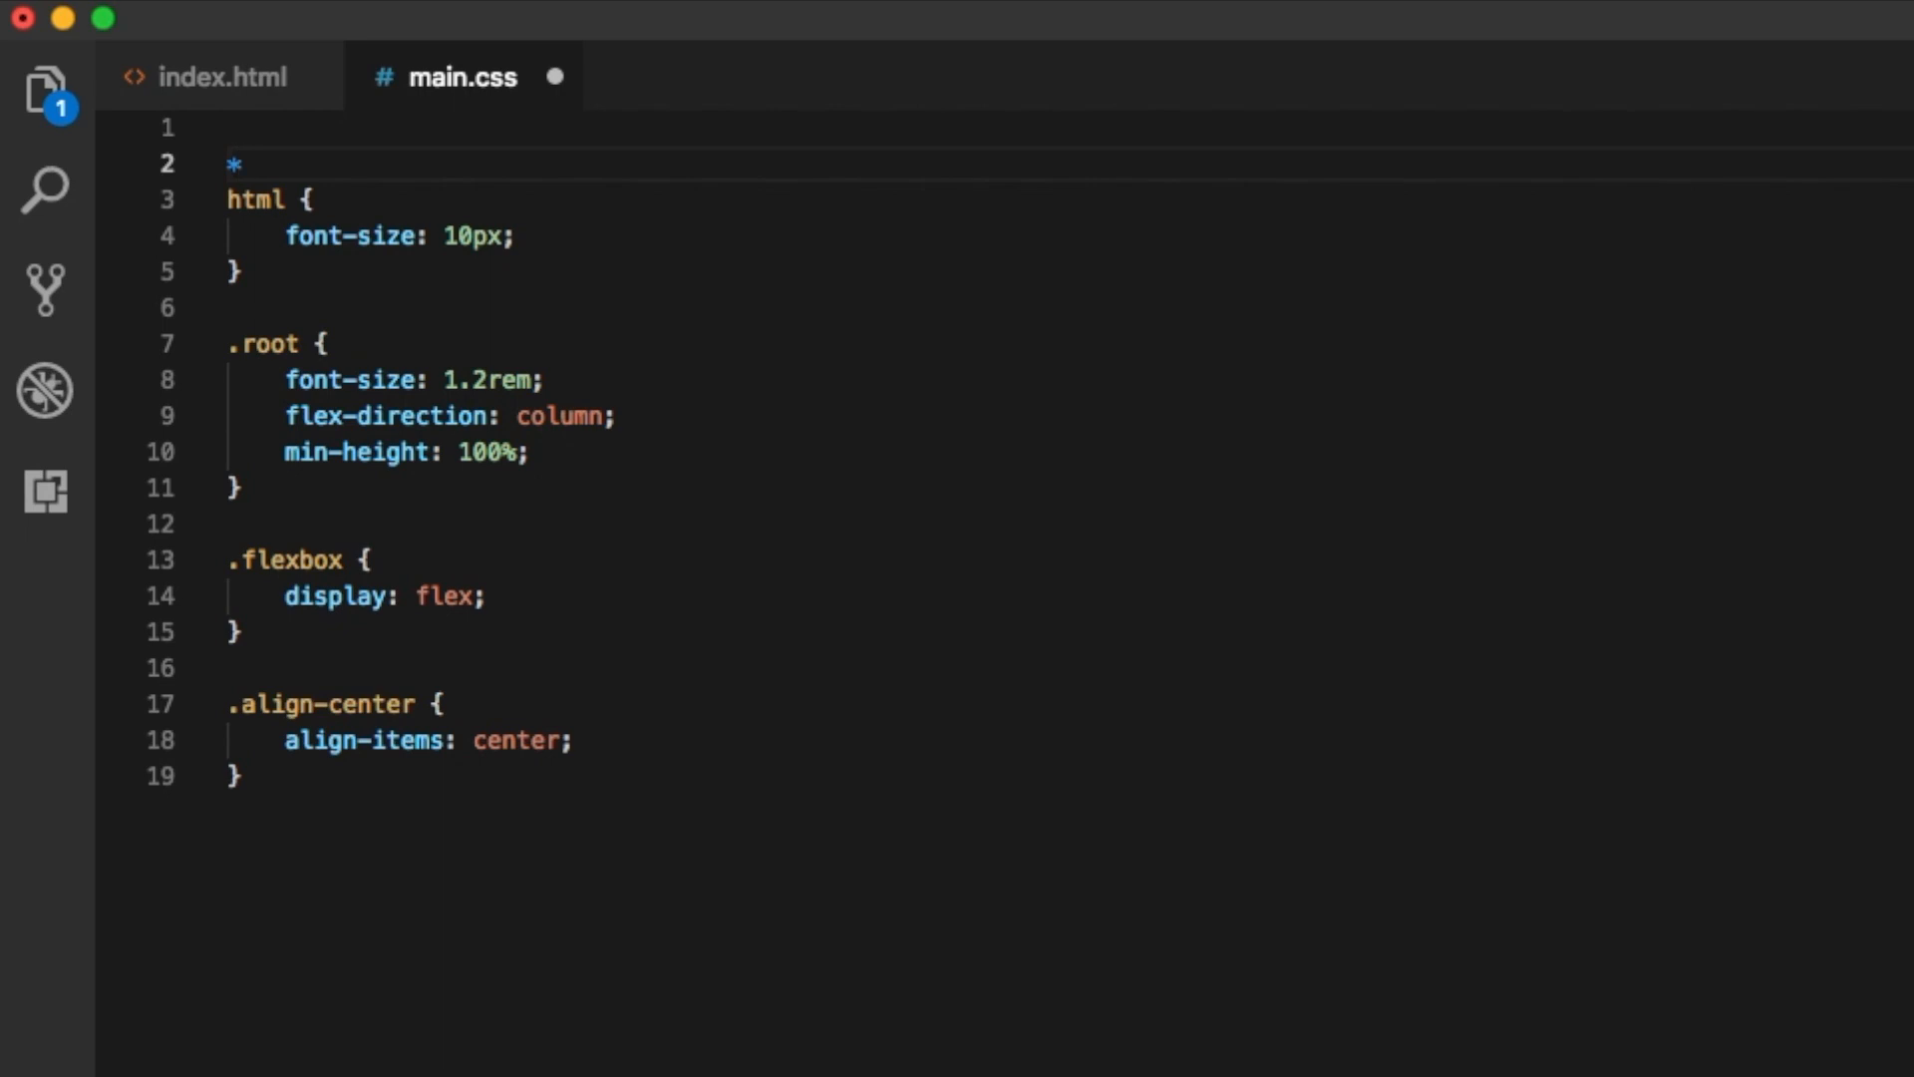
pyautogui.write('{')
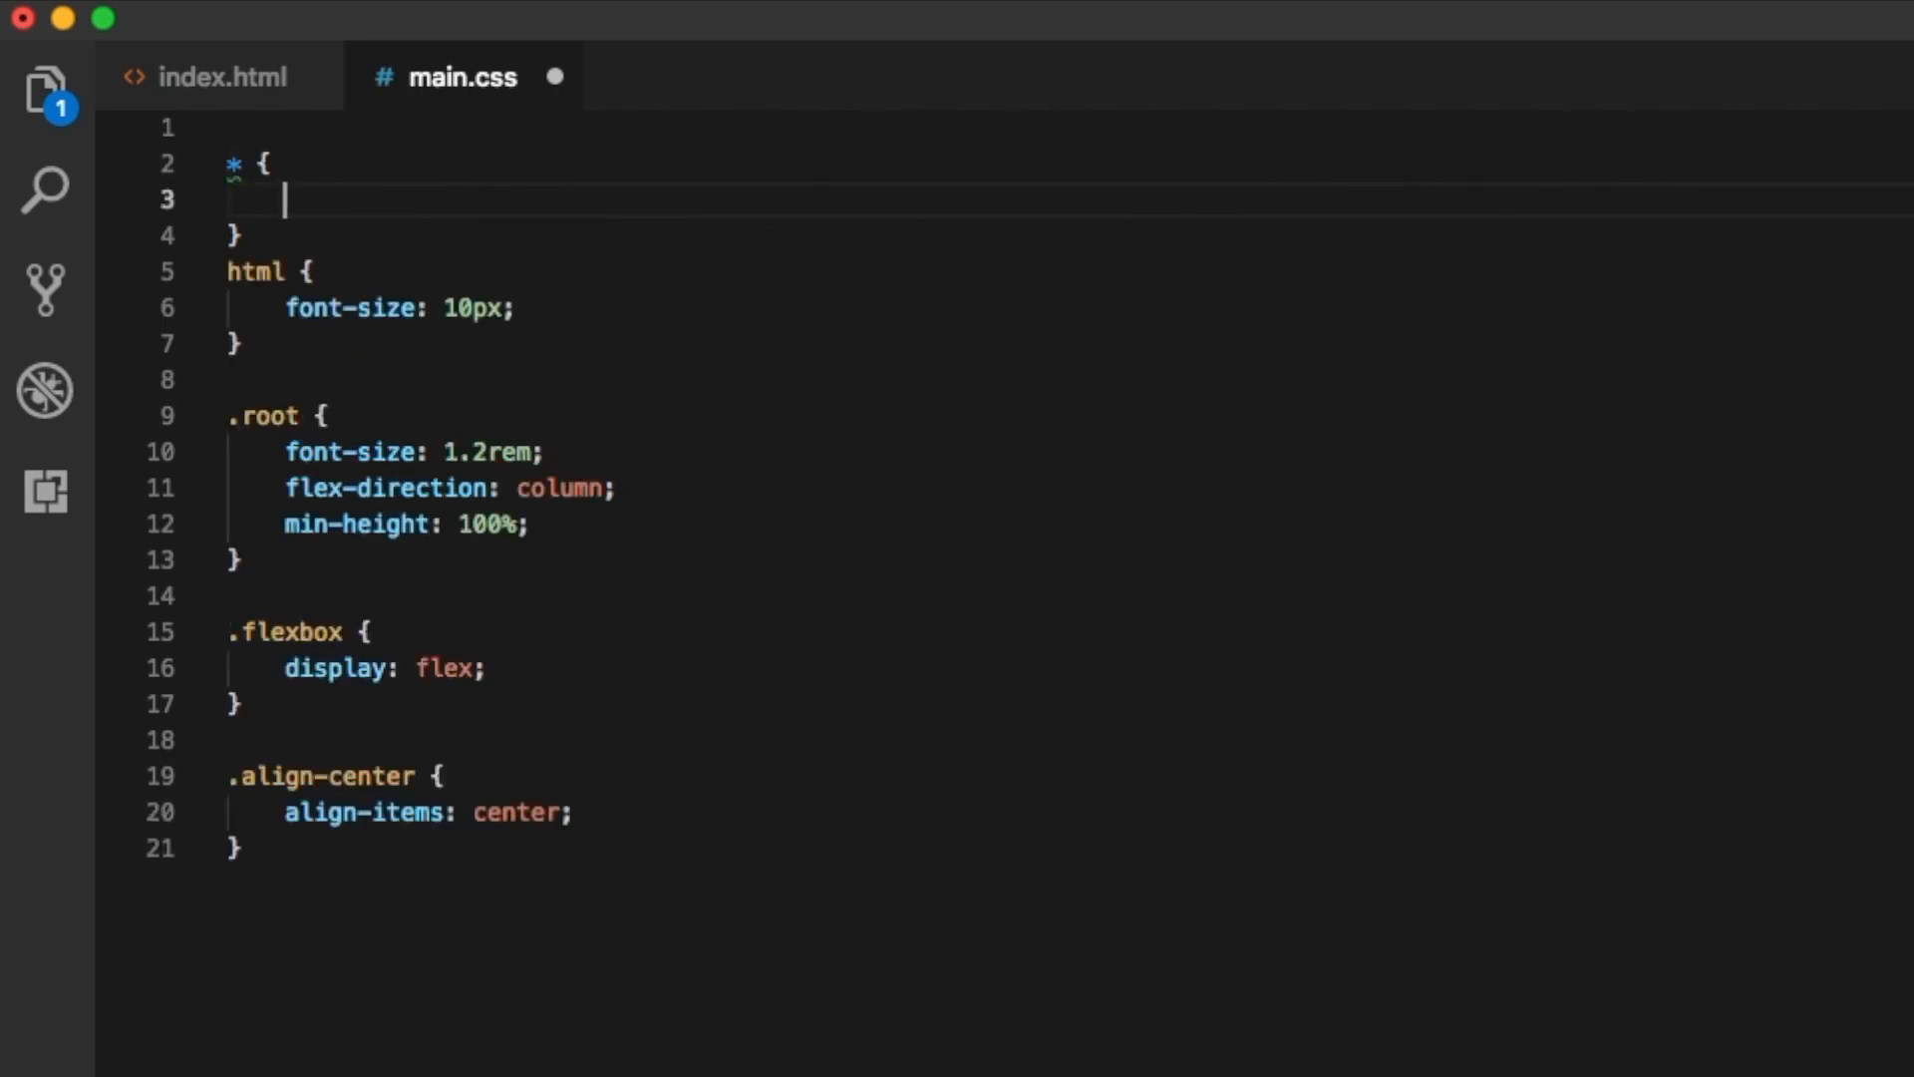
pyautogui.write('margin: 0;')
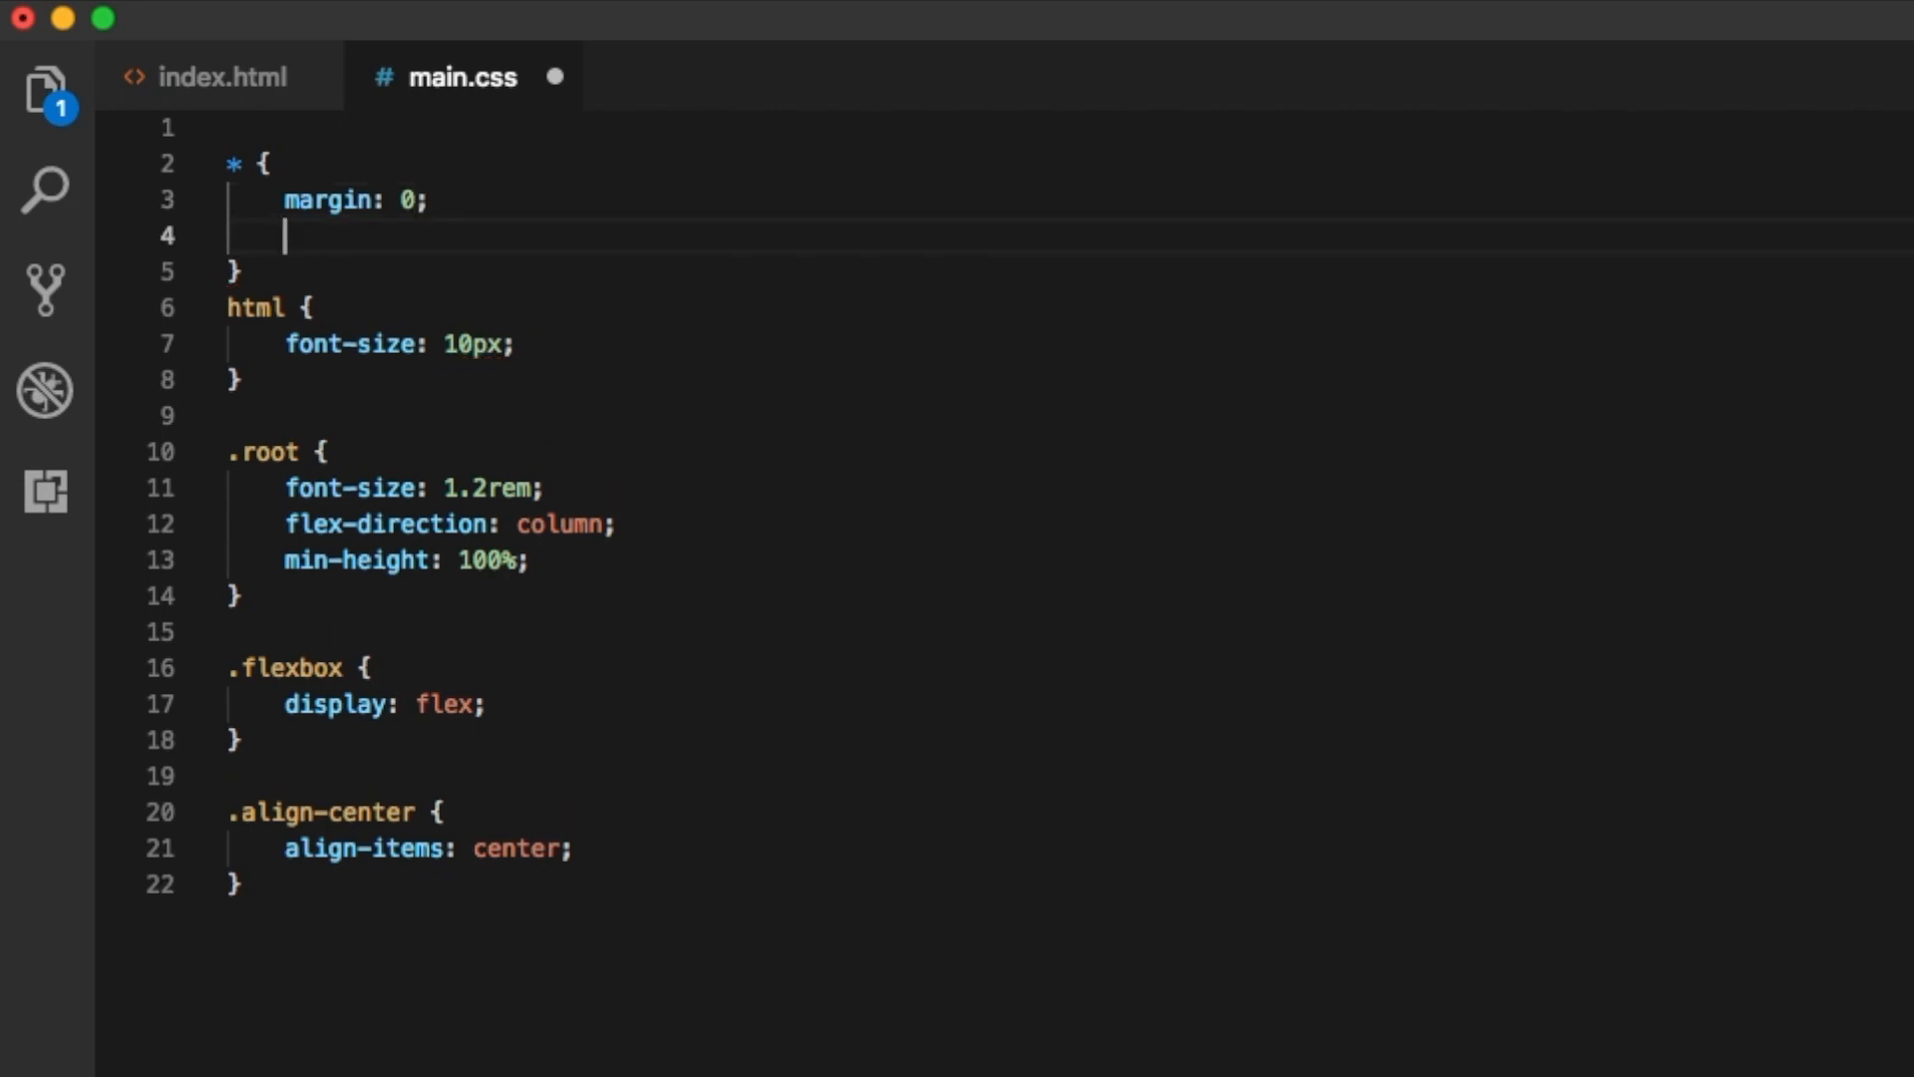
pyautogui.write('padding:')
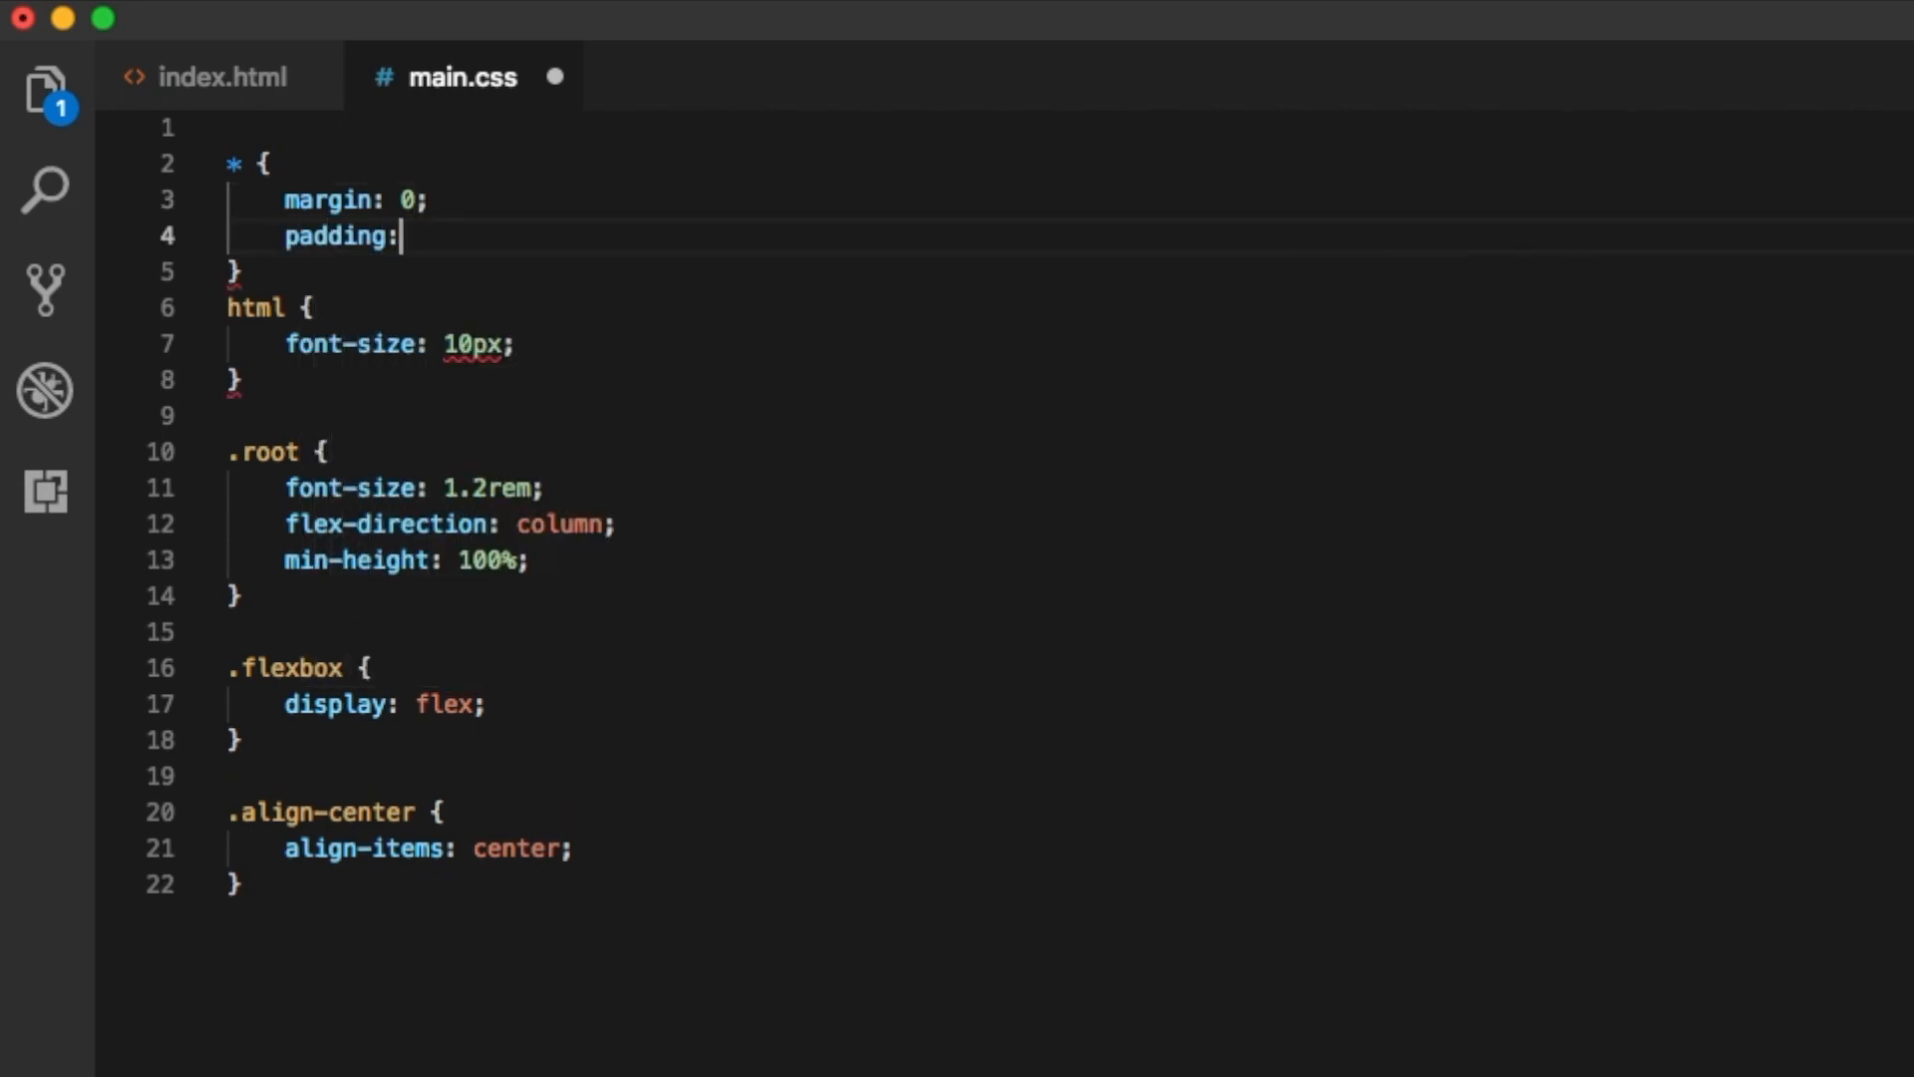
pyautogui.write('0;')
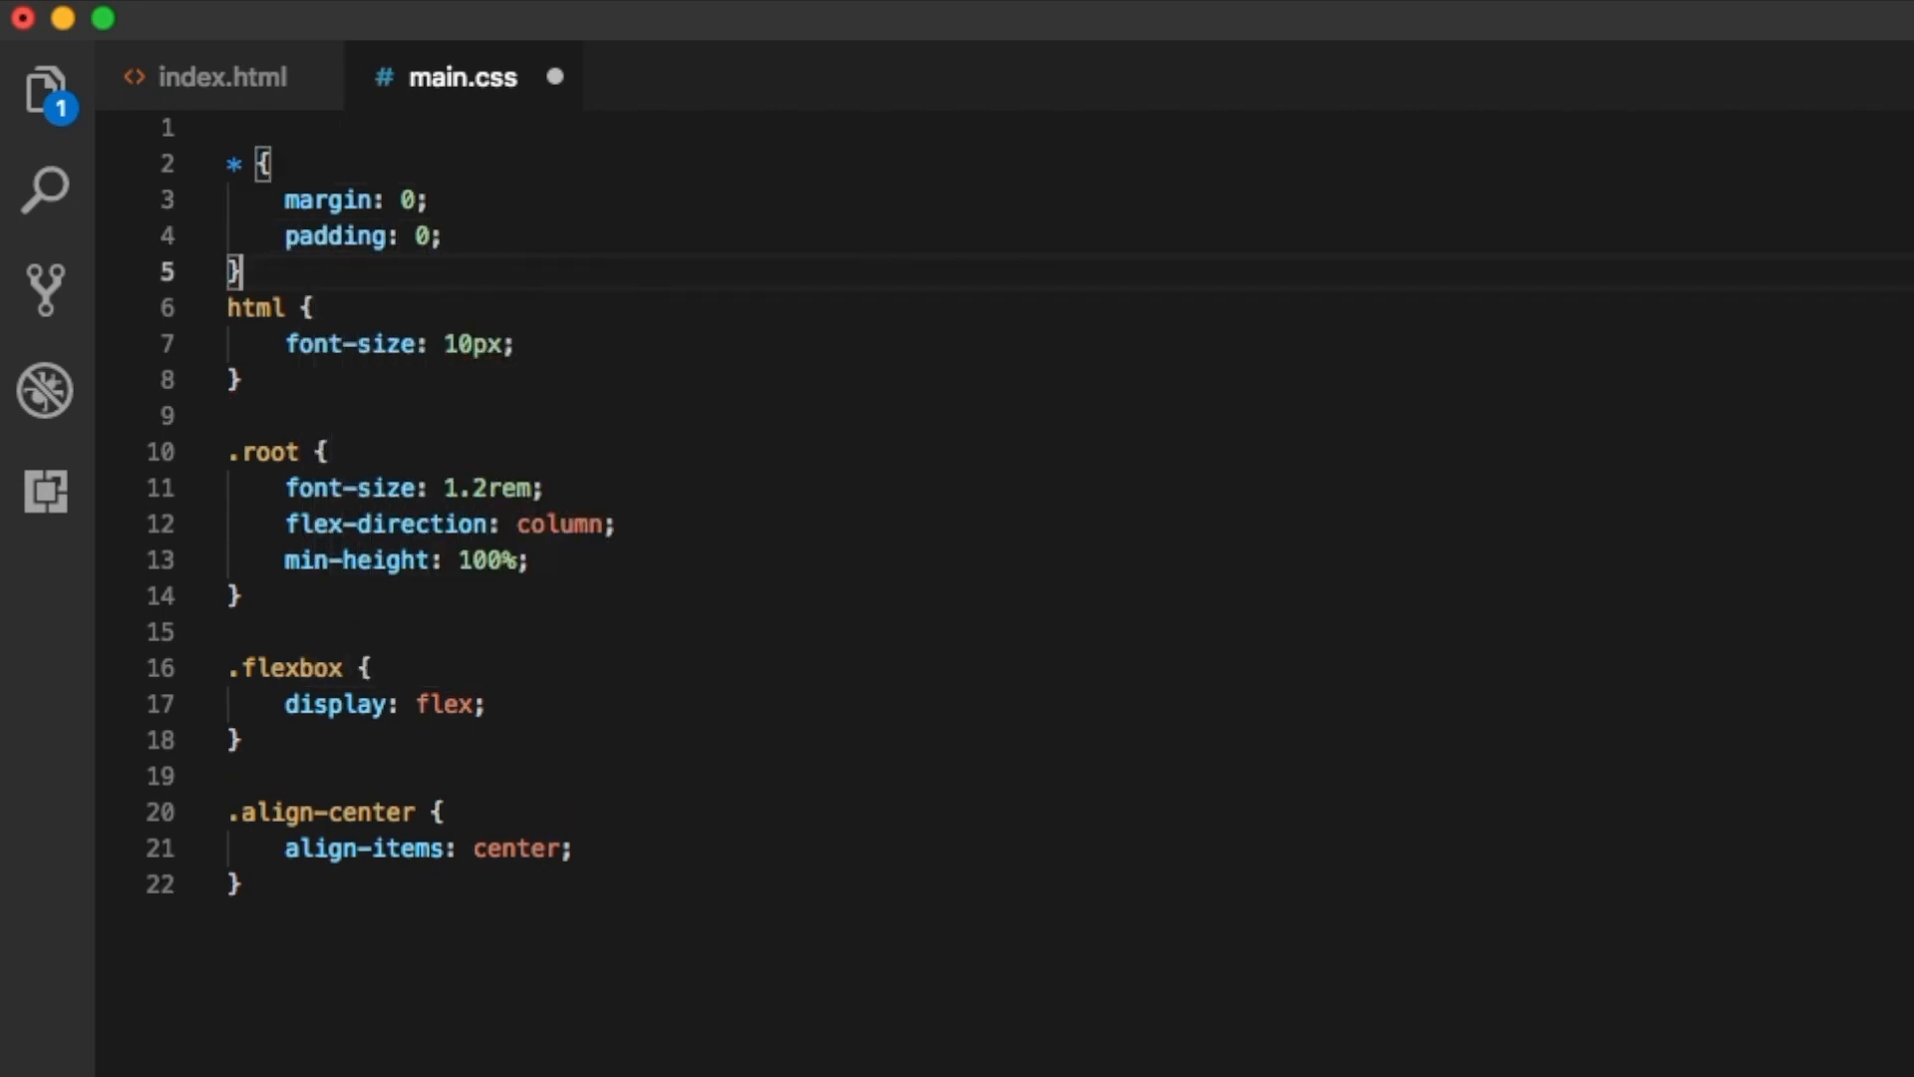